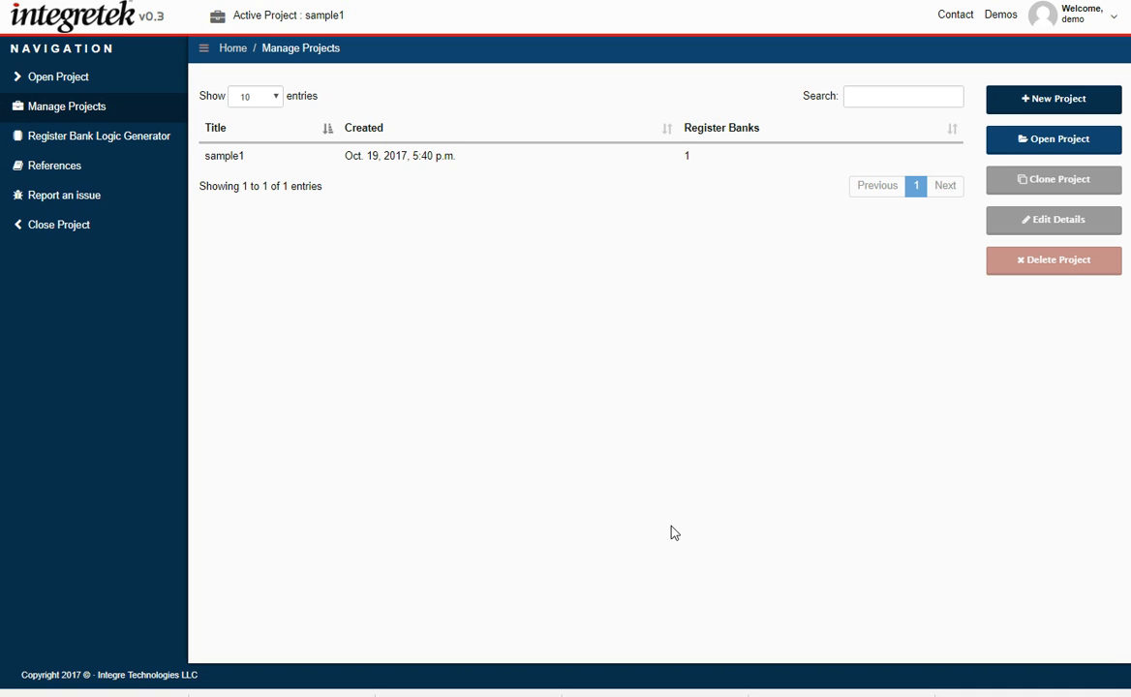
mouse_move(437, 362)
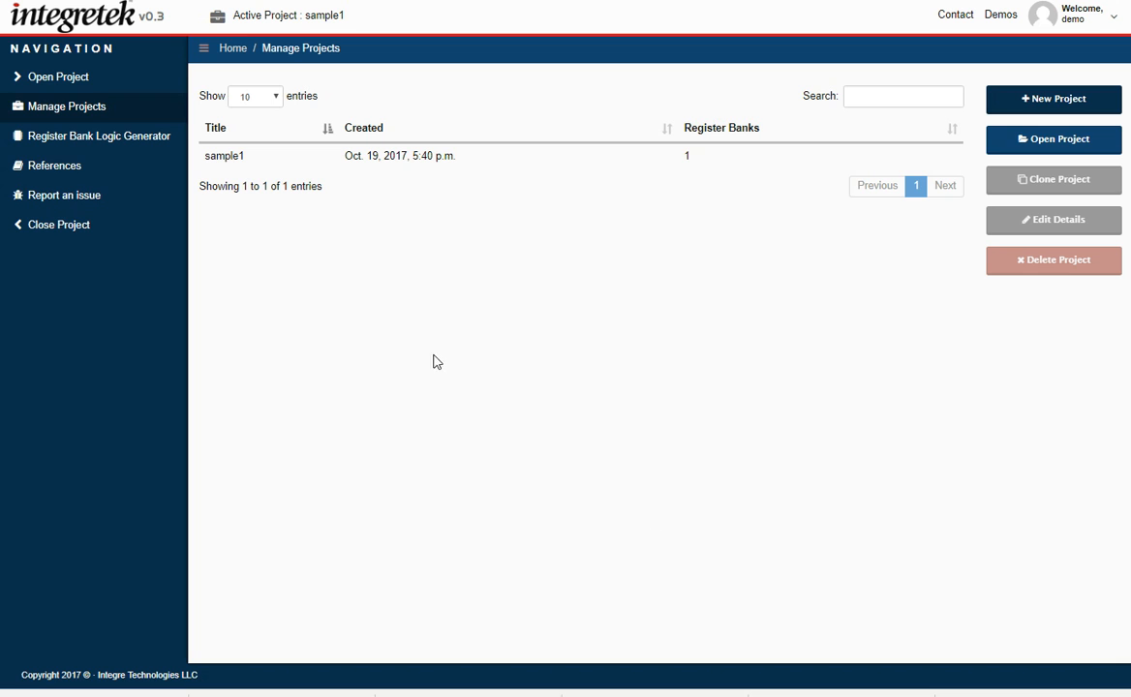
mouse_move(852, 395)
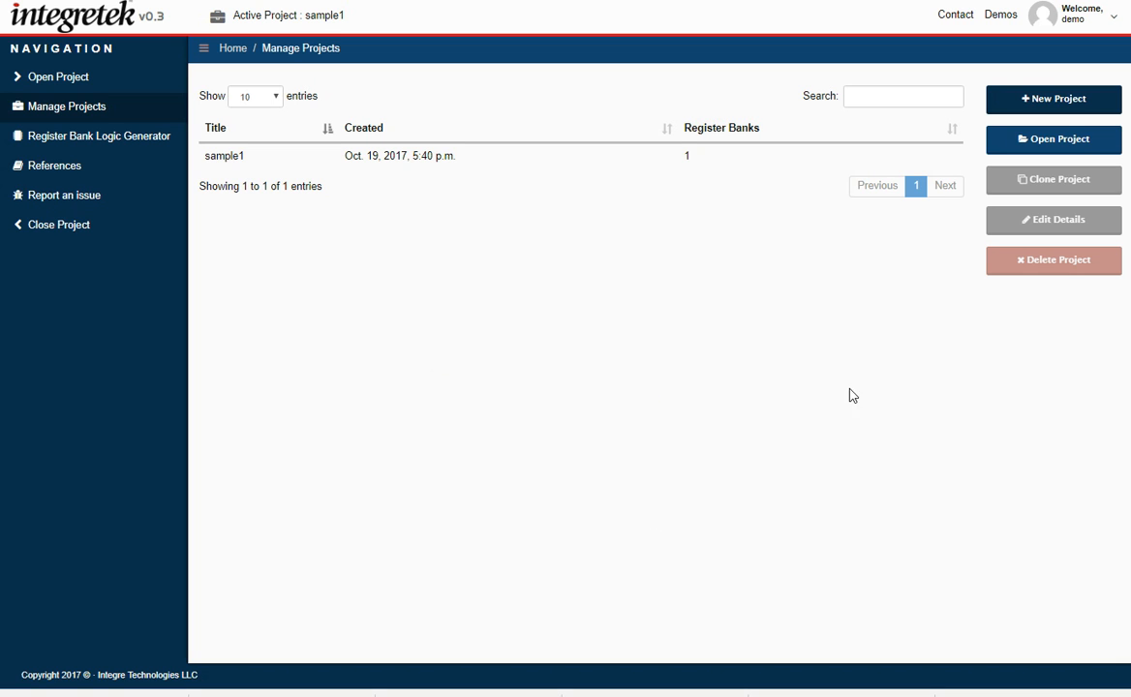
mouse_move(602, 320)
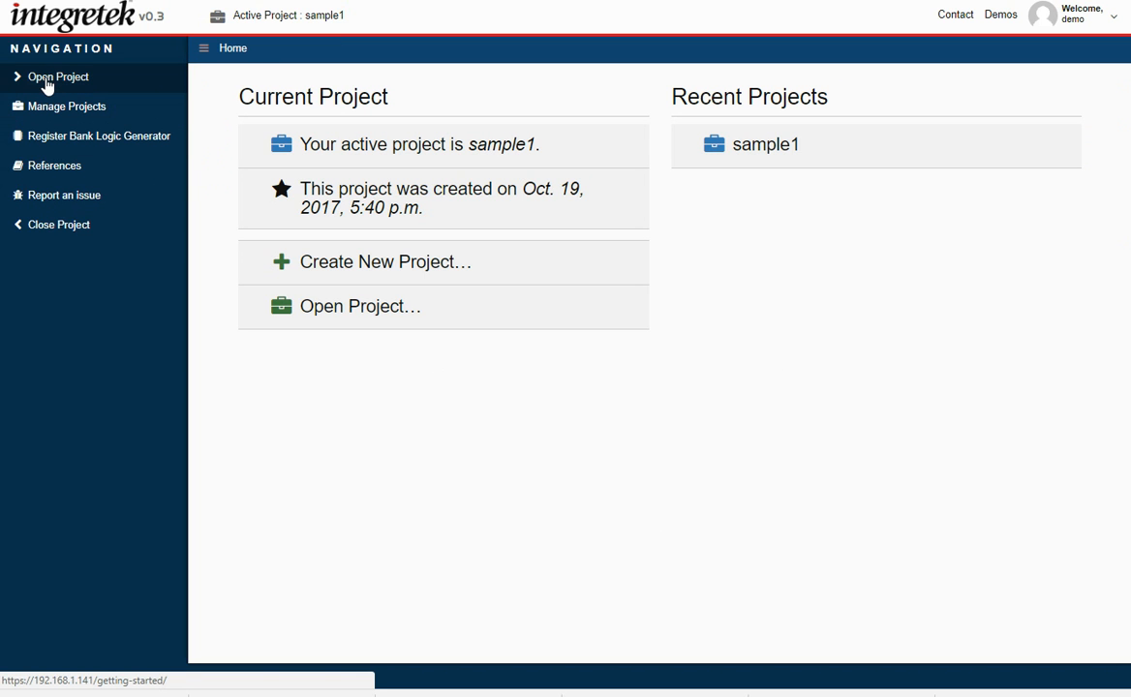
mouse_move(71, 82)
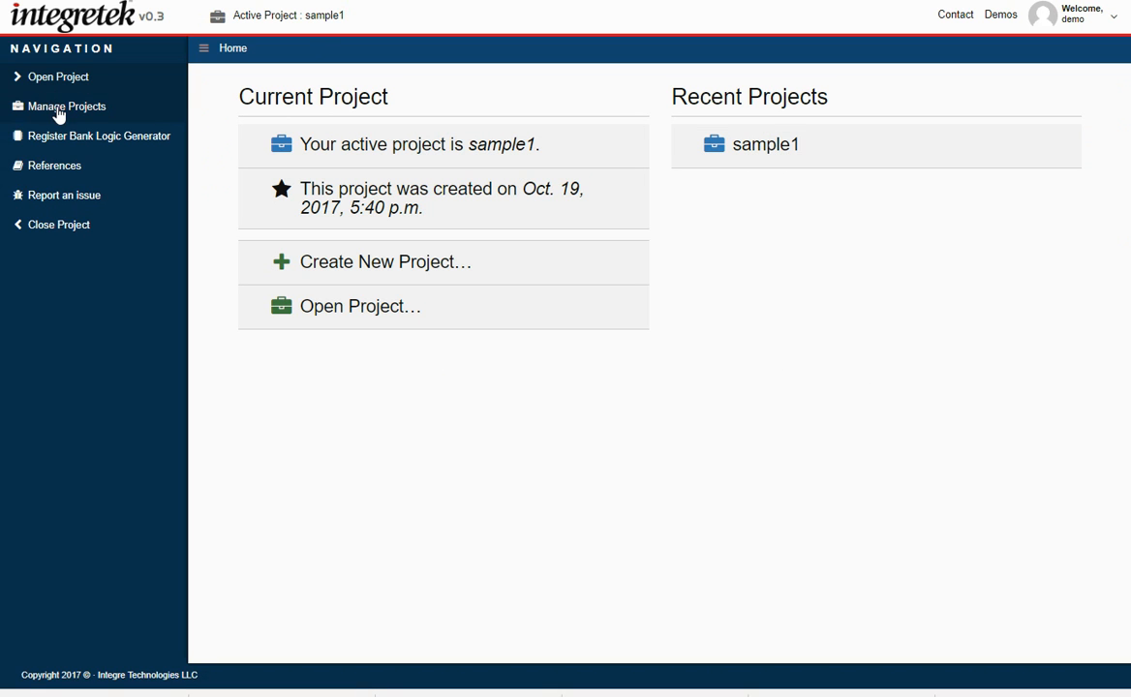
- Show the Register Bank Logic Generator page, listing bank0 with 10 registers
click(68, 107)
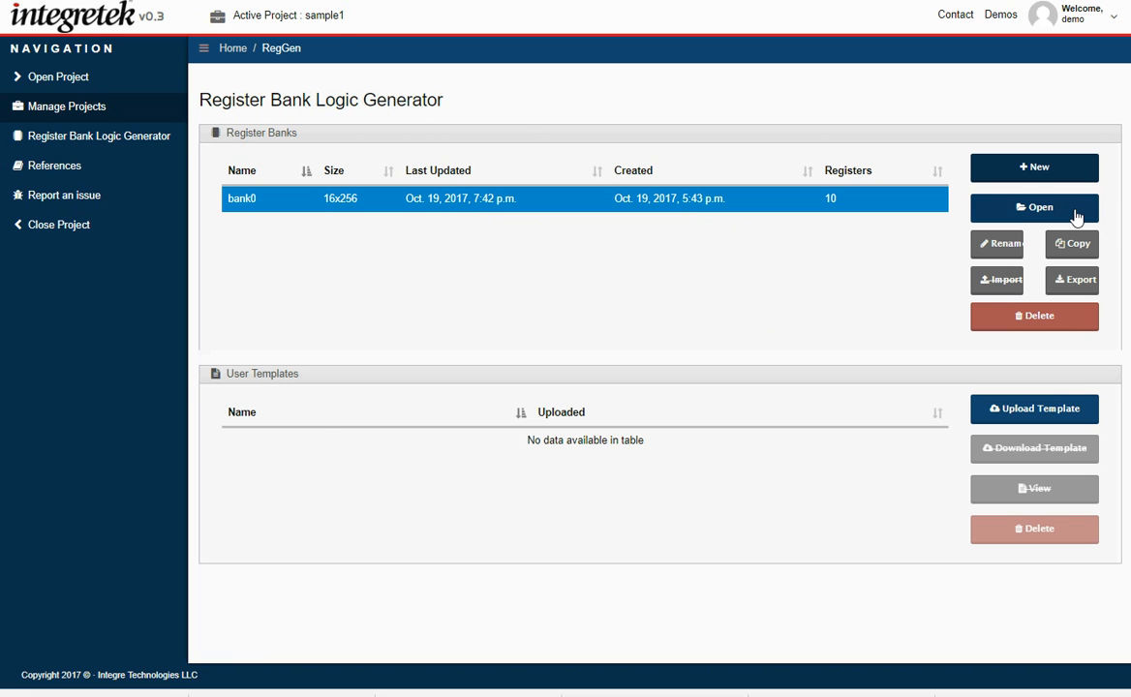
- Open bank0 and view my reg1's fields field1, Reserved and field0
click(1035, 207)
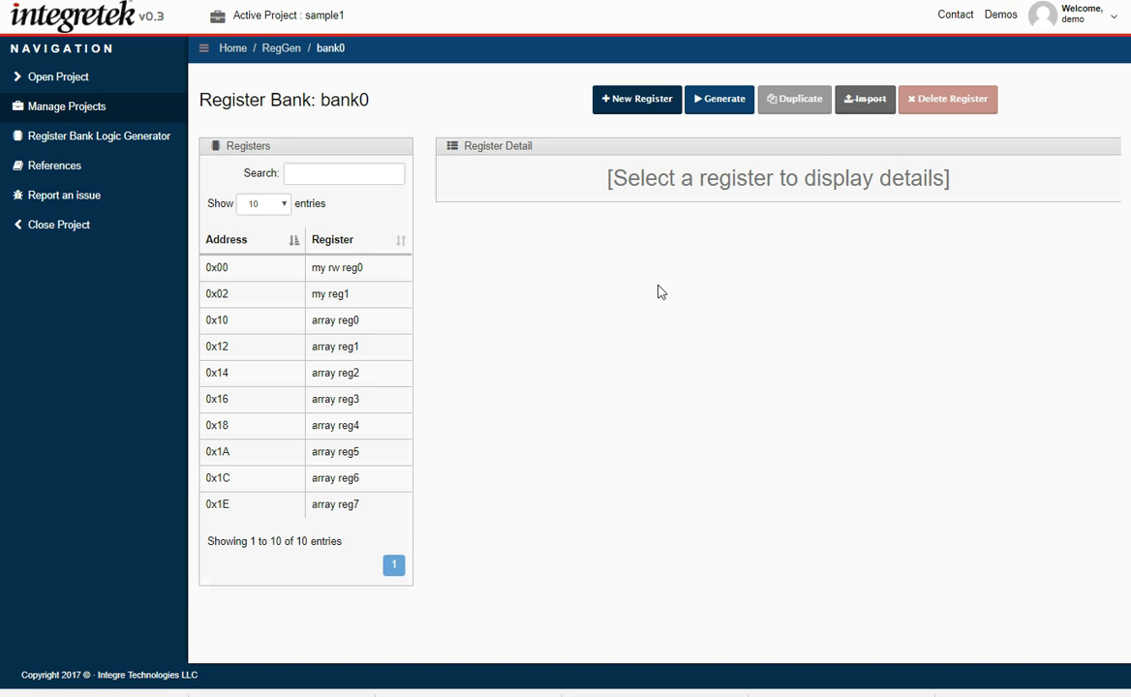
mouse_move(239, 272)
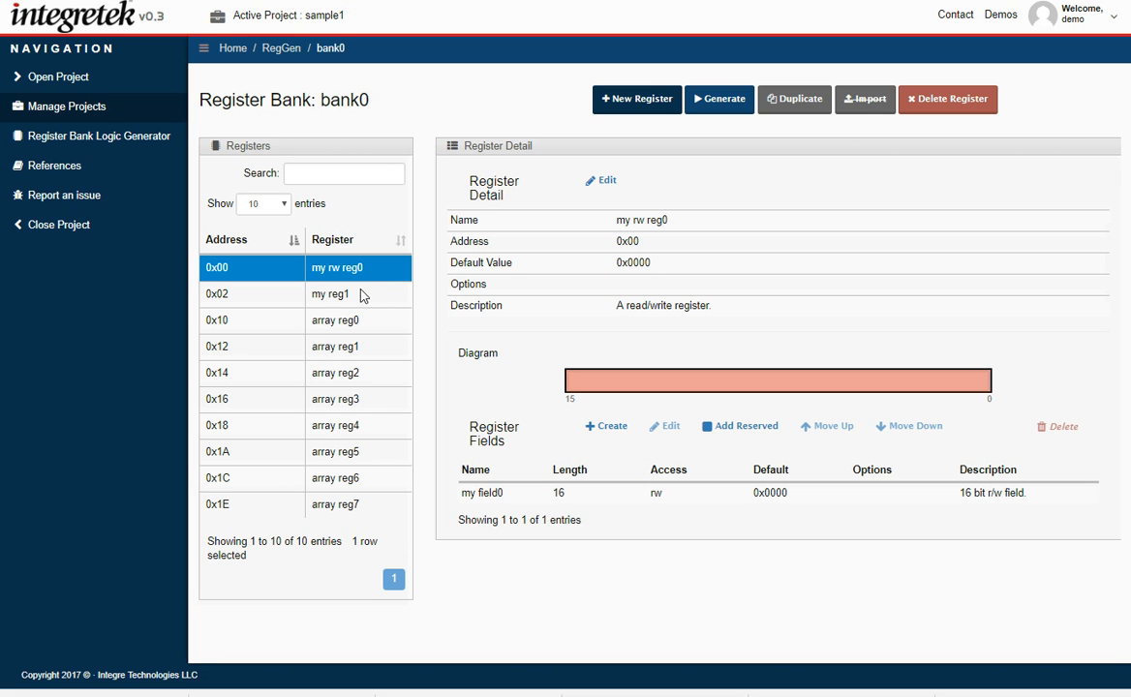
mouse_move(366, 308)
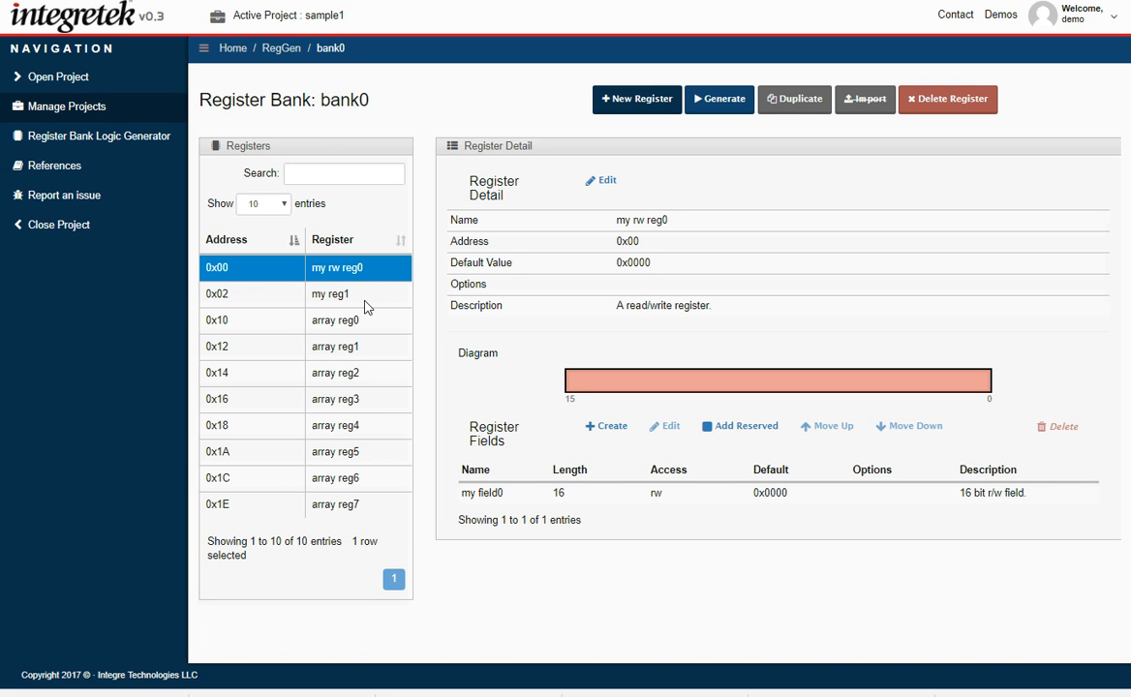
mouse_move(357, 296)
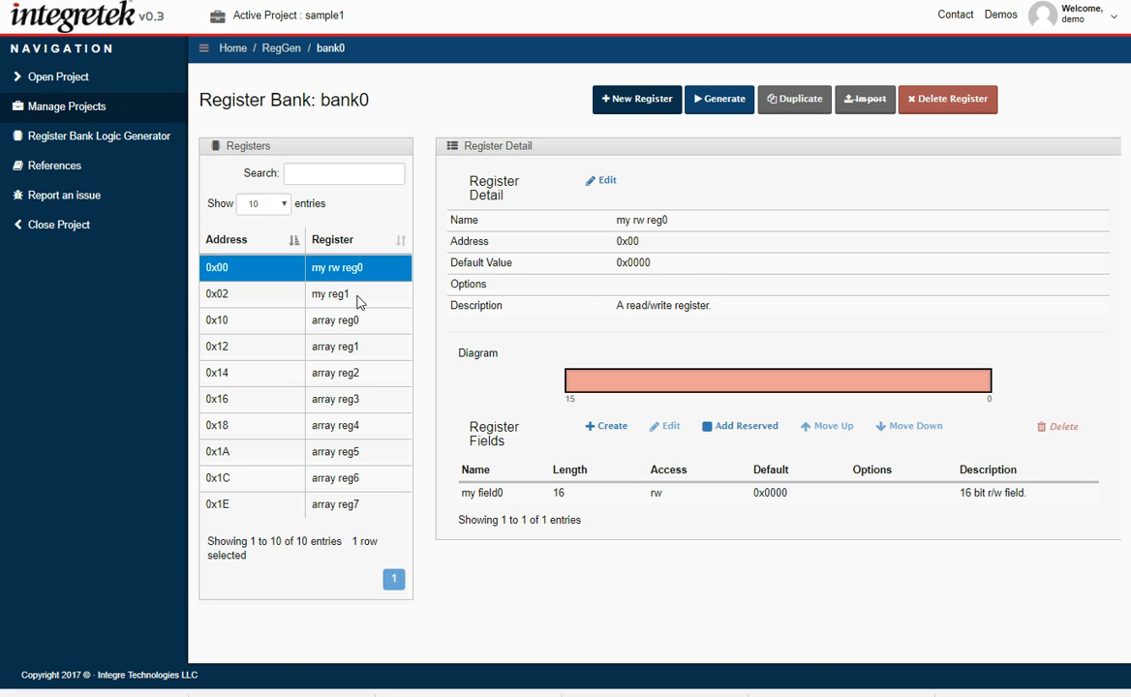
click(330, 294)
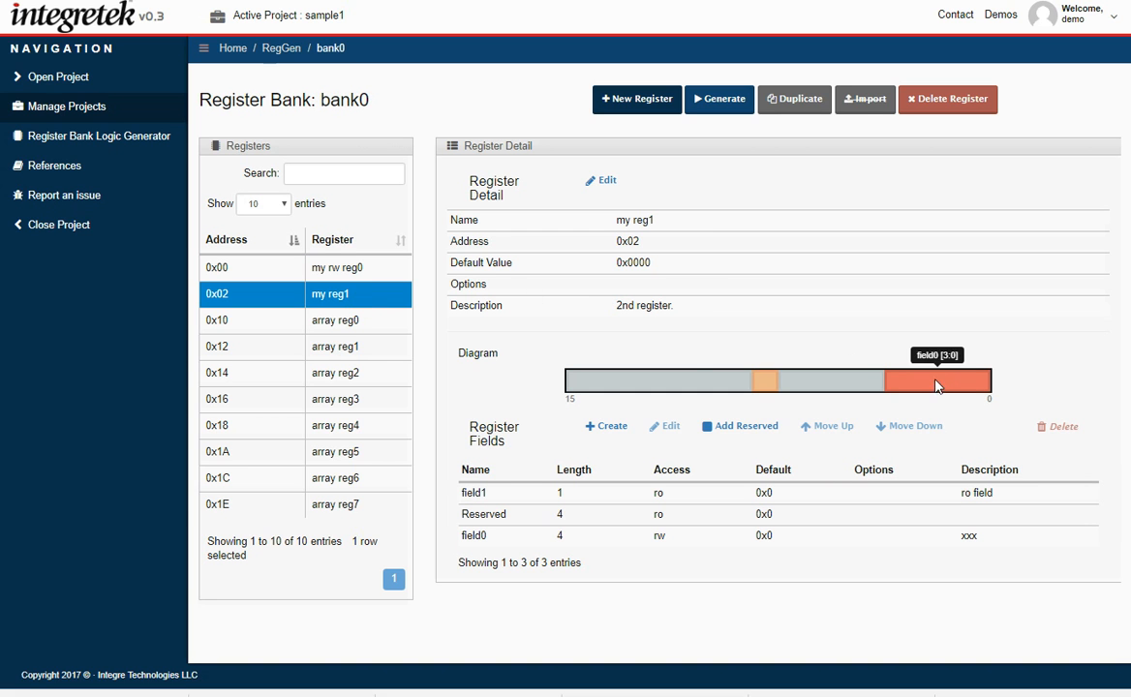
mouse_move(755, 387)
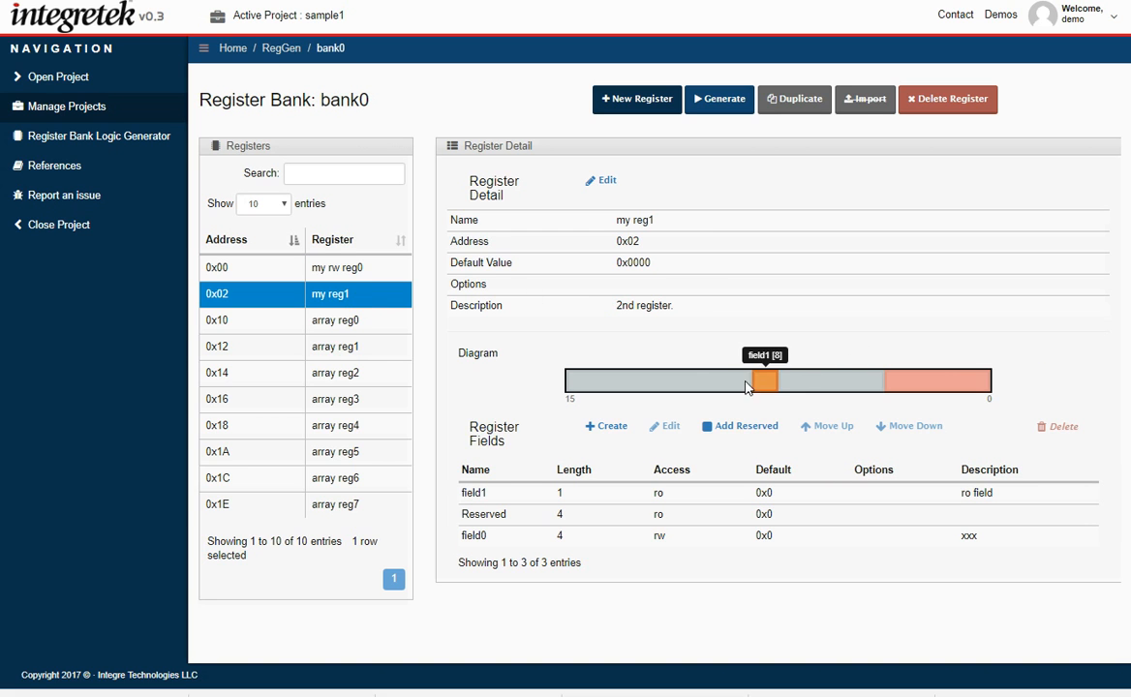
mouse_move(626, 520)
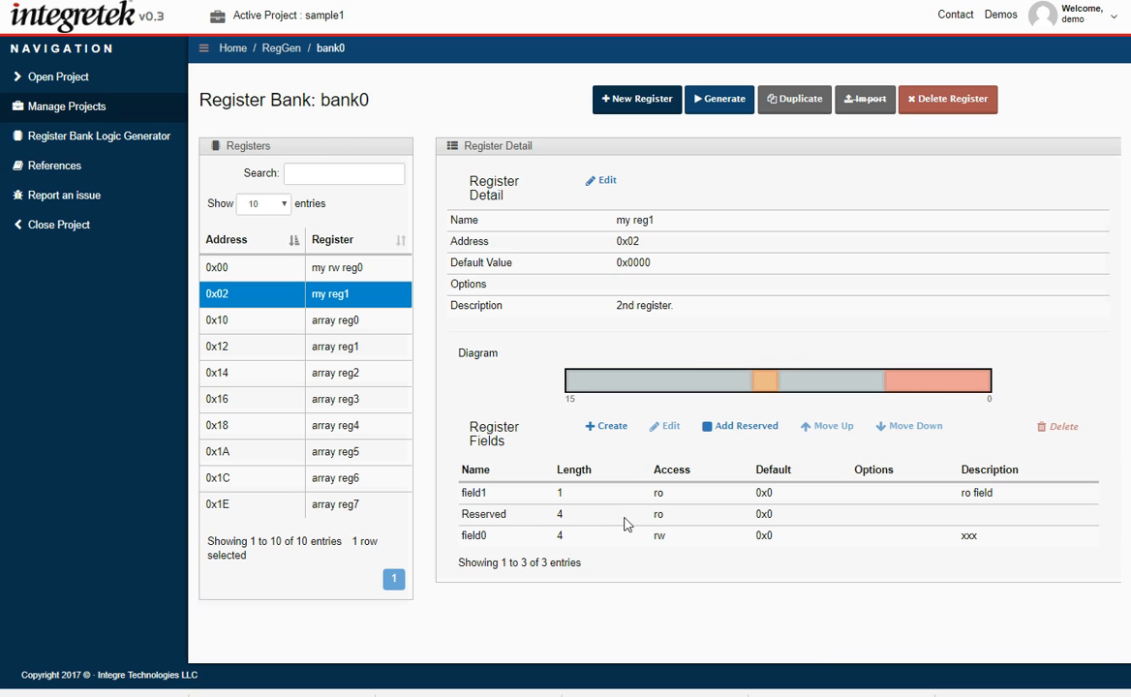
mouse_move(677, 492)
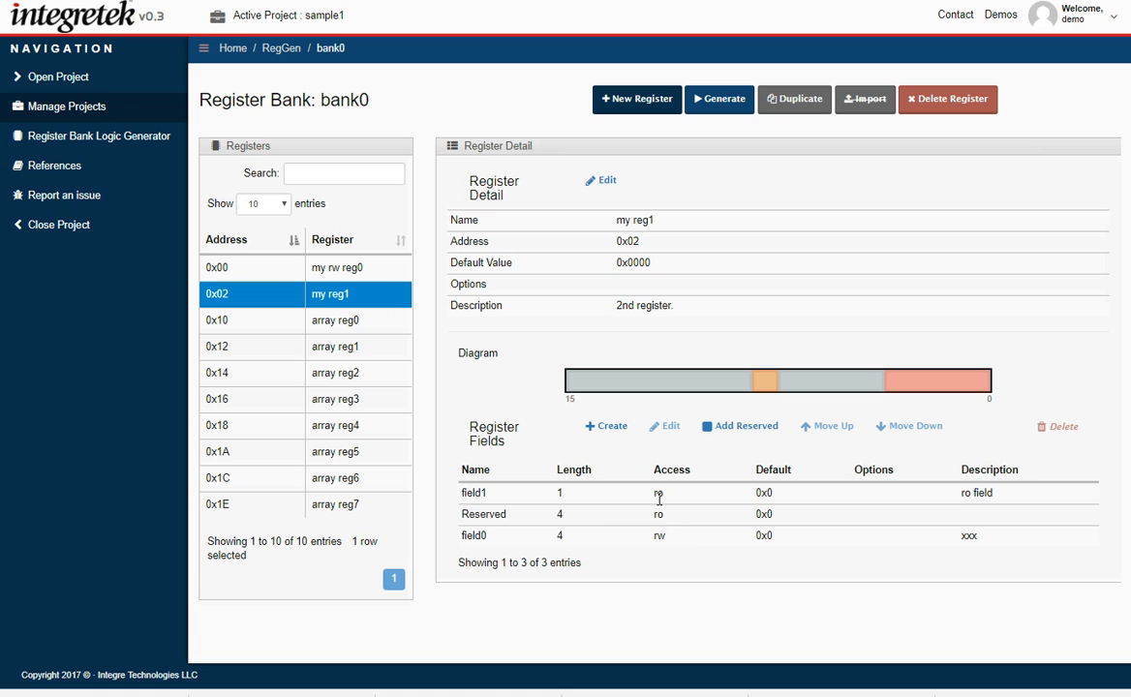
mouse_move(884, 414)
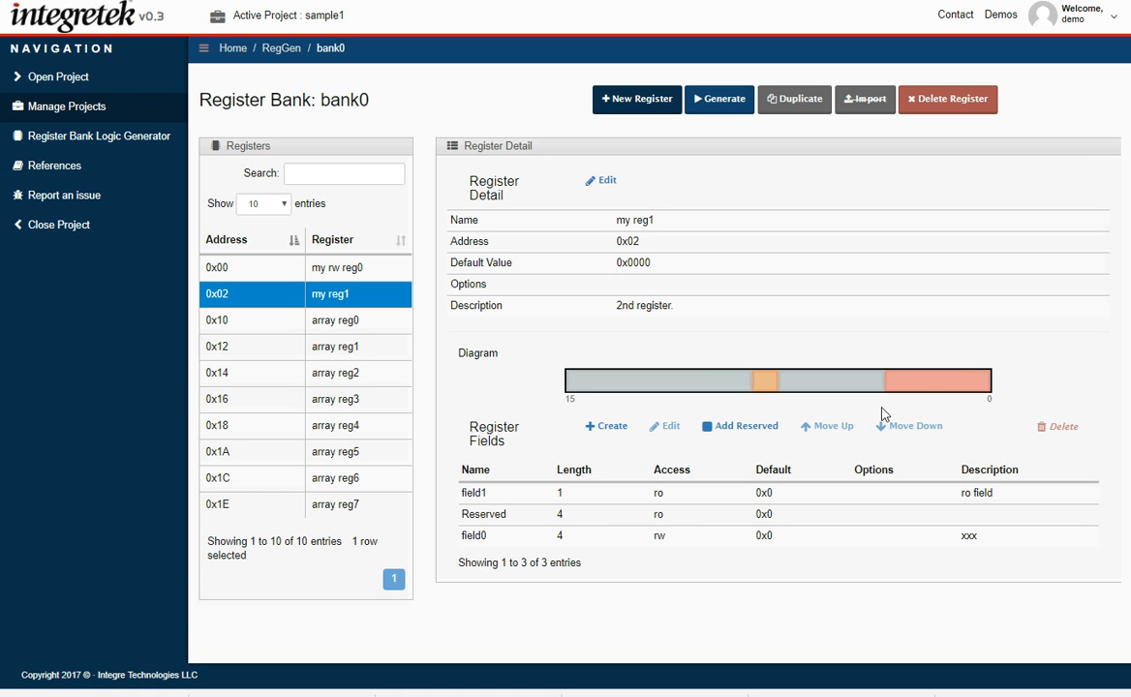
mouse_move(885, 366)
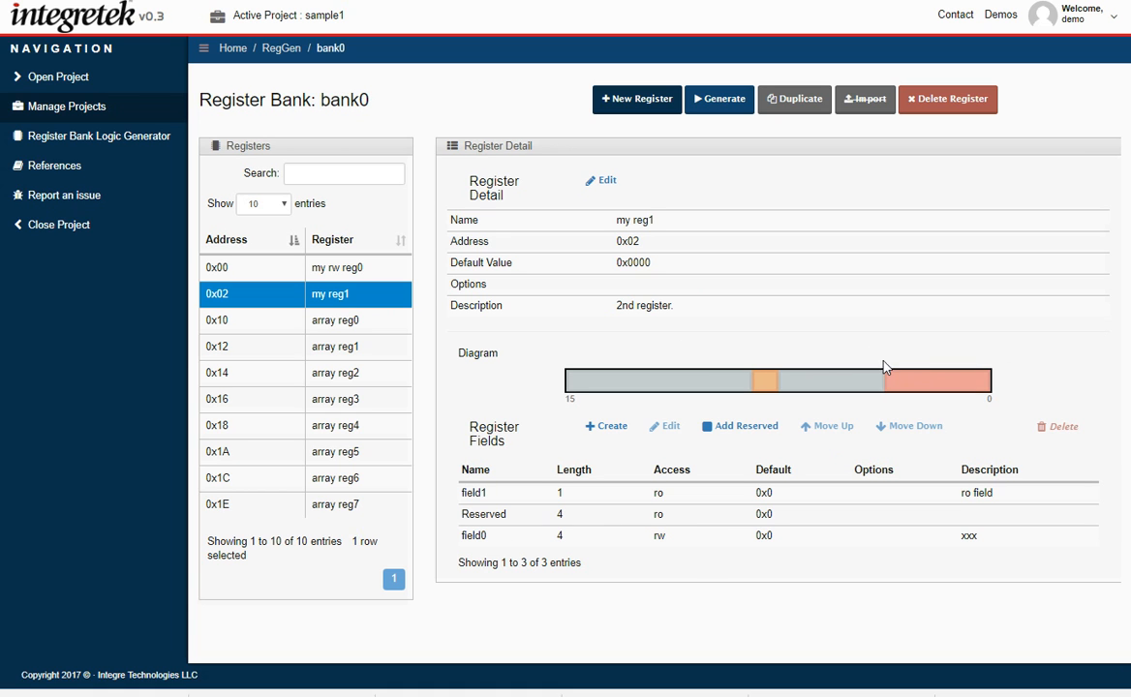
mouse_move(627, 341)
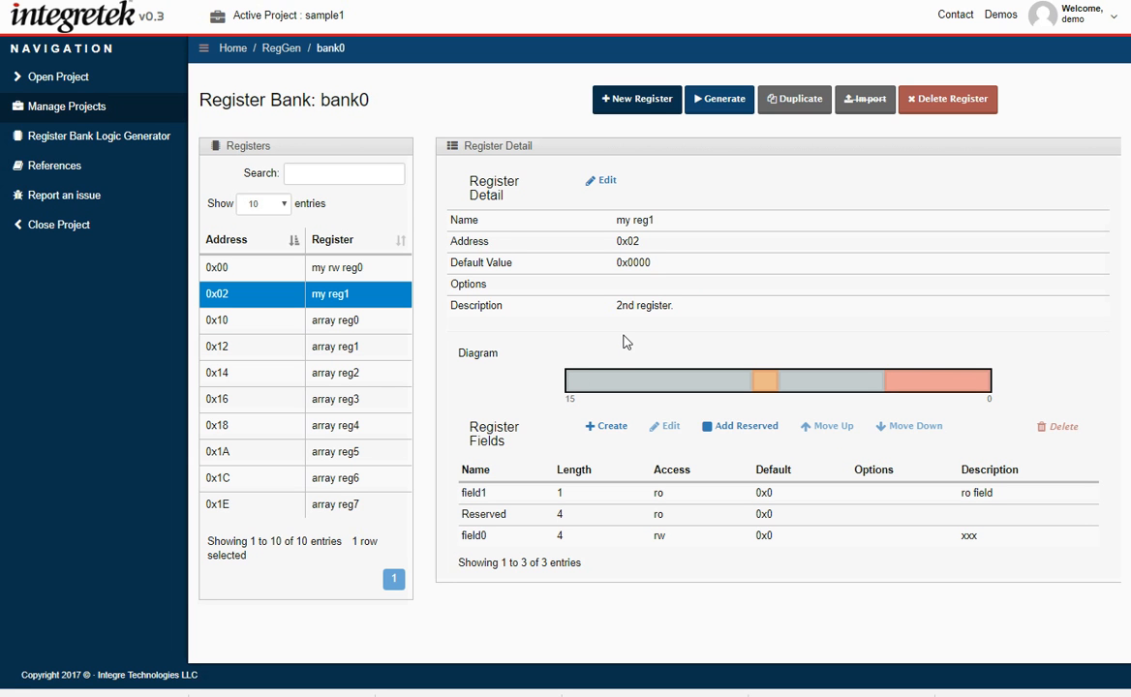
mouse_move(642, 104)
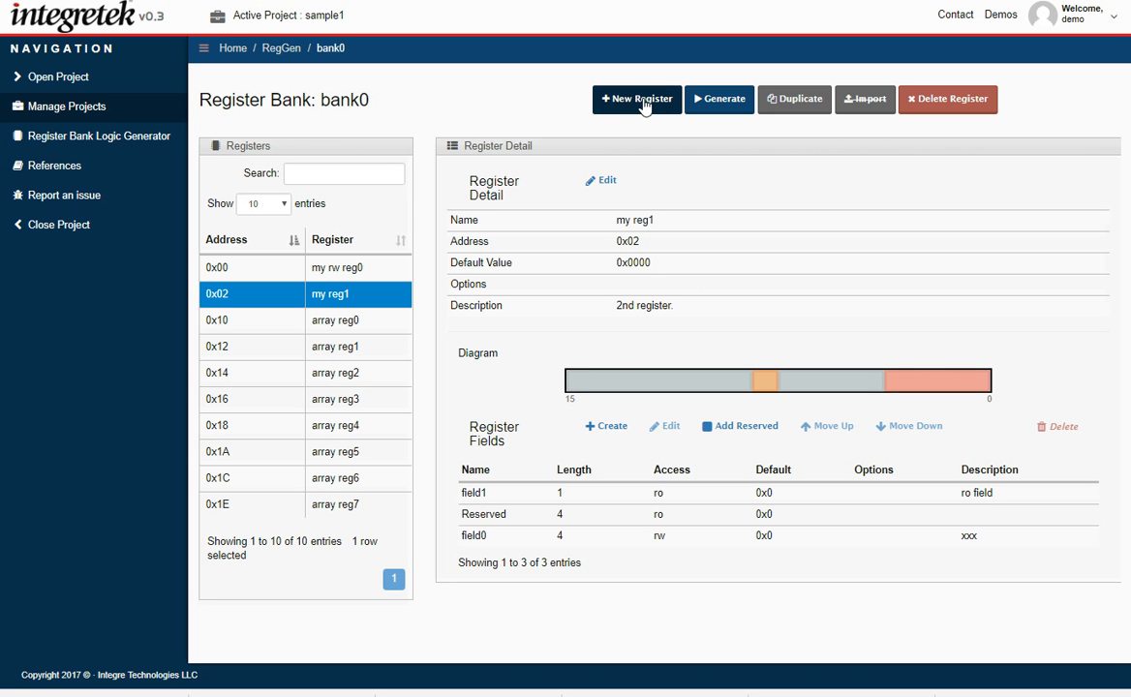
- Start a new register named 'my reg2' at 0x1F with write and read pulses
click(636, 98)
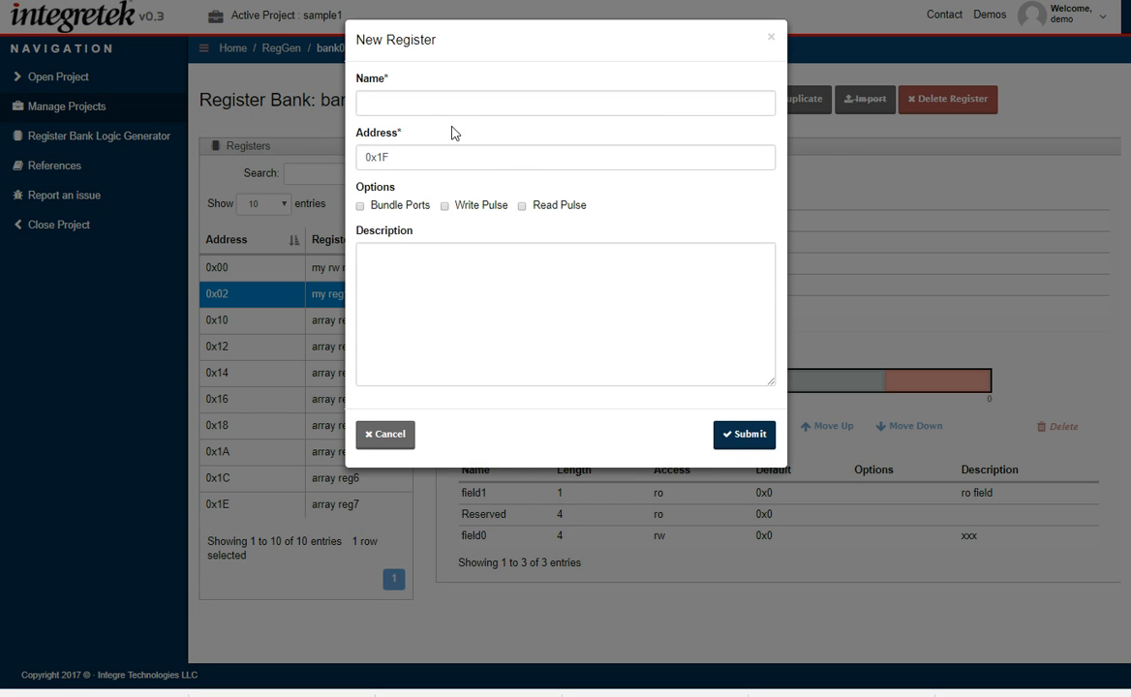
click(565, 102)
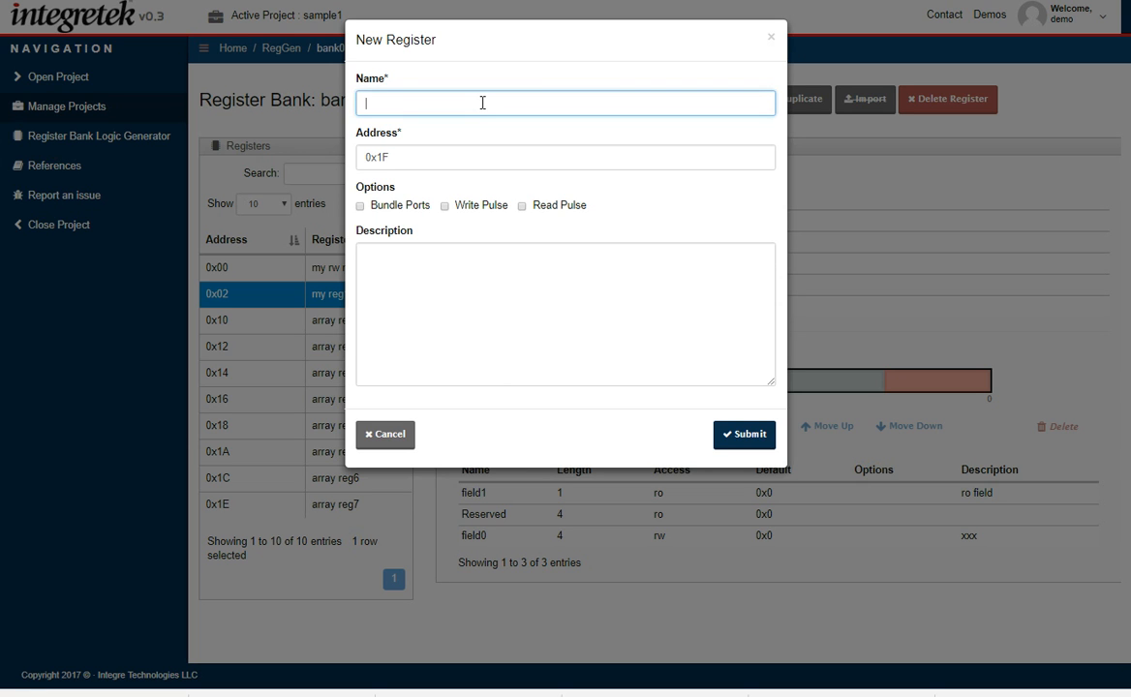
text(m)
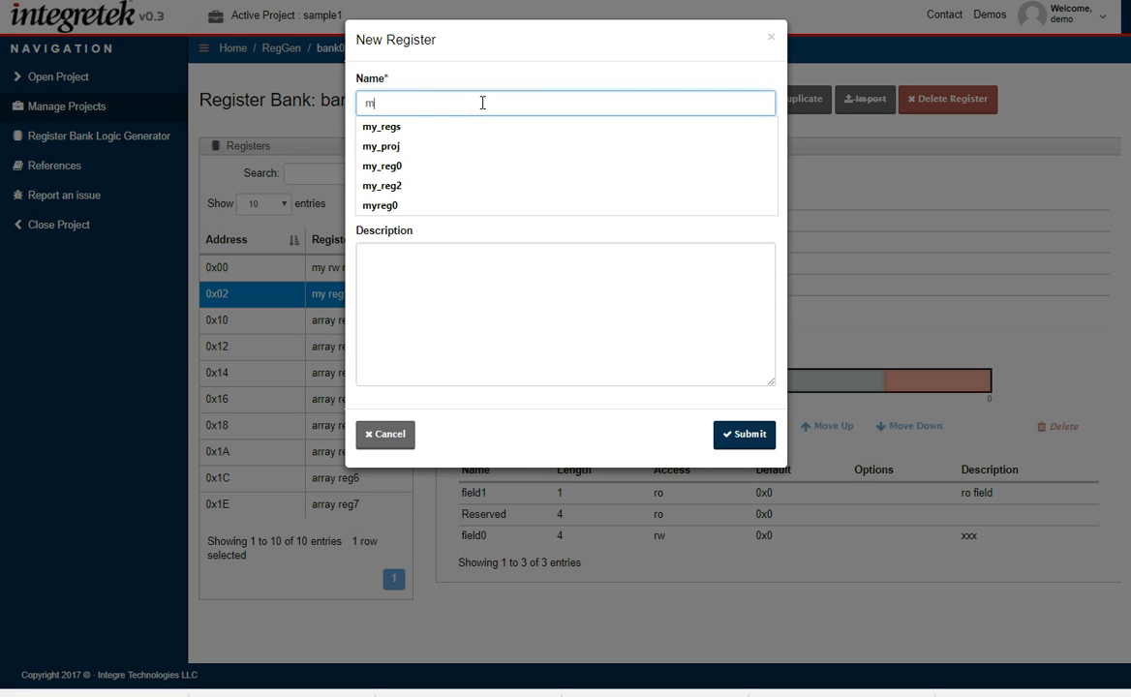
text(y reg)
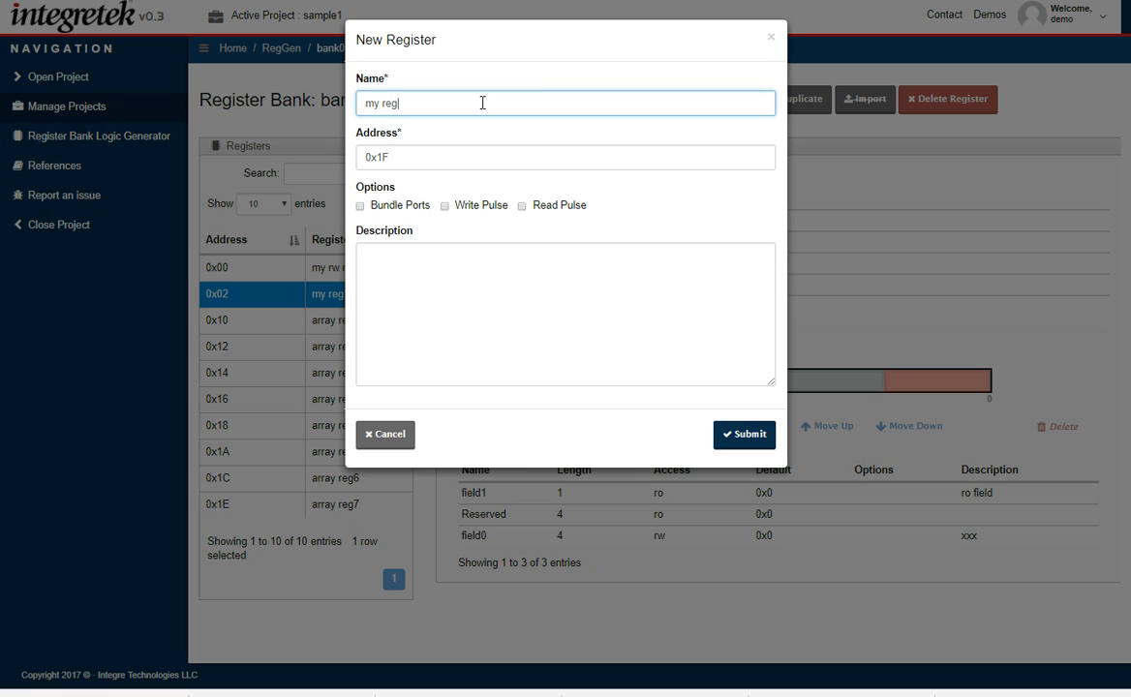
text(2)
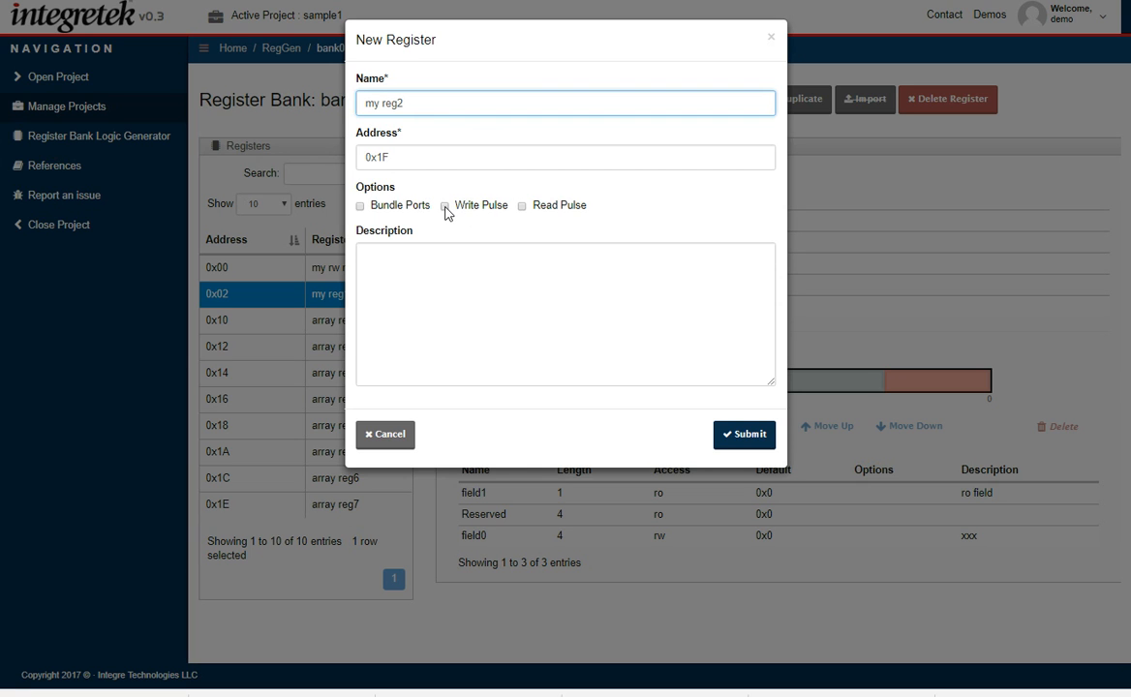
click(445, 205)
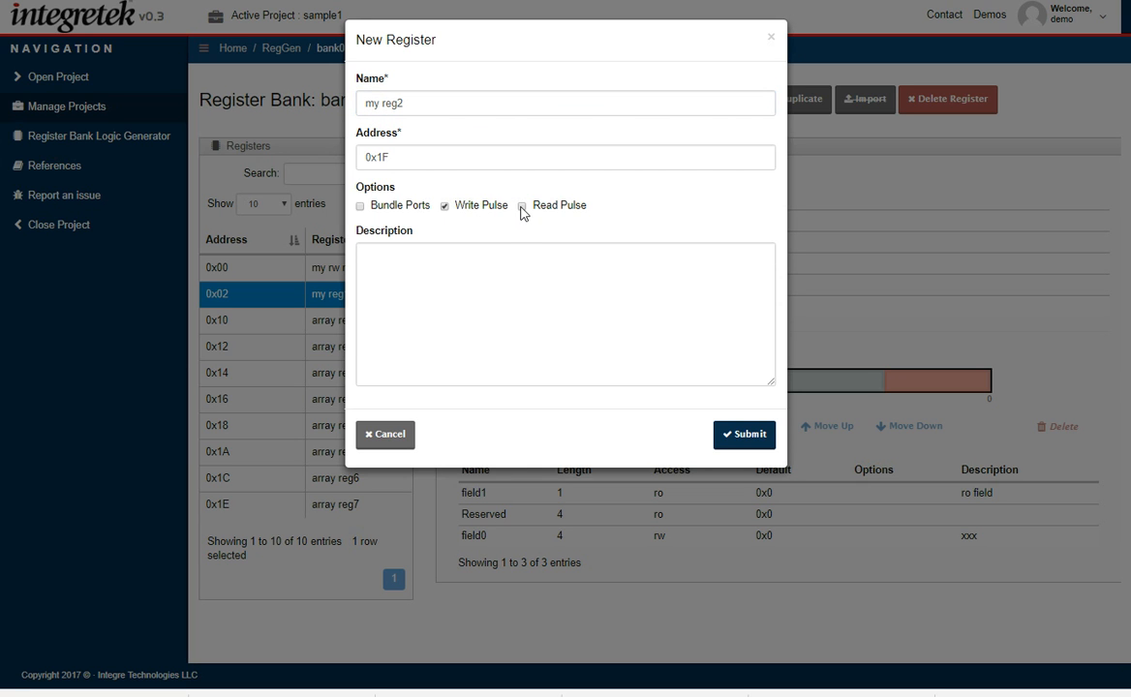
click(521, 205)
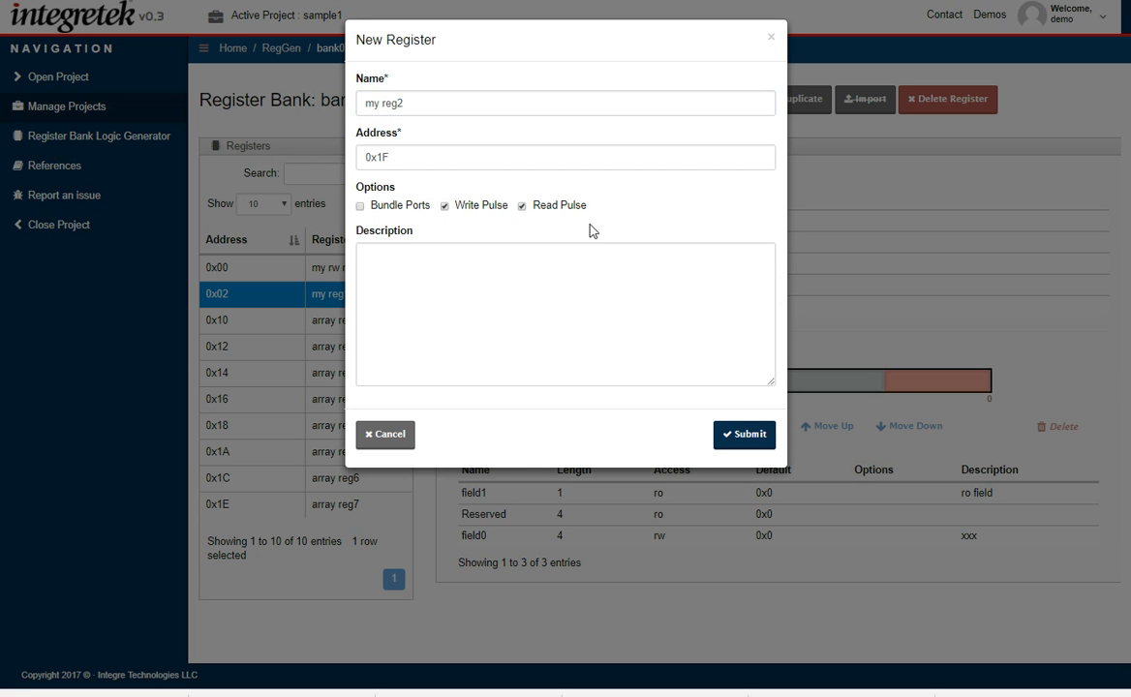
mouse_move(464, 233)
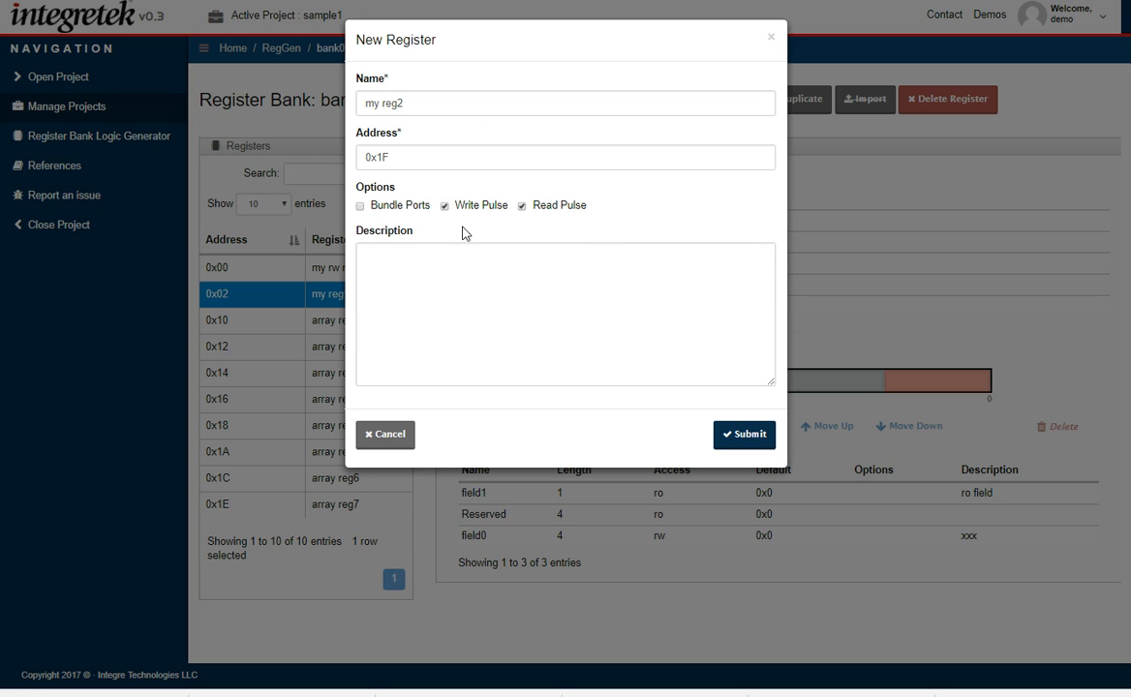
mouse_move(565, 231)
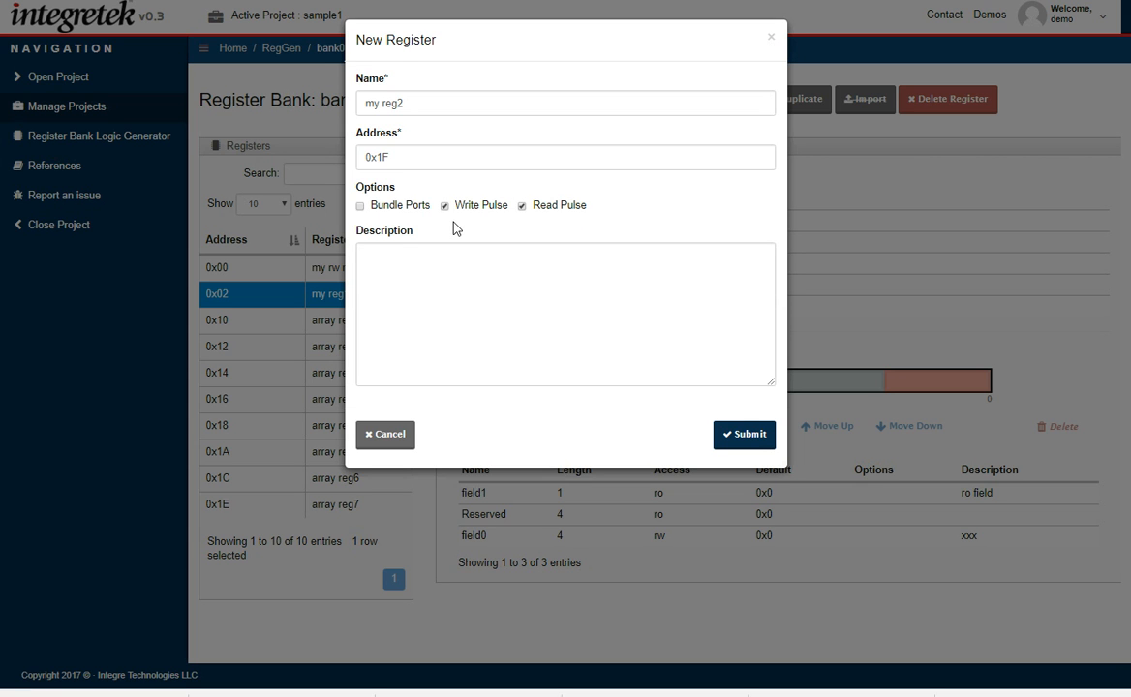
mouse_move(625, 235)
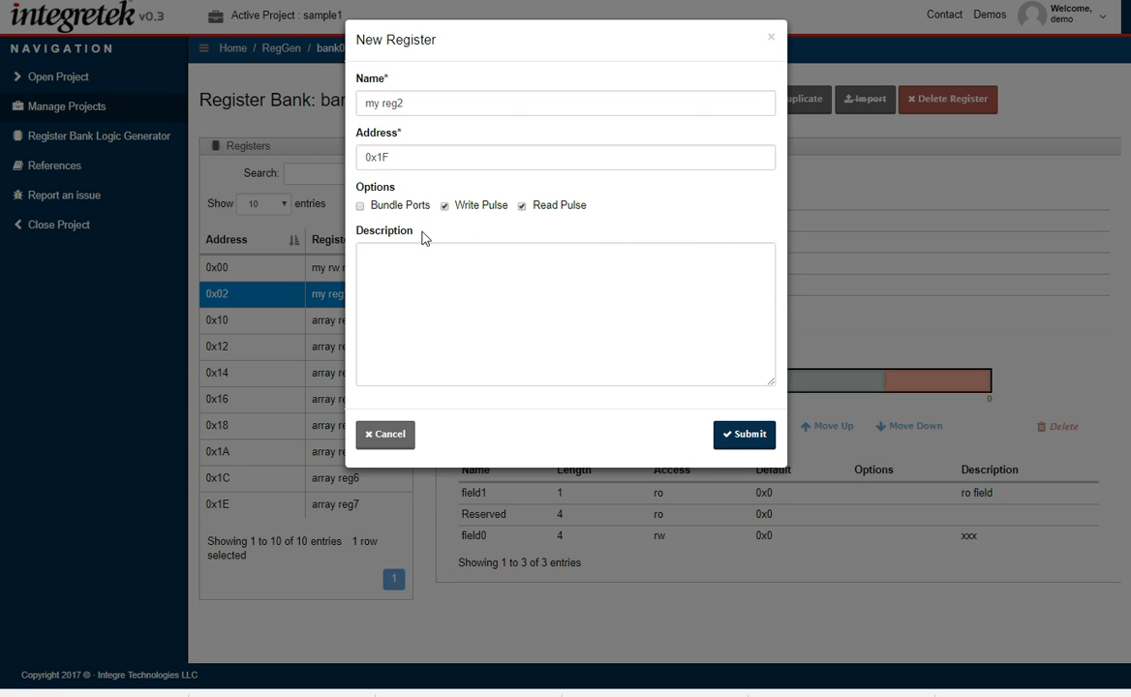
mouse_move(462, 231)
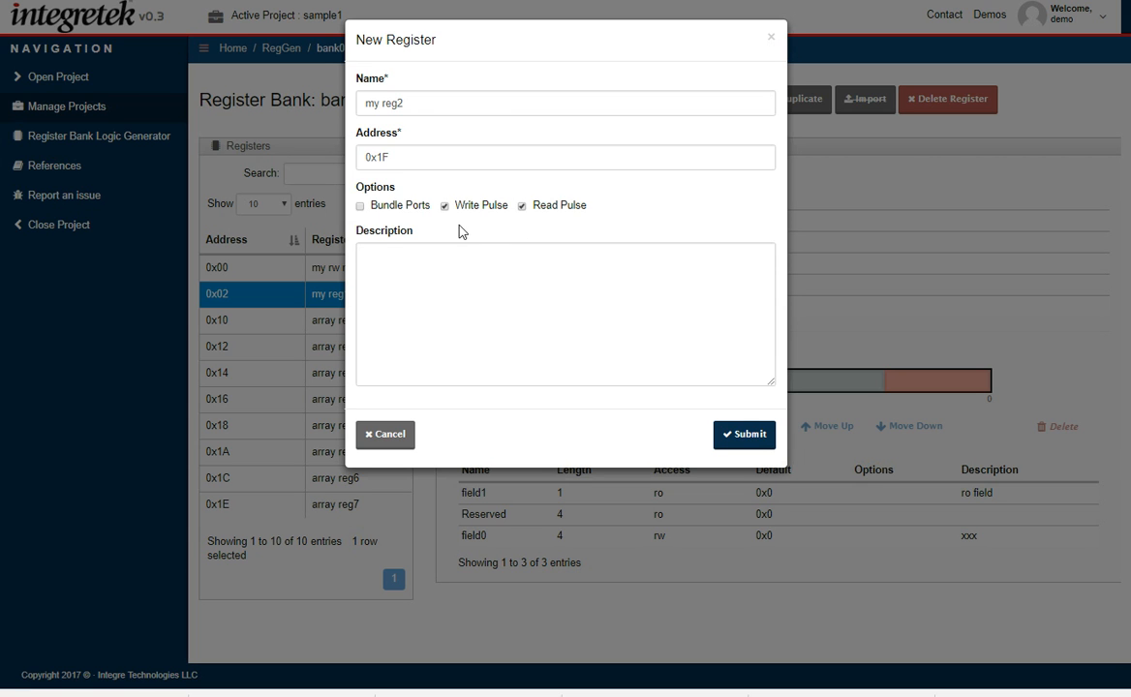
mouse_move(481, 228)
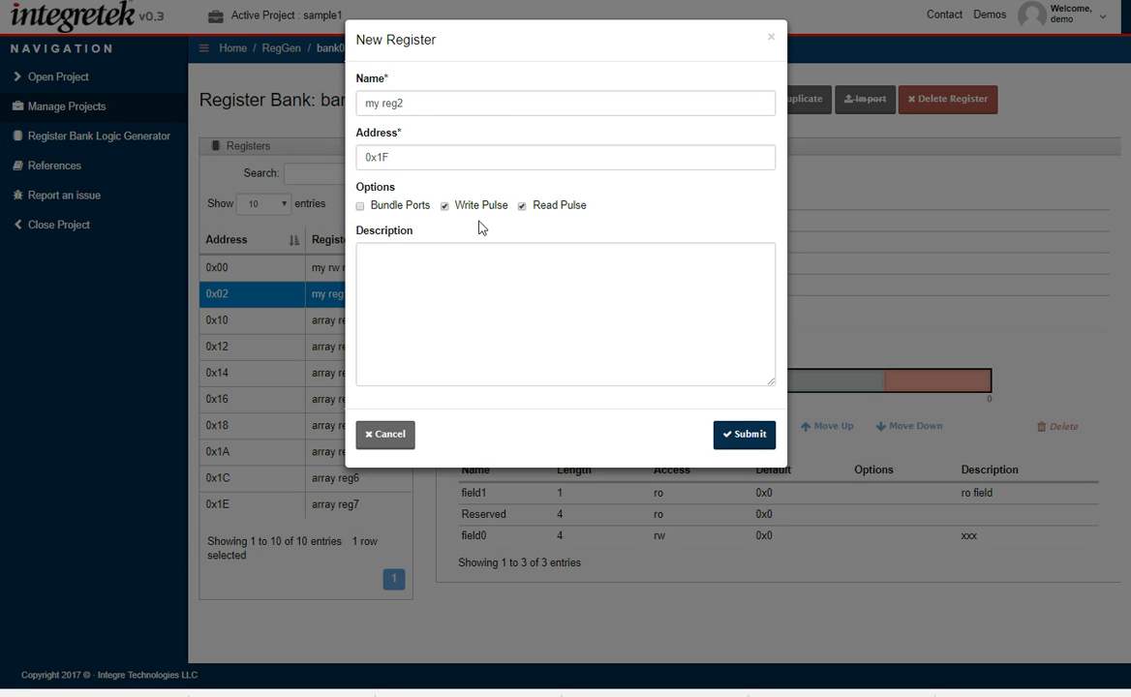
mouse_move(594, 229)
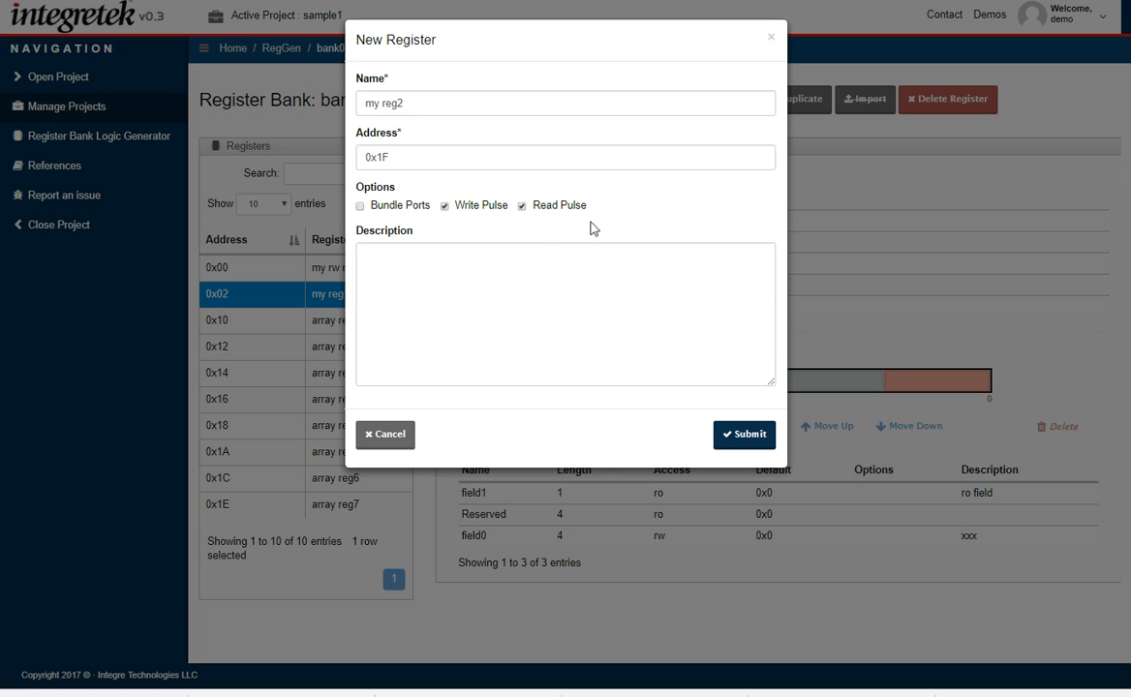
mouse_move(574, 225)
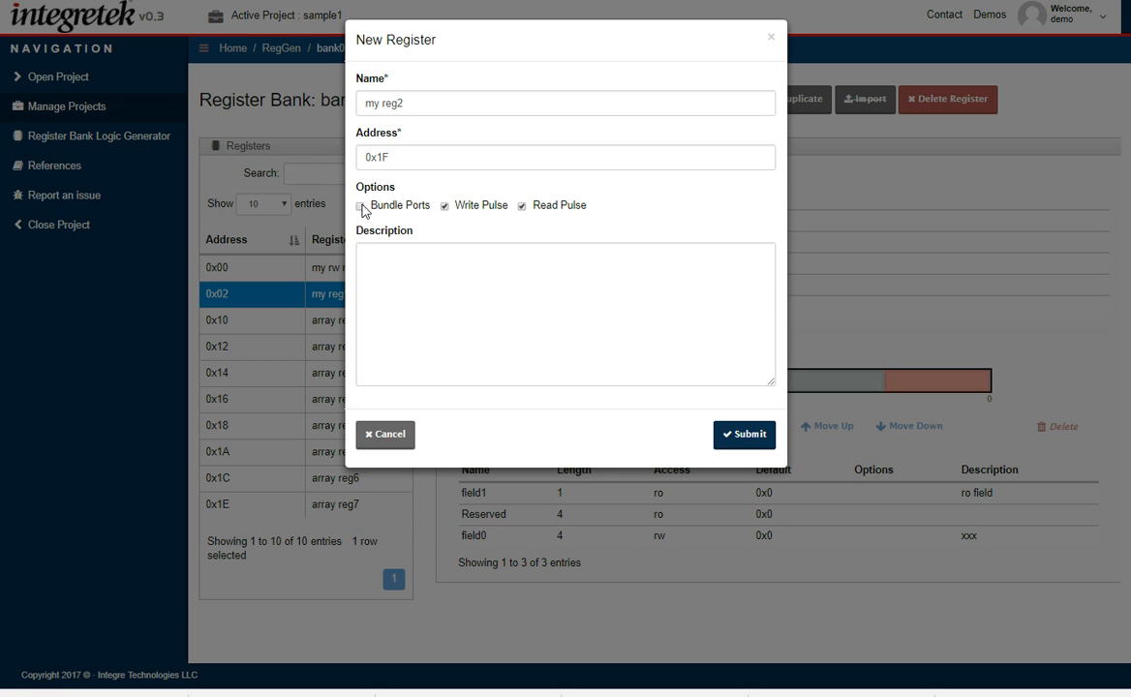
mouse_move(362, 212)
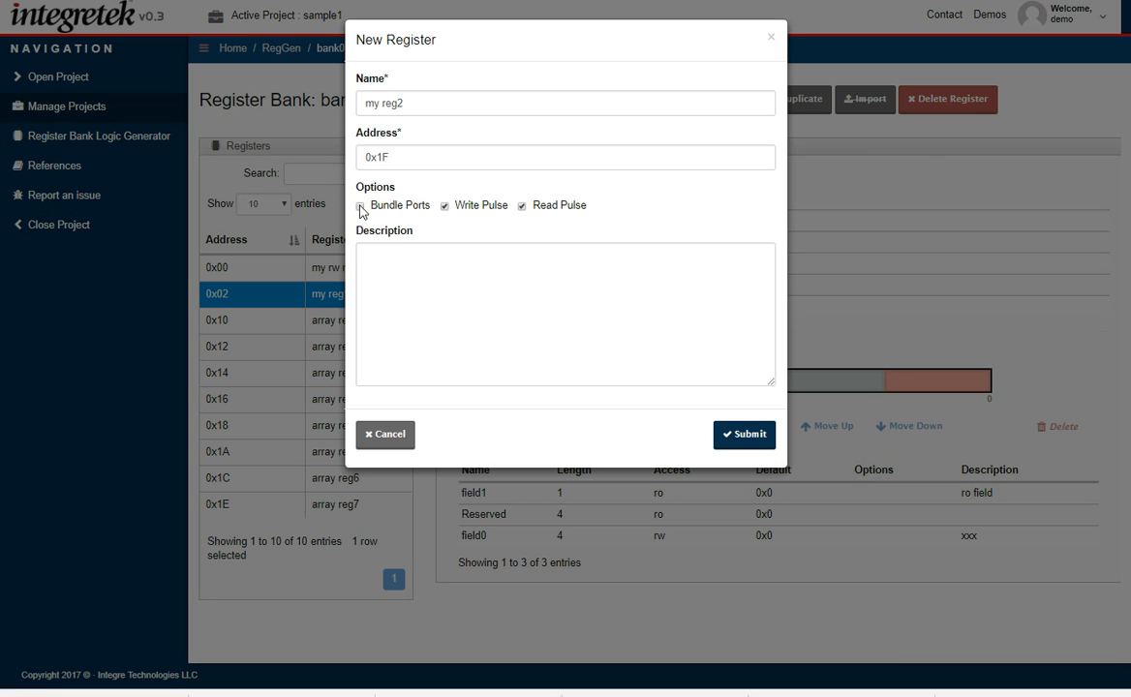
- Enable Bundle Ports and submit my reg2 at address 0x04
click(359, 205)
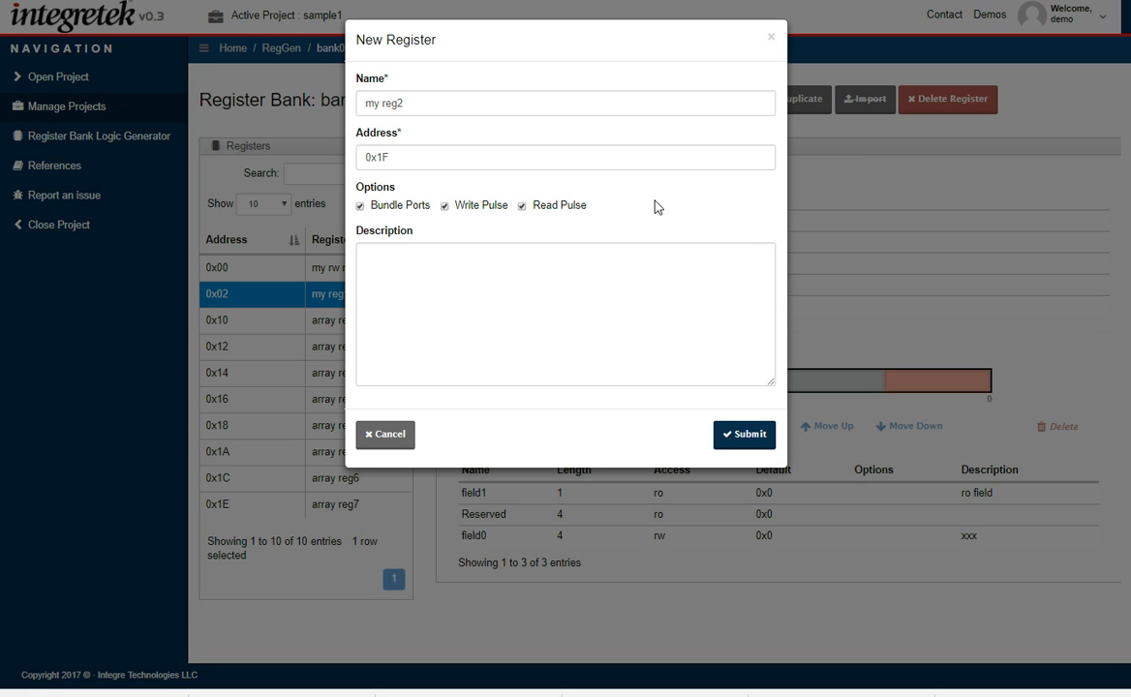
mouse_move(632, 194)
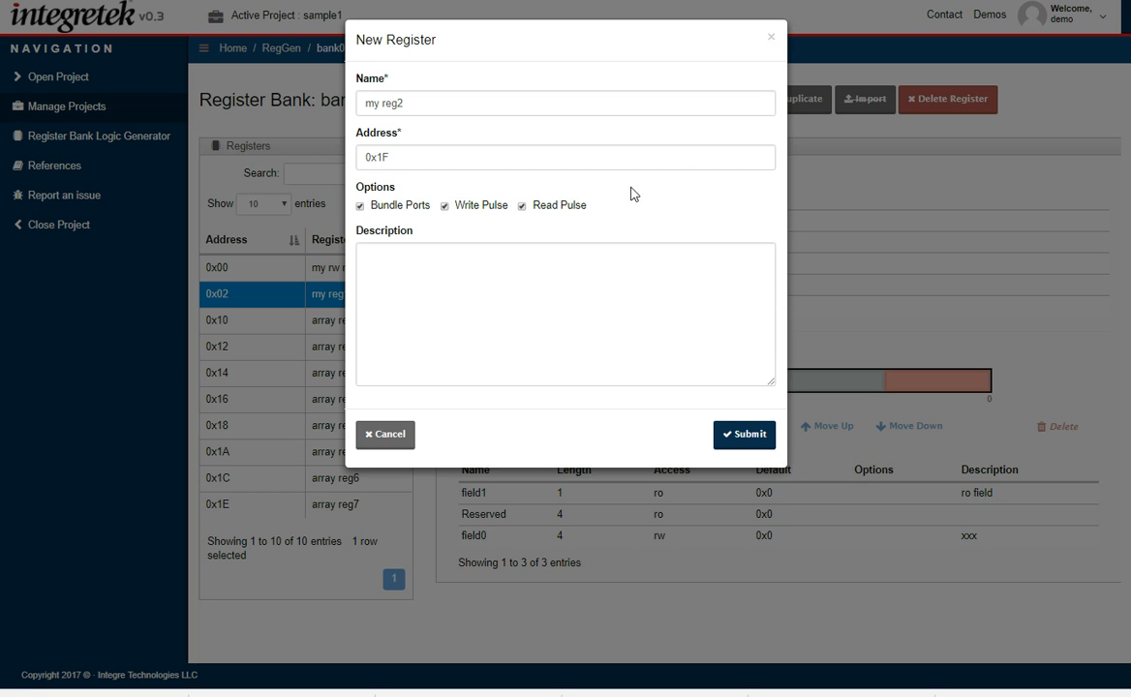
mouse_move(654, 197)
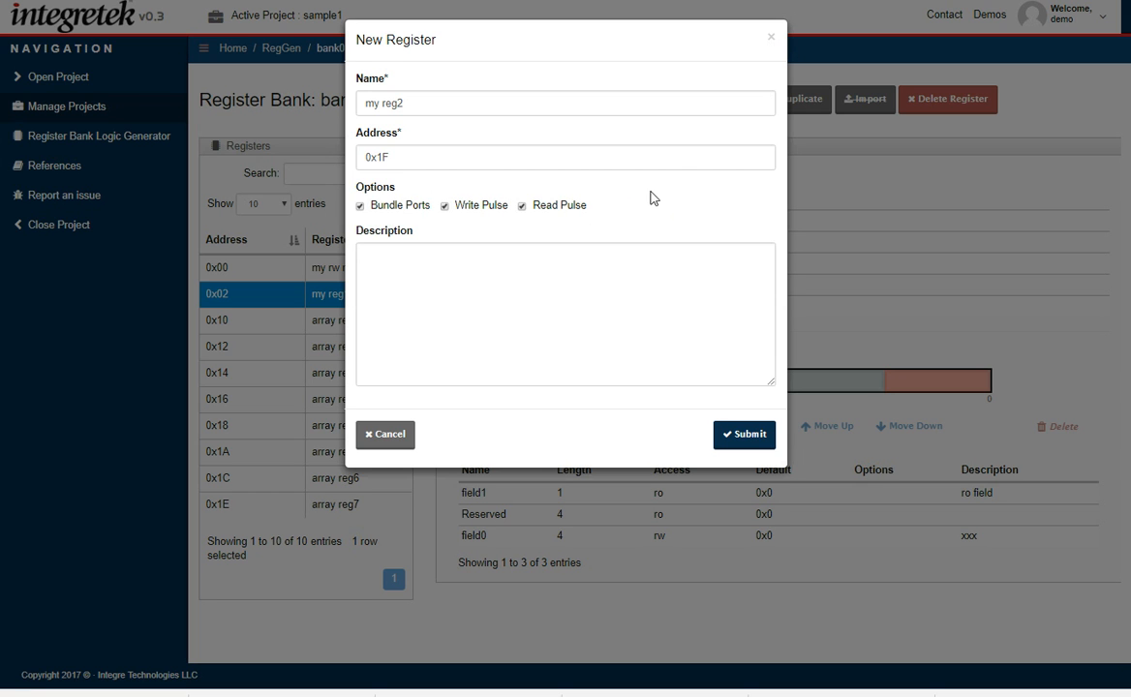
mouse_move(398, 194)
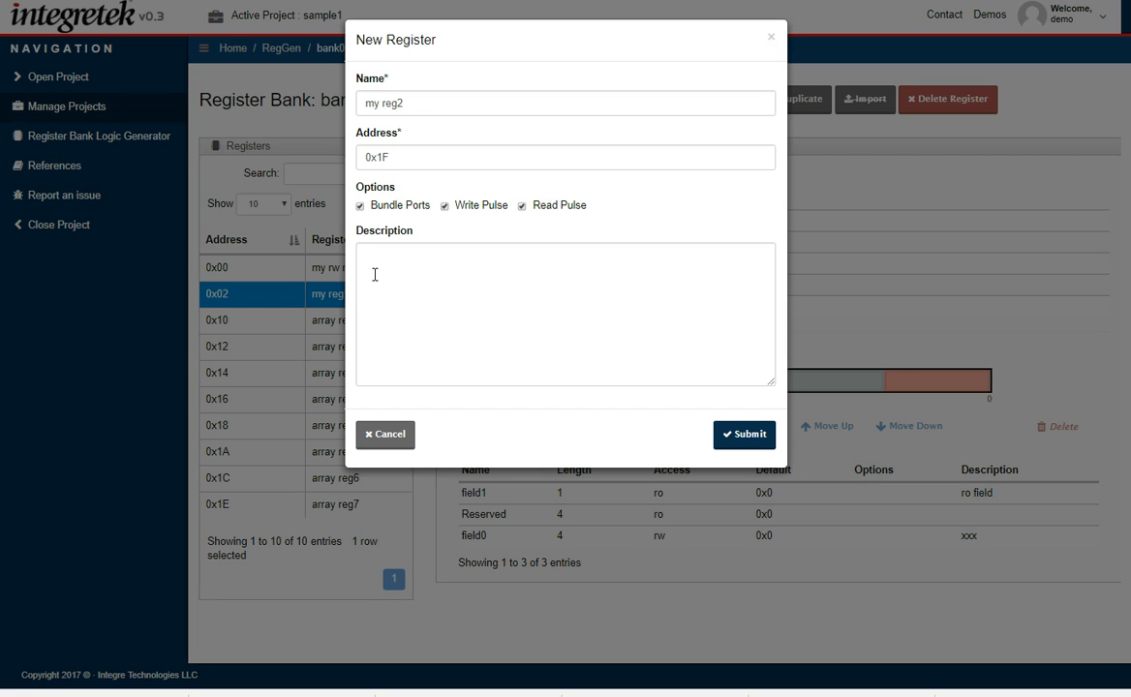
mouse_move(509, 188)
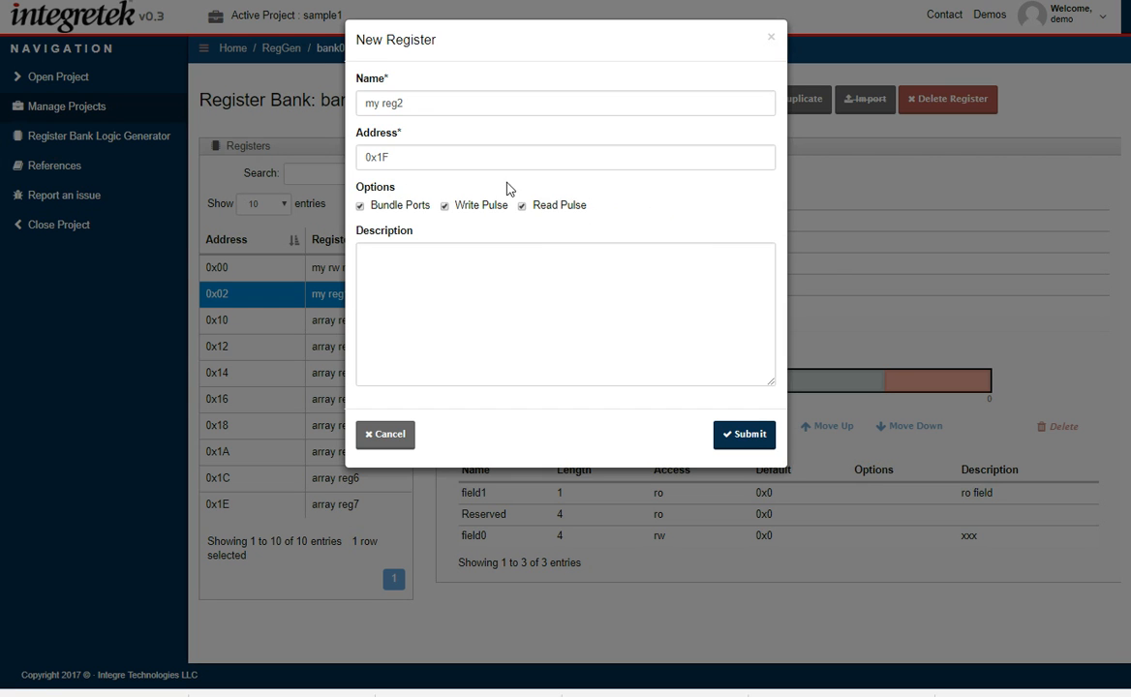
mouse_move(441, 188)
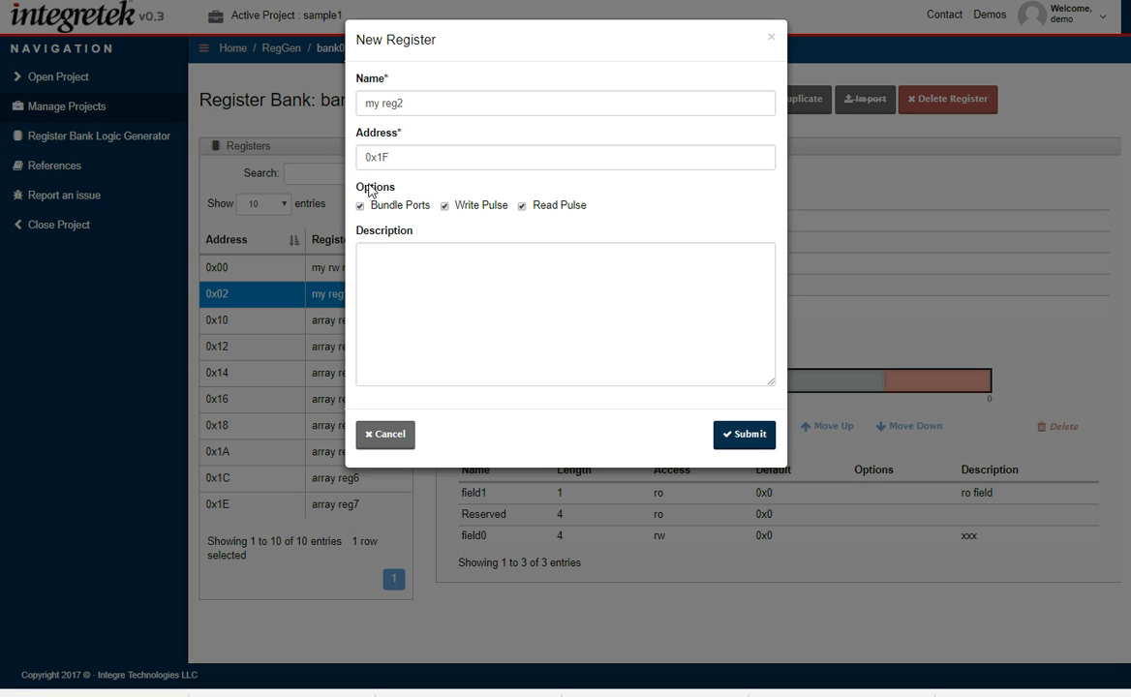
mouse_move(649, 190)
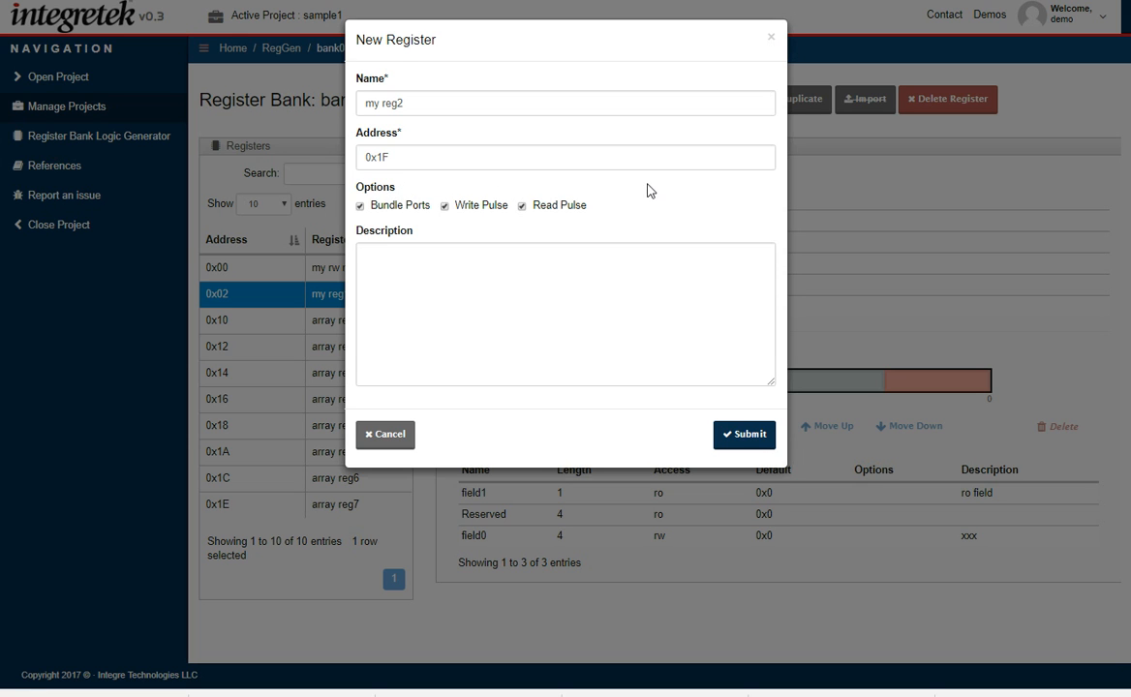
mouse_move(672, 188)
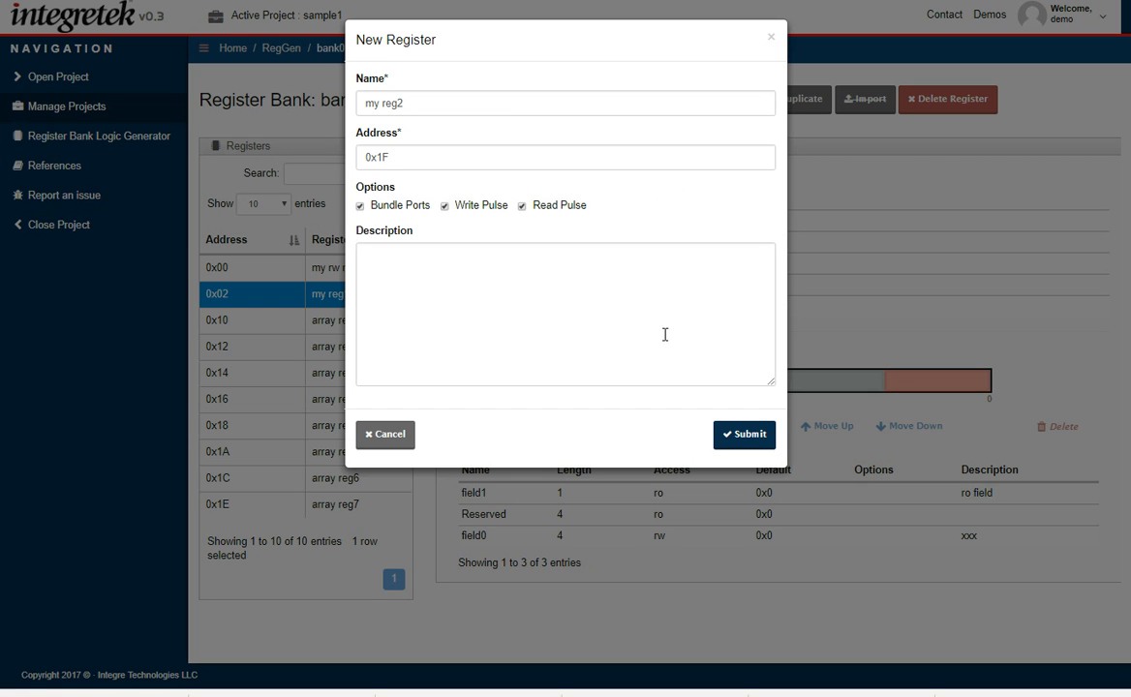
mouse_move(694, 427)
text(4)
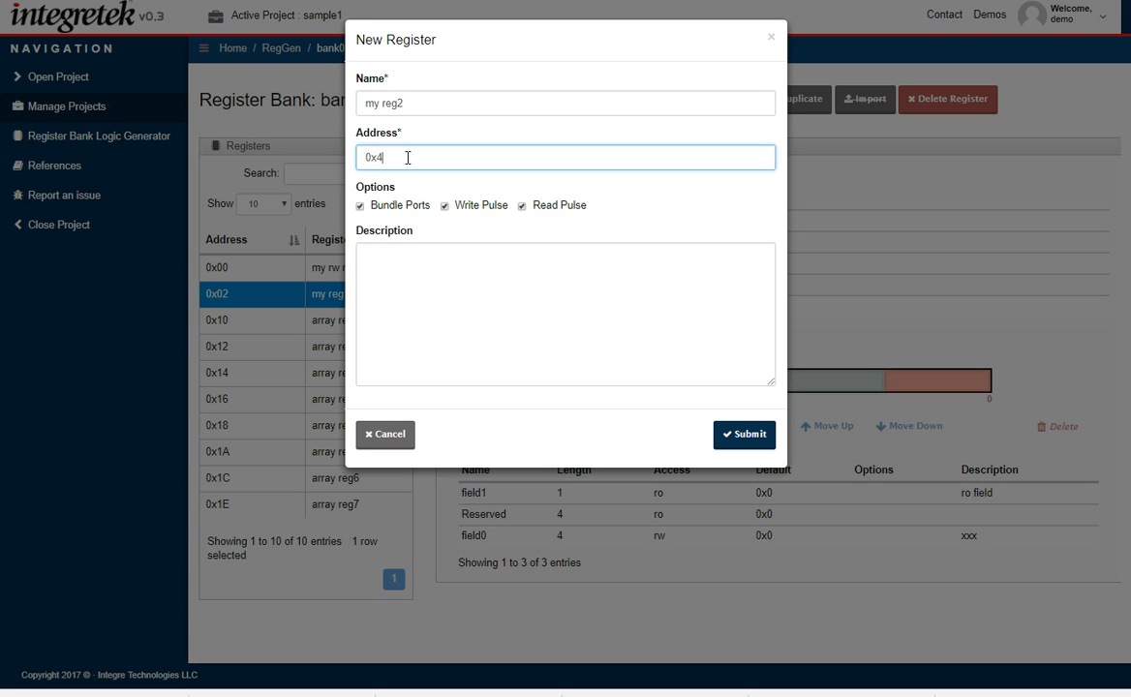
mouse_move(743, 435)
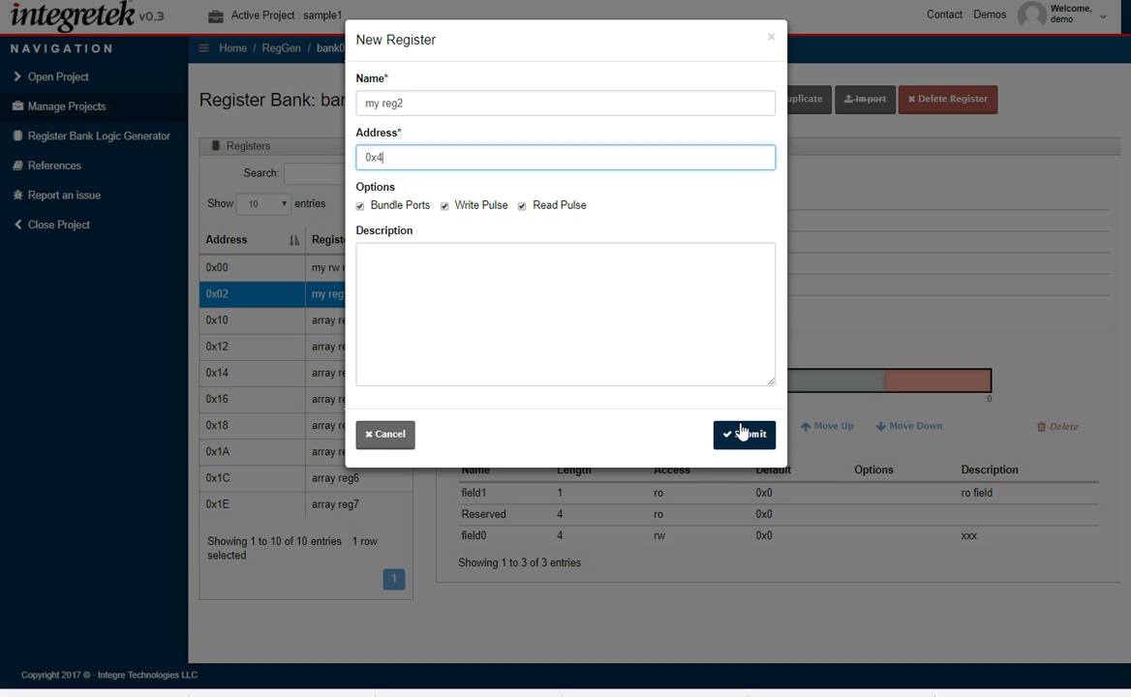
click(744, 434)
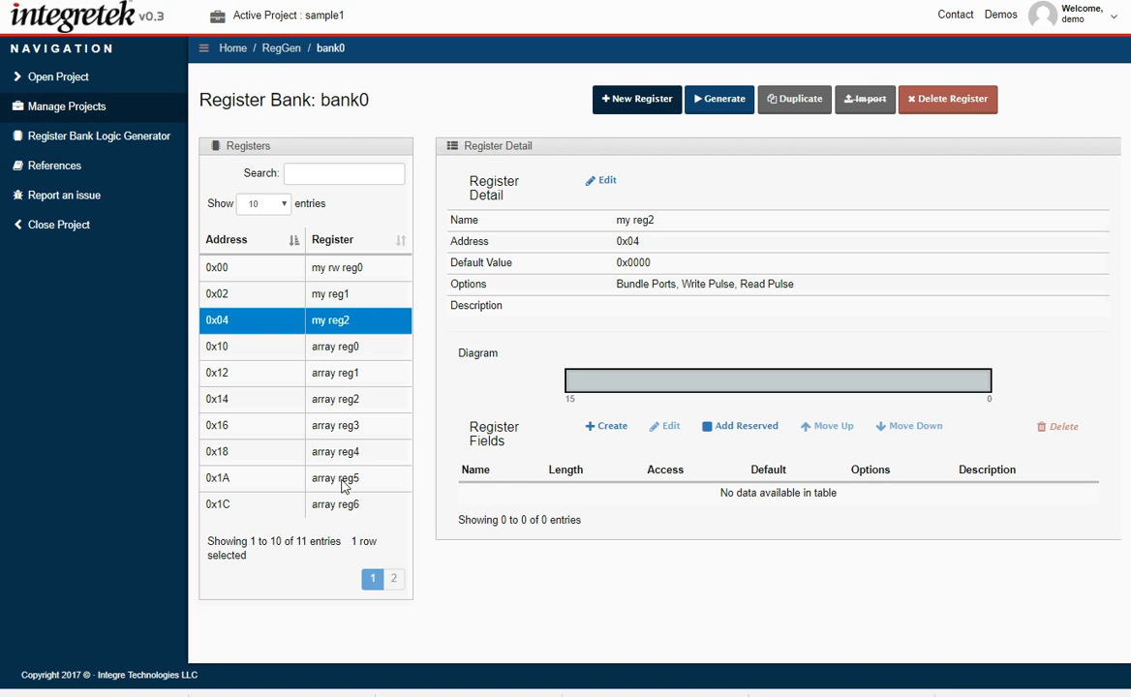
mouse_move(587, 450)
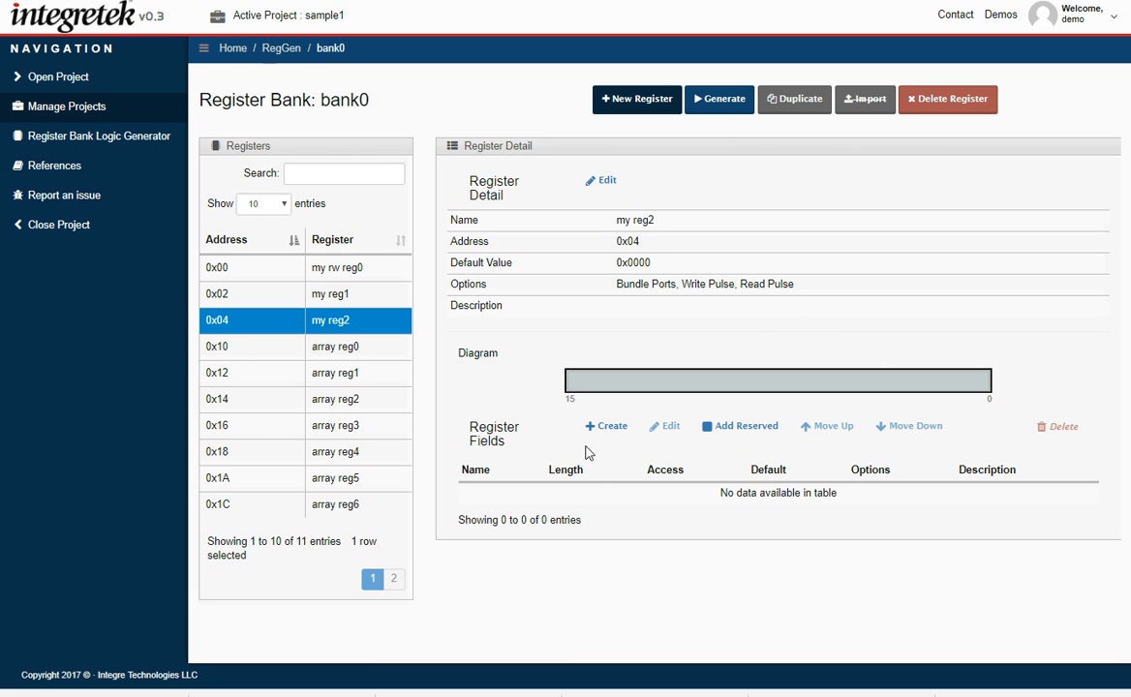
- Add 3-bit read-write field control0 ('read write control bits') and a 1-bit reserved field
click(605, 425)
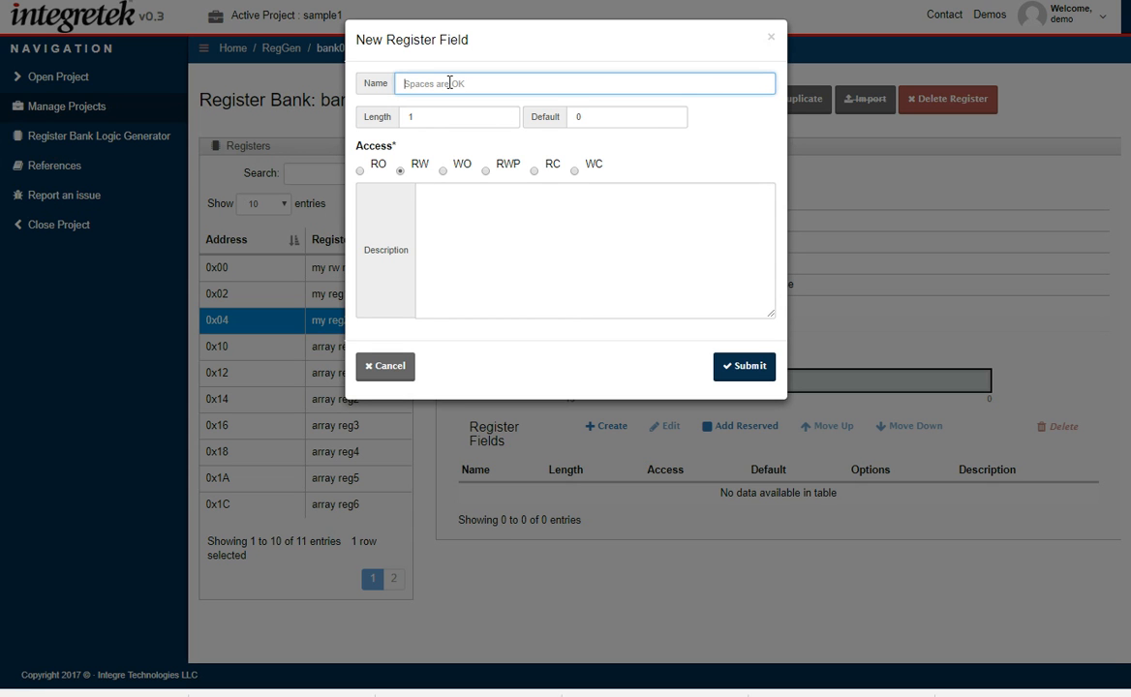
text(control0)
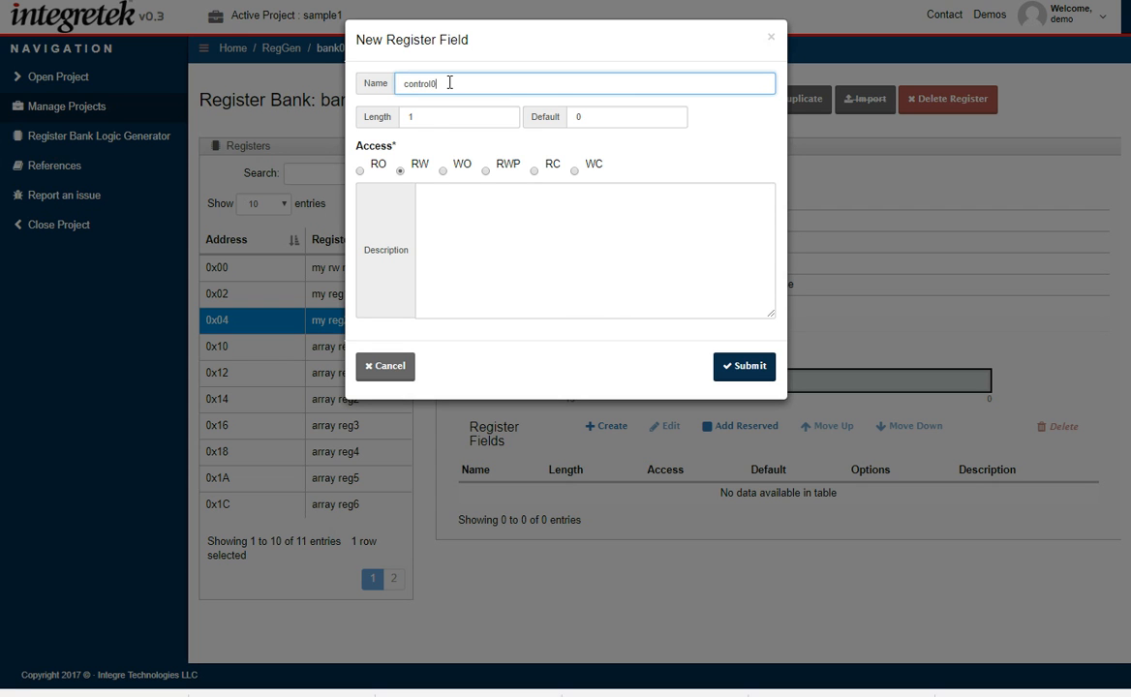
click(458, 116)
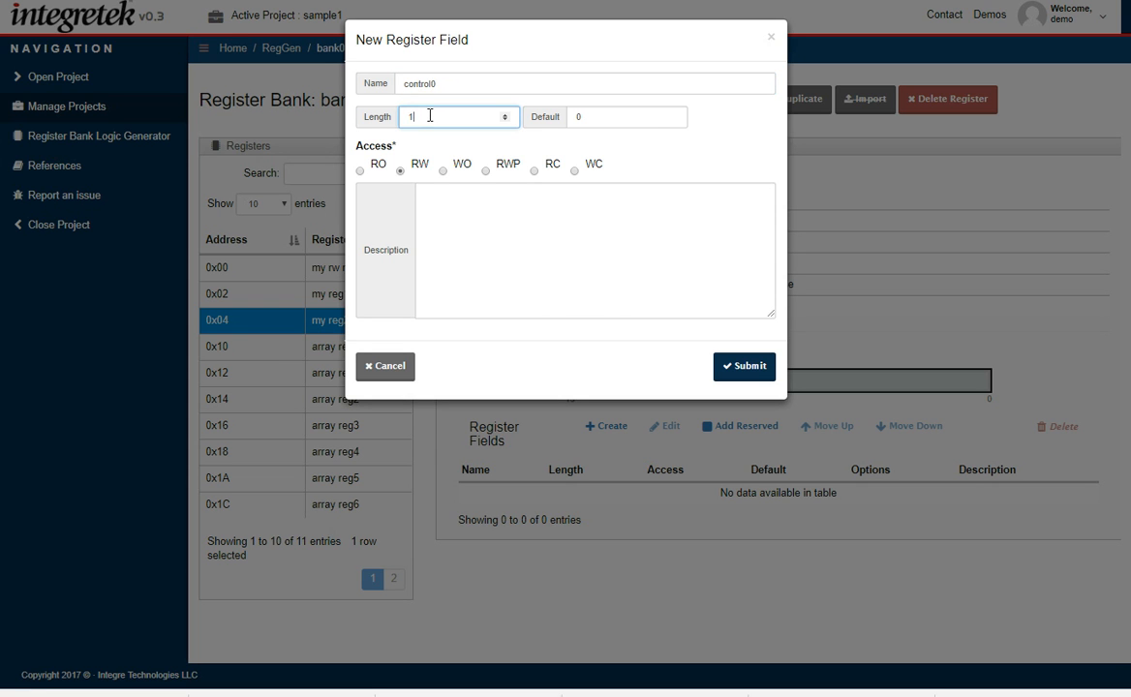
text(3)
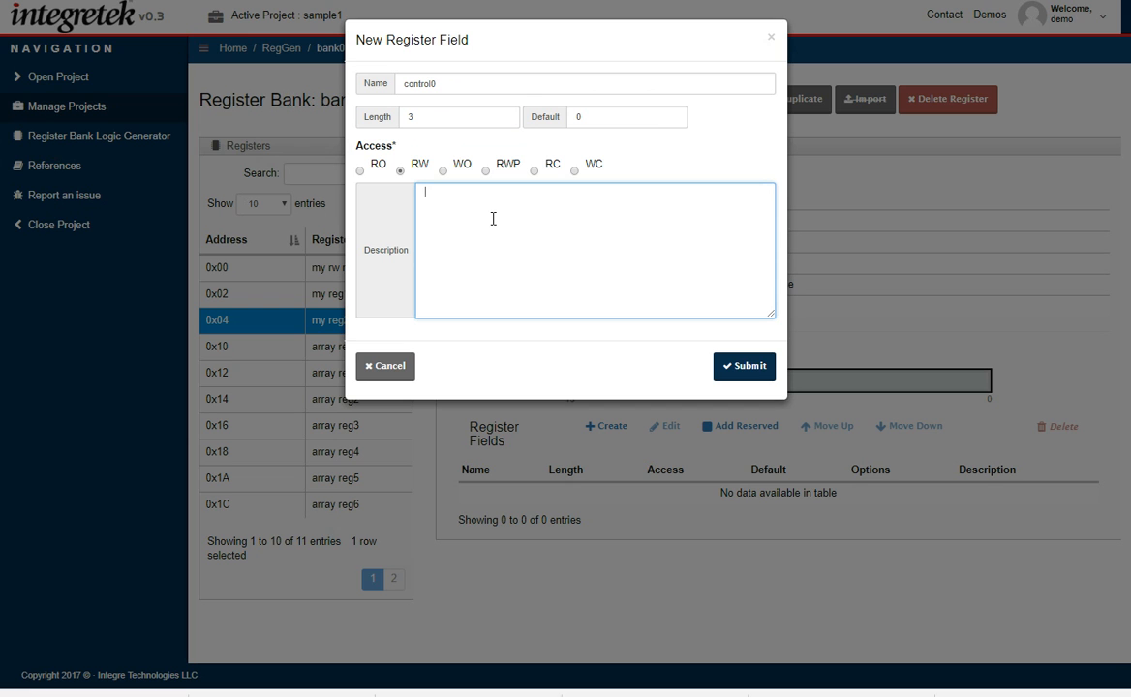
text(read write control bits)
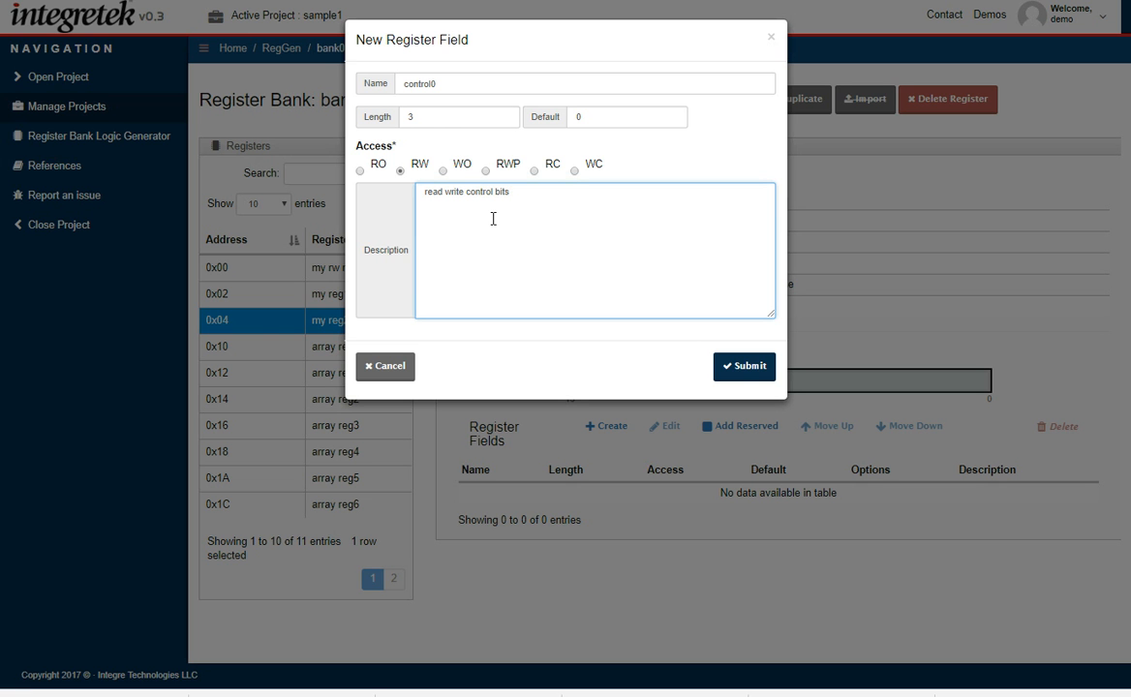
mouse_move(743, 367)
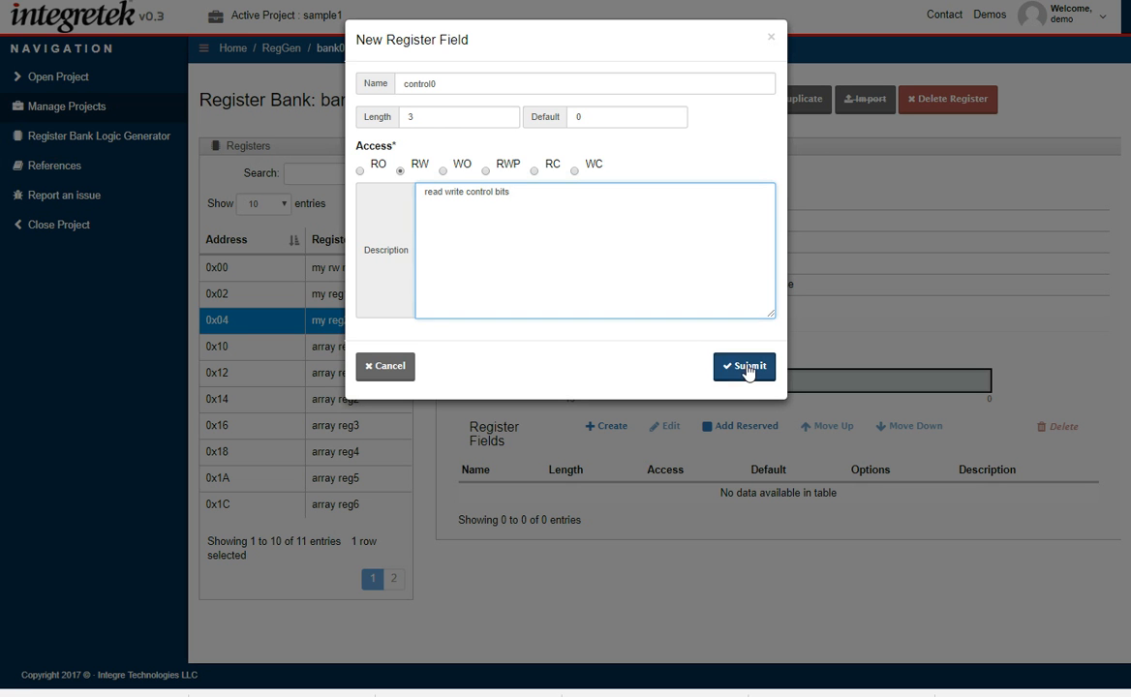
click(744, 367)
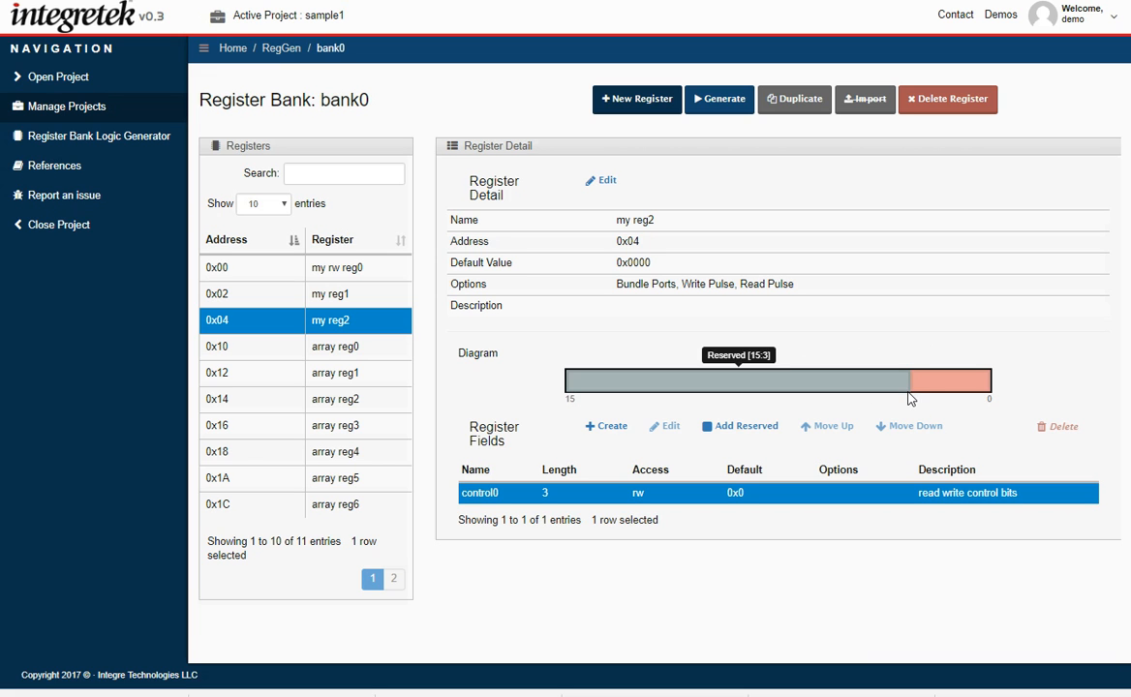
mouse_move(889, 399)
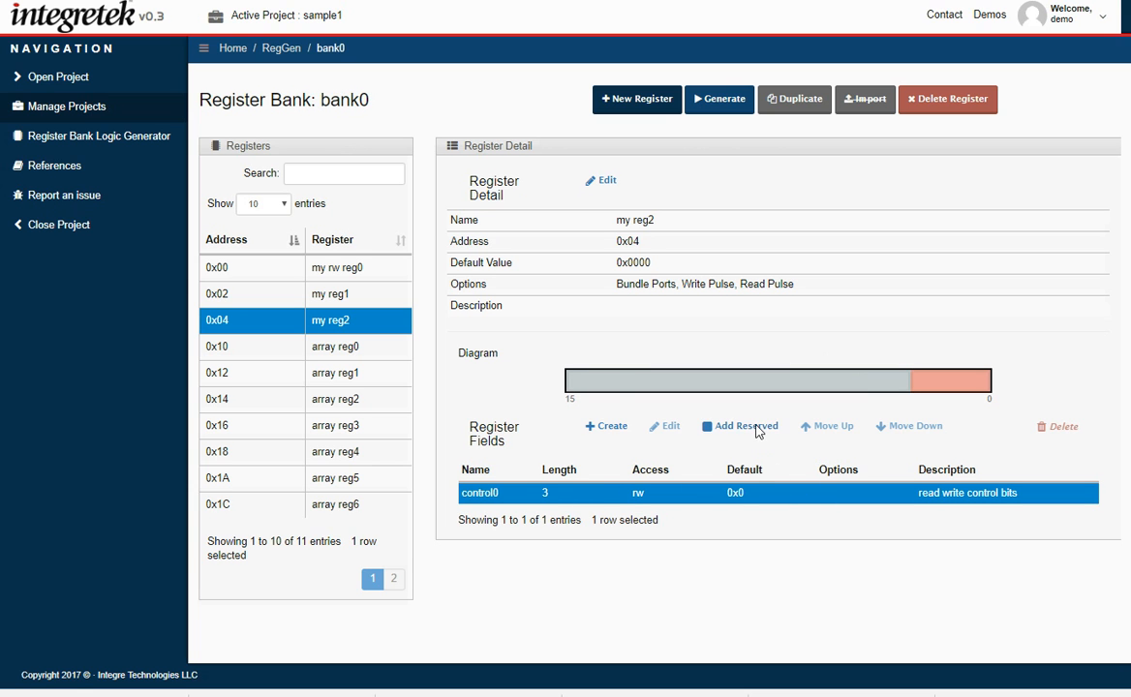
click(746, 427)
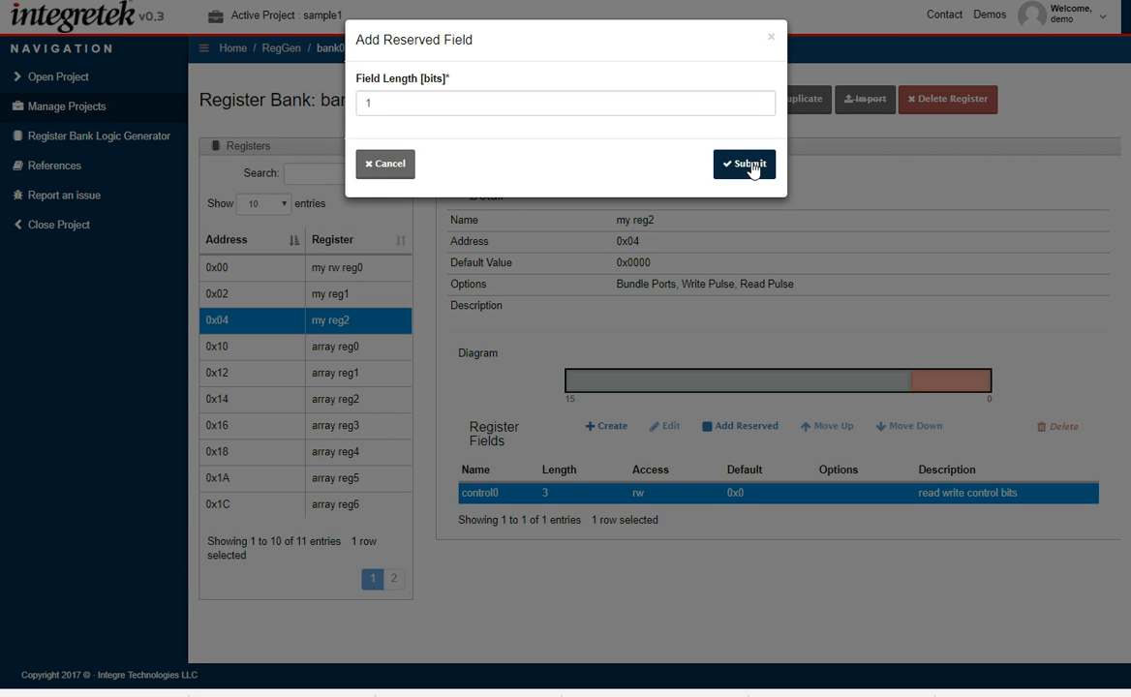
click(744, 164)
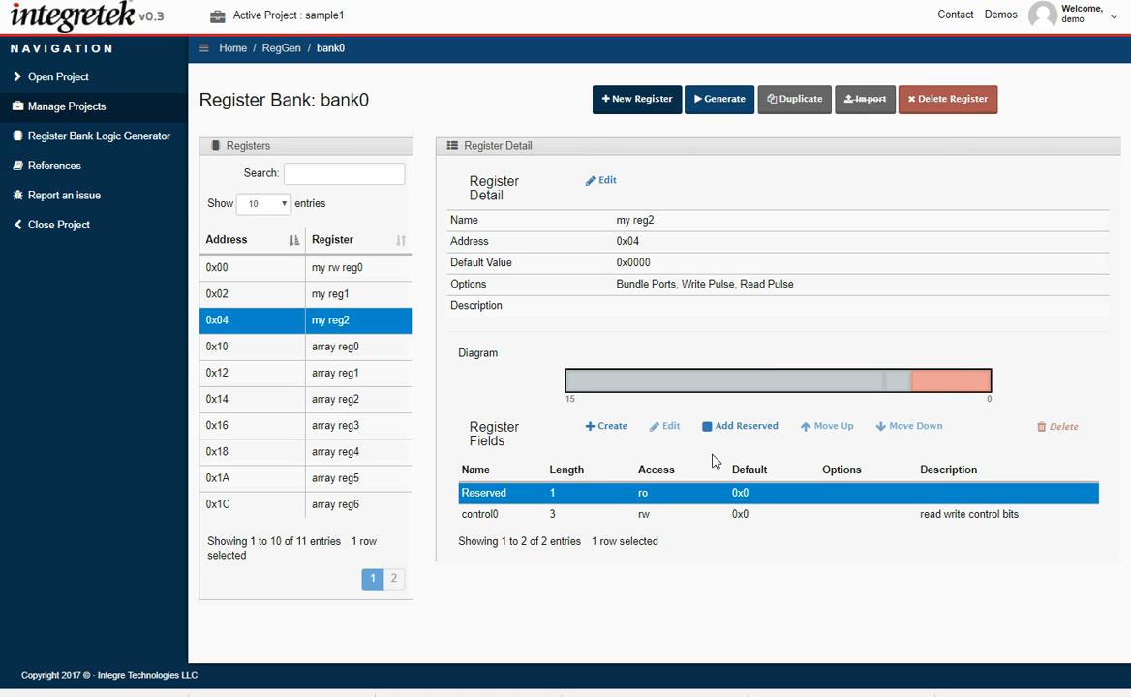
- Add a 2-bit read-only field status0 described as 'status.'
click(605, 425)
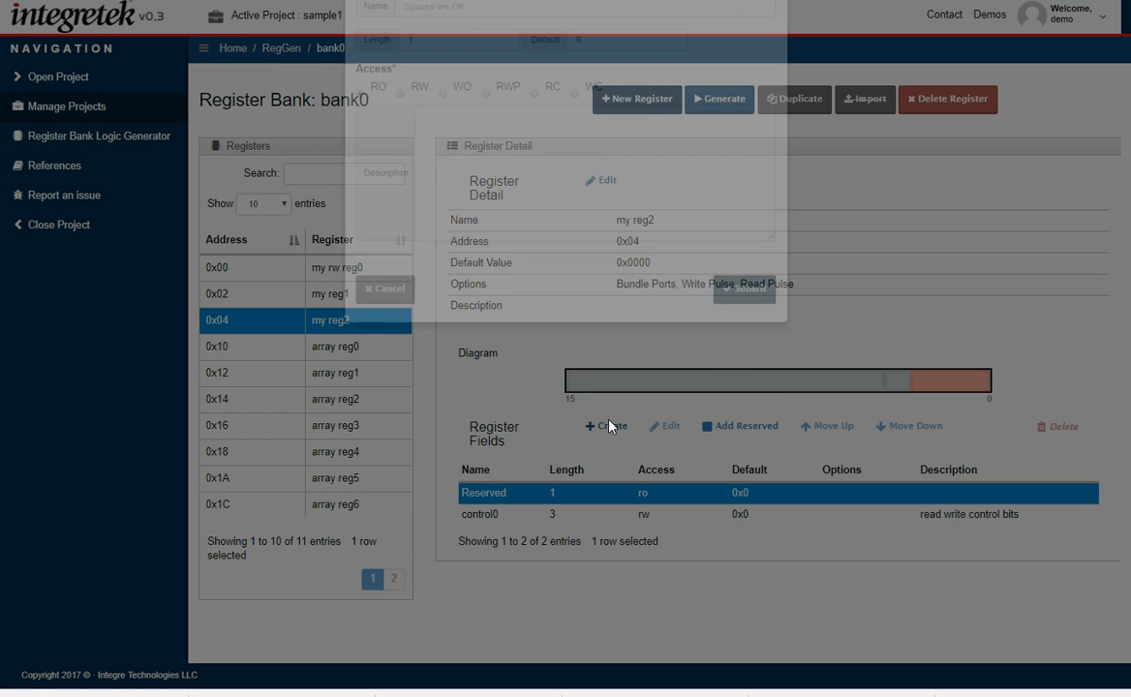
click(606, 426)
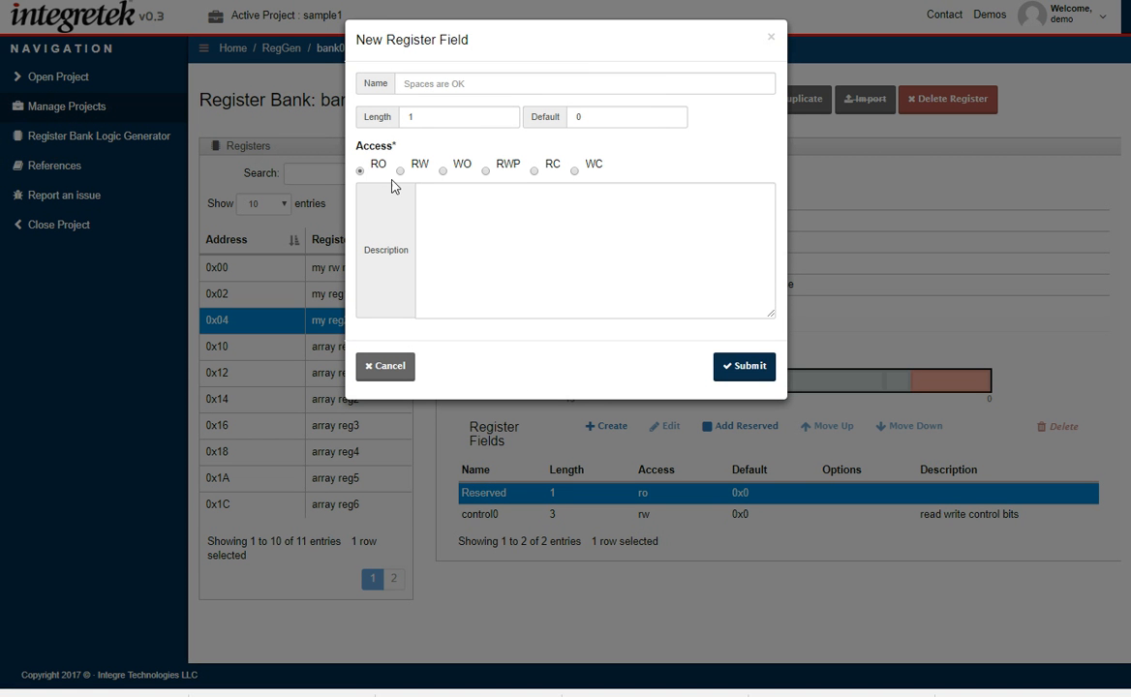
mouse_move(473, 184)
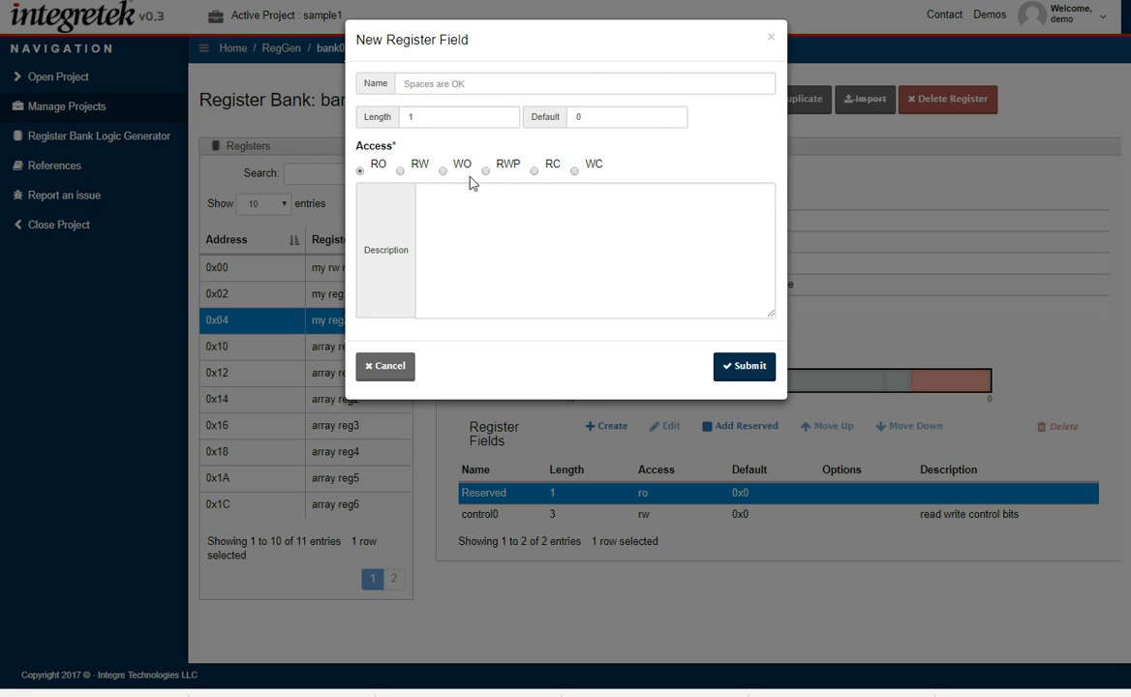
mouse_move(425, 195)
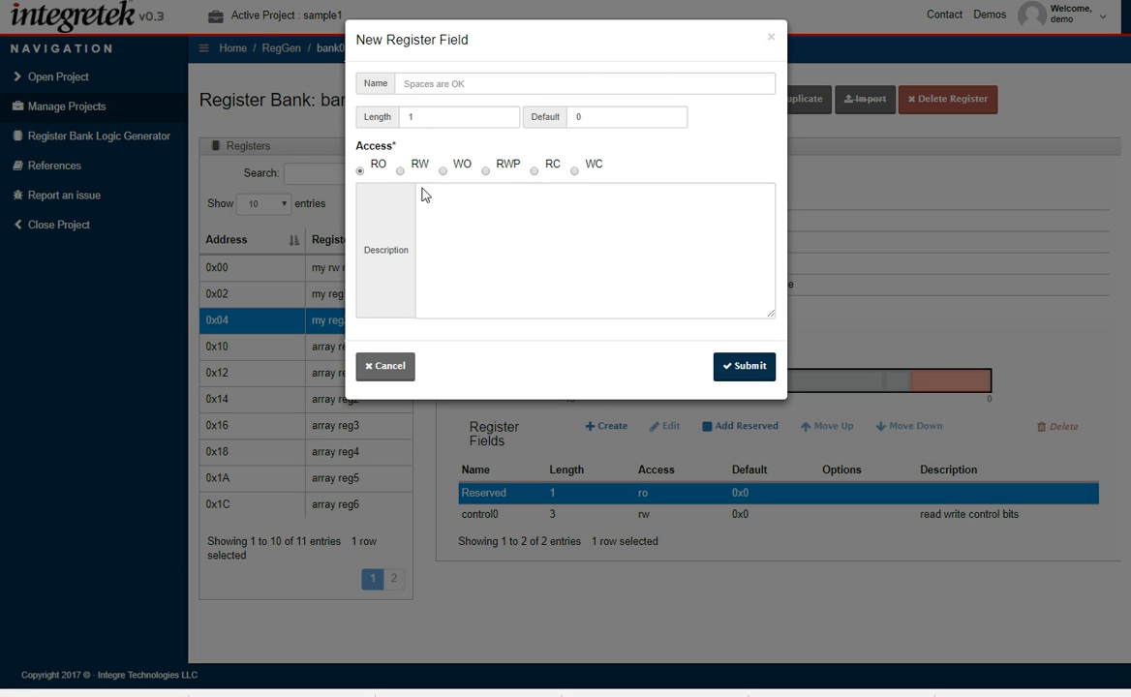
click(743, 367)
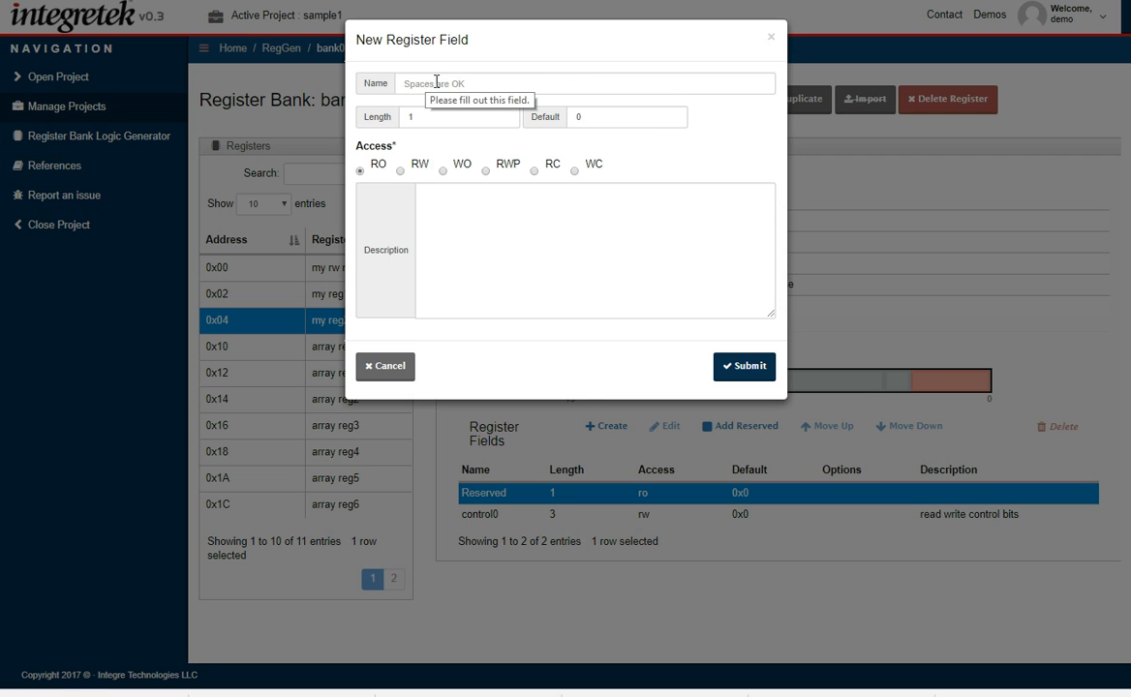
text(status0)
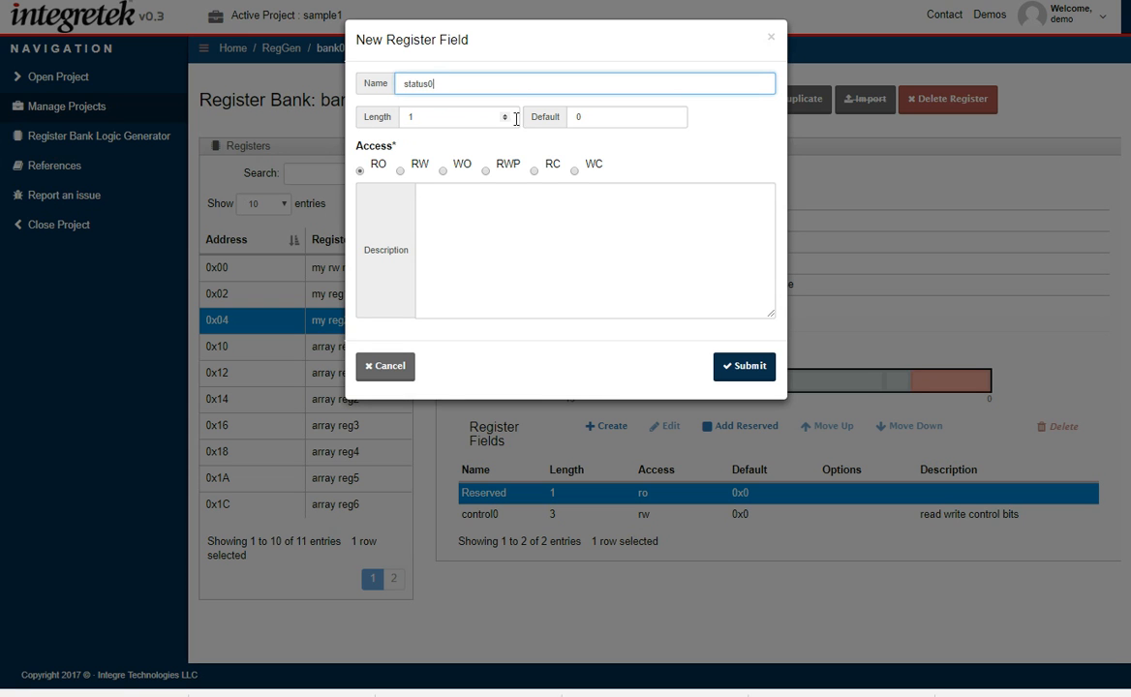
click(456, 117)
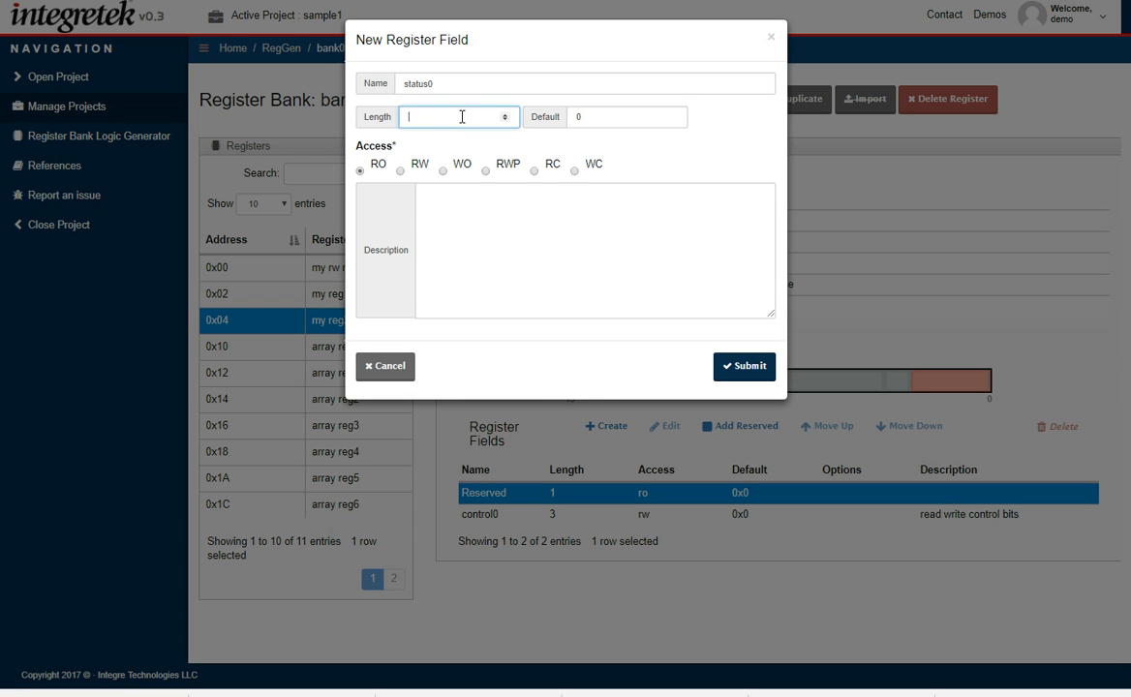
text(2)
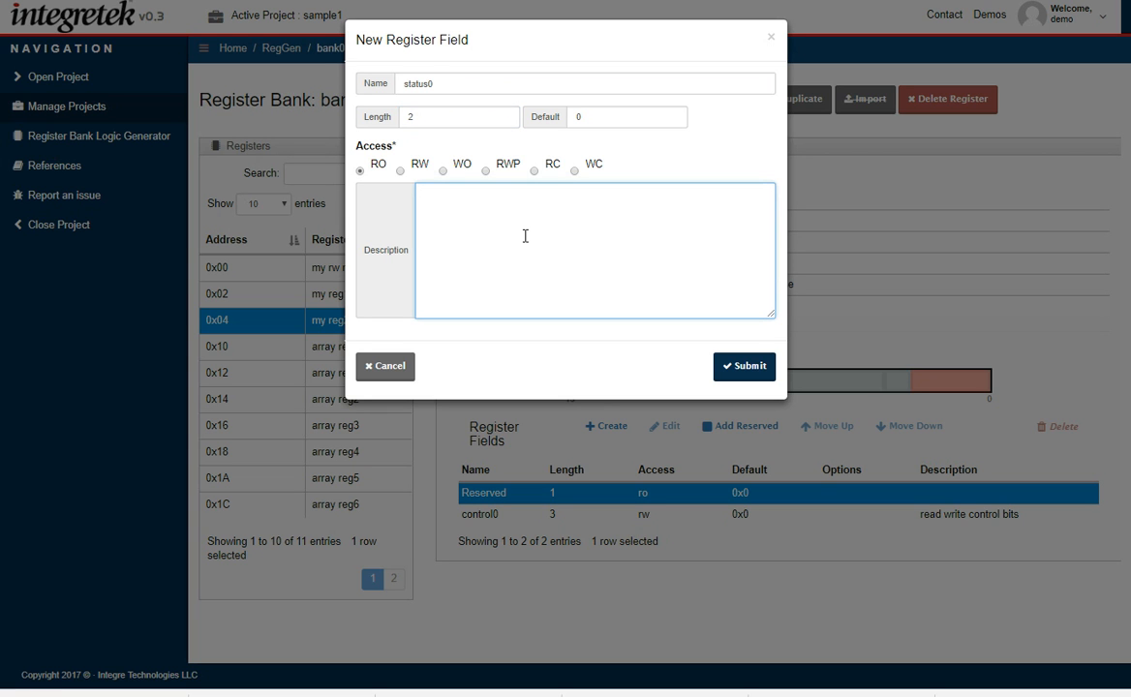
text(status.)
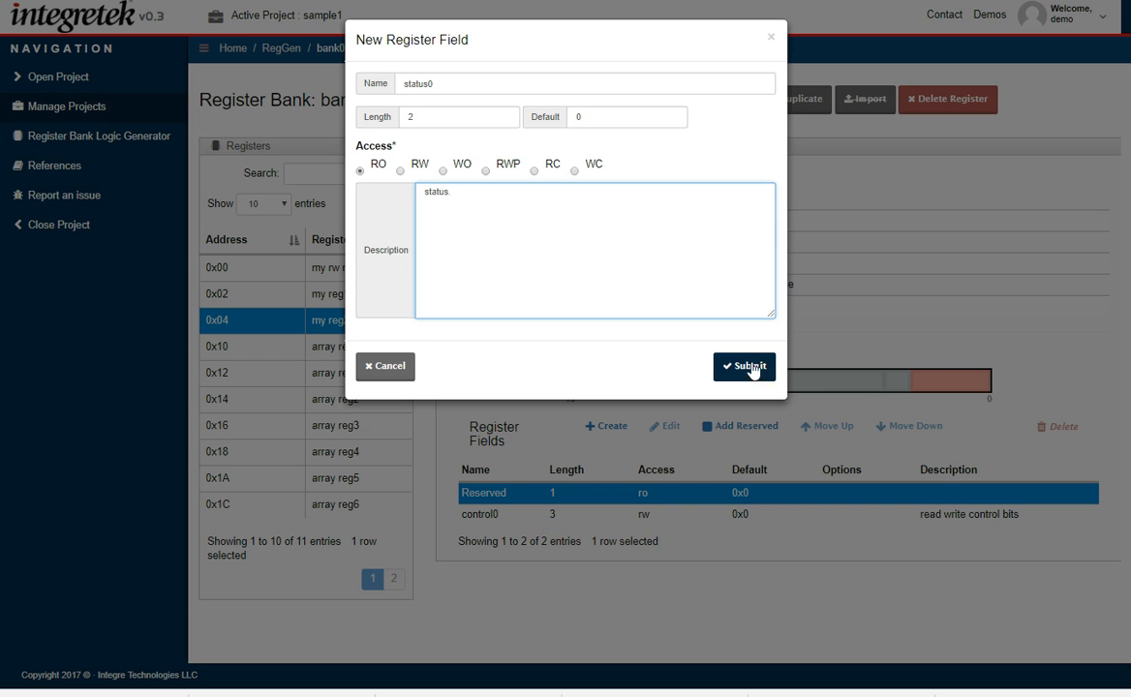
click(744, 367)
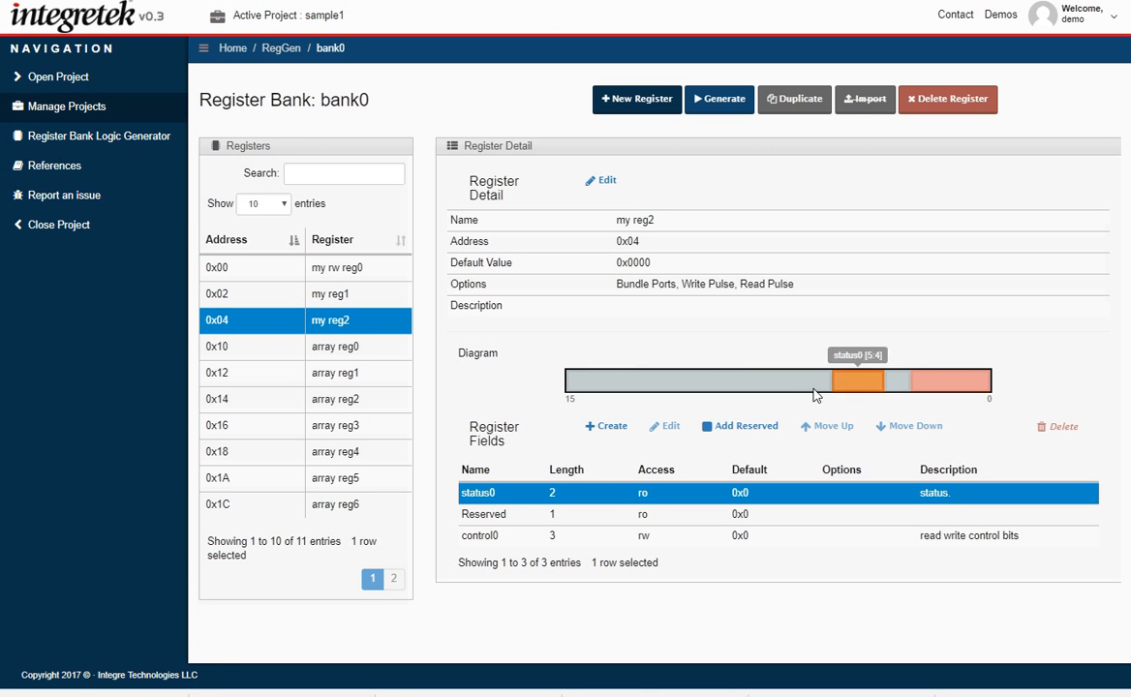
mouse_move(620, 473)
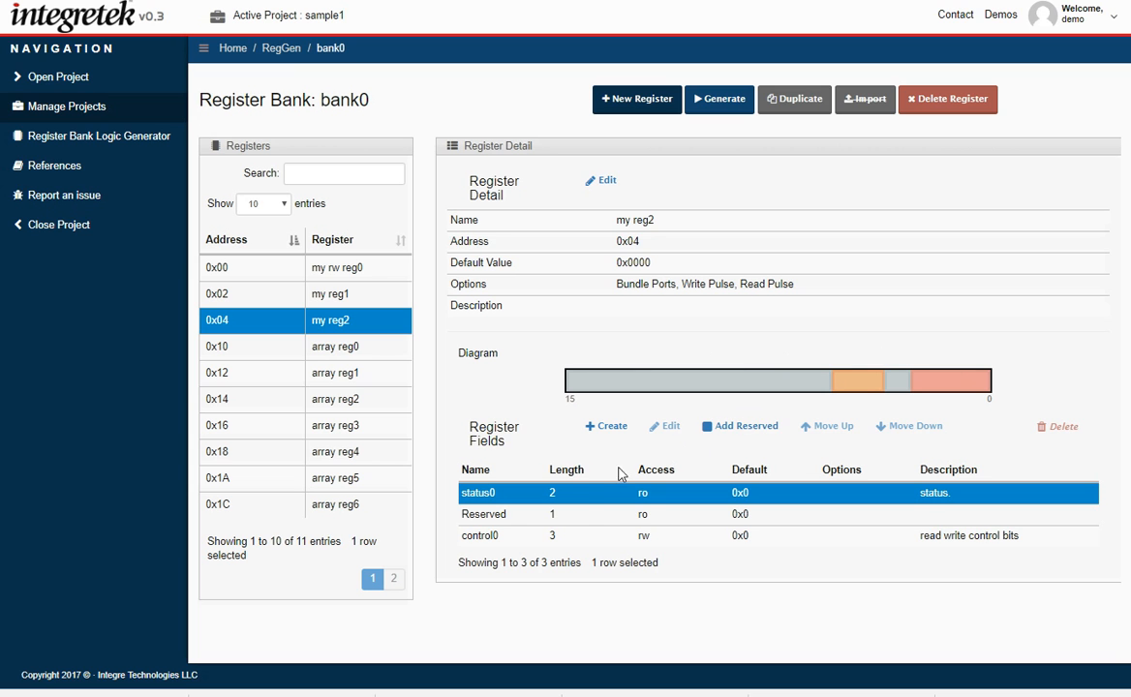
- Add a 2-bit reserved field to my reg2
click(740, 426)
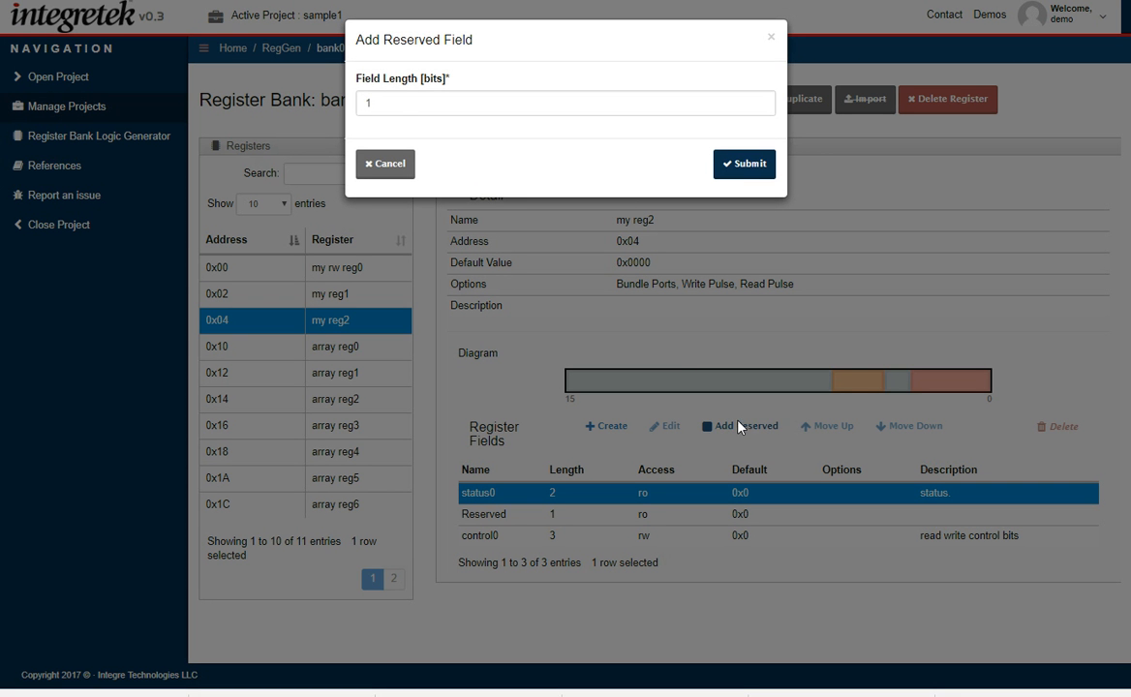
click(564, 104)
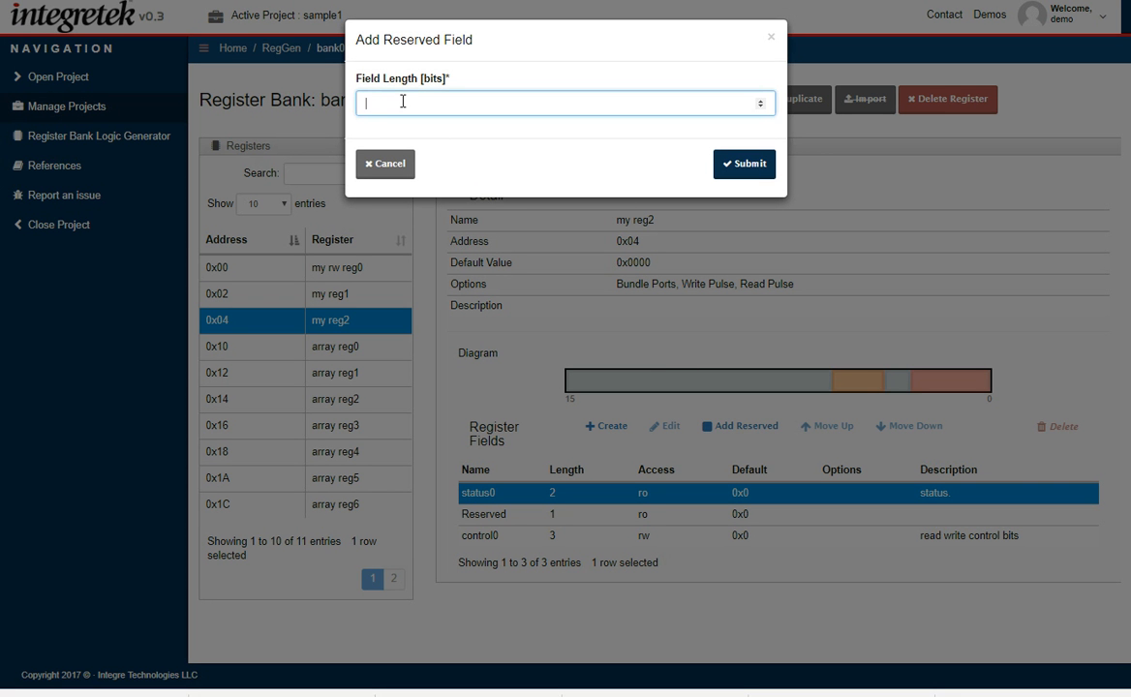
text(2)
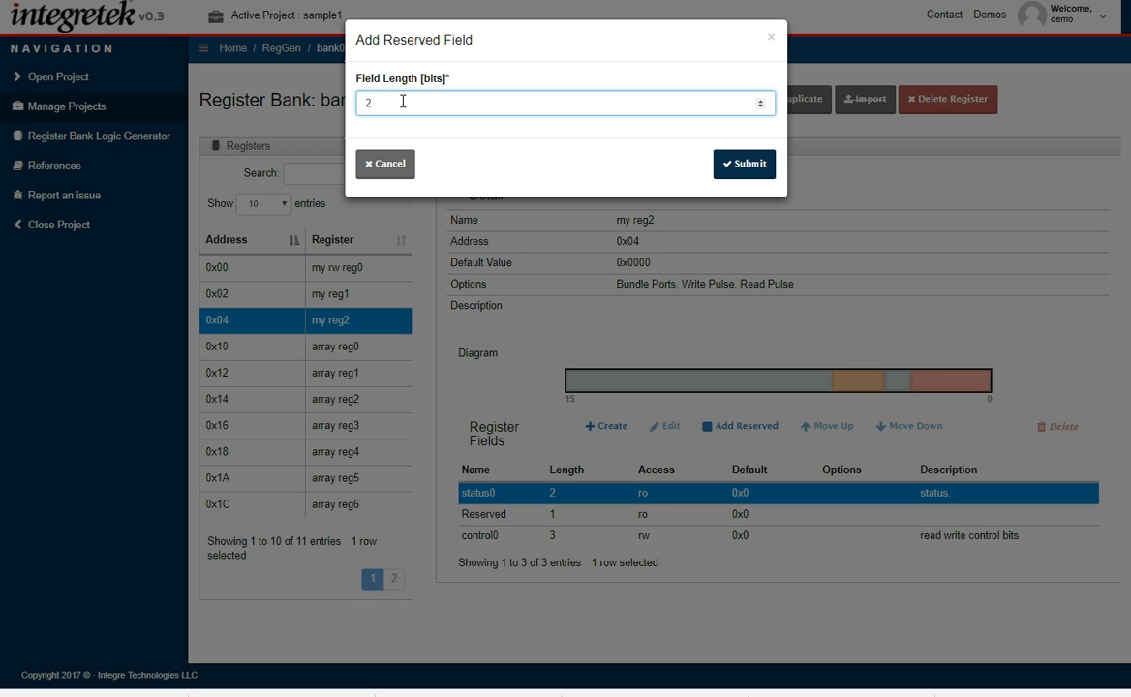
click(744, 163)
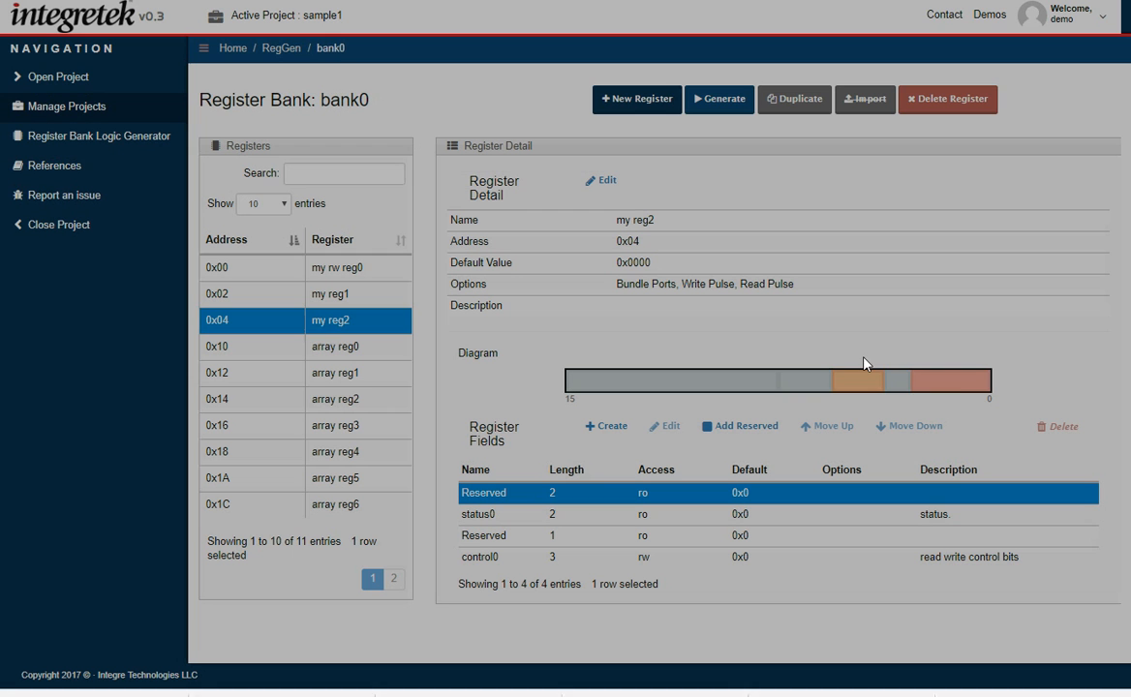
mouse_move(728, 384)
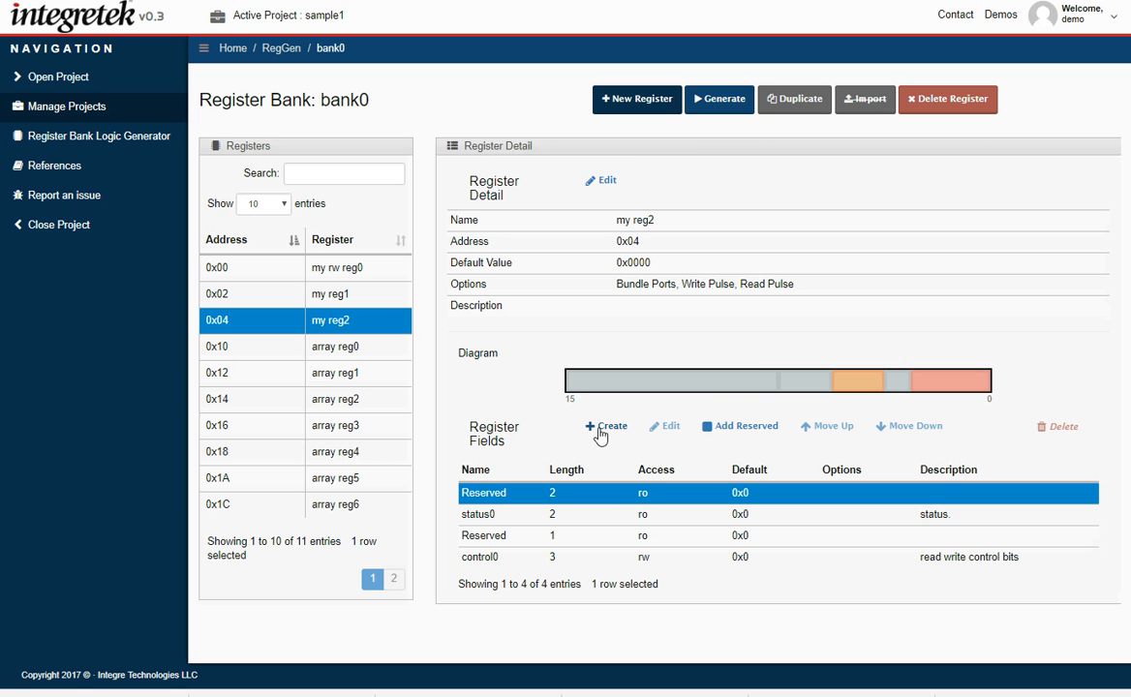
- Add a 1-bit write-only field reset0 described as 'write only reset'
click(605, 426)
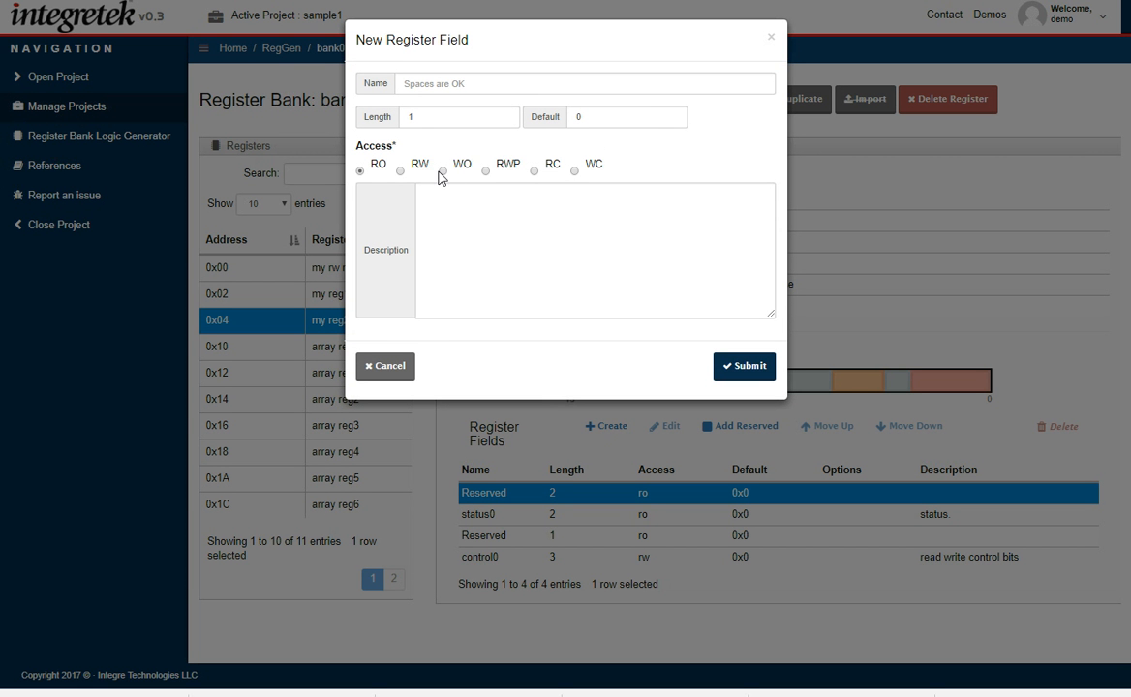
click(442, 171)
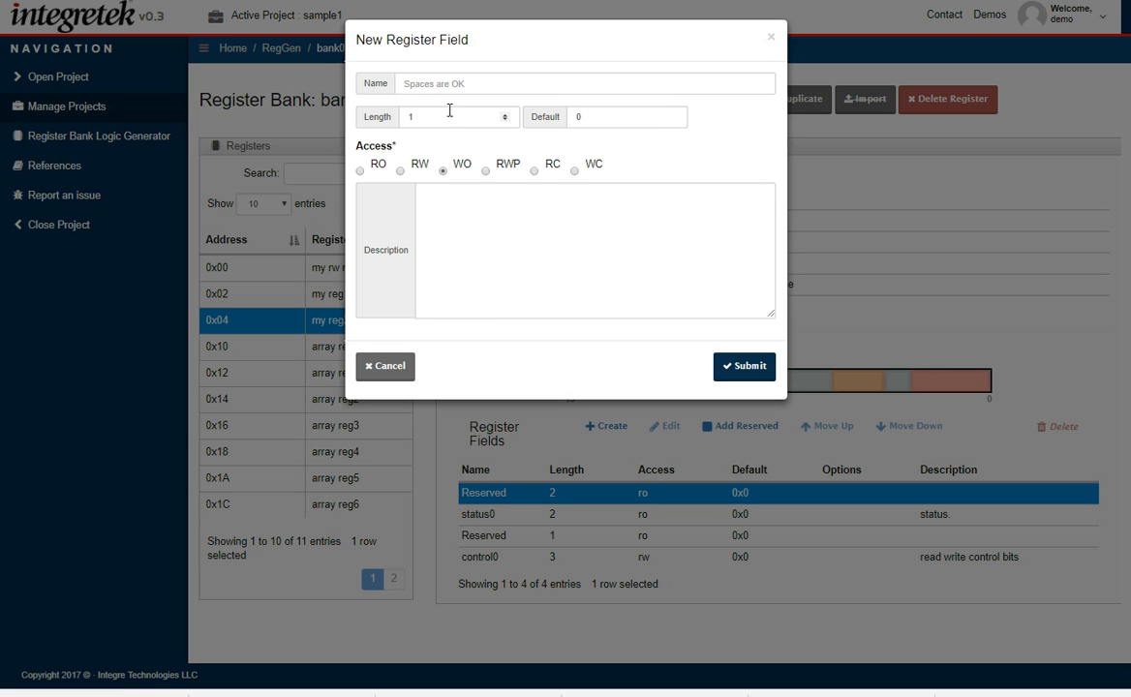
text(reset0)
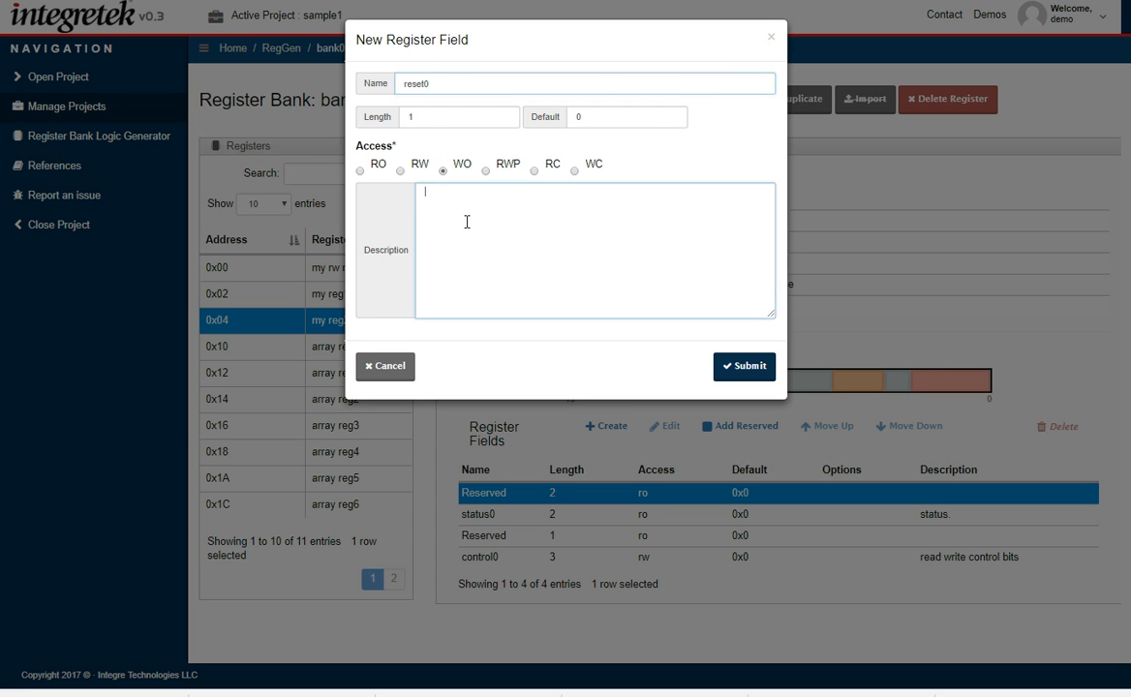
text(write only reset)
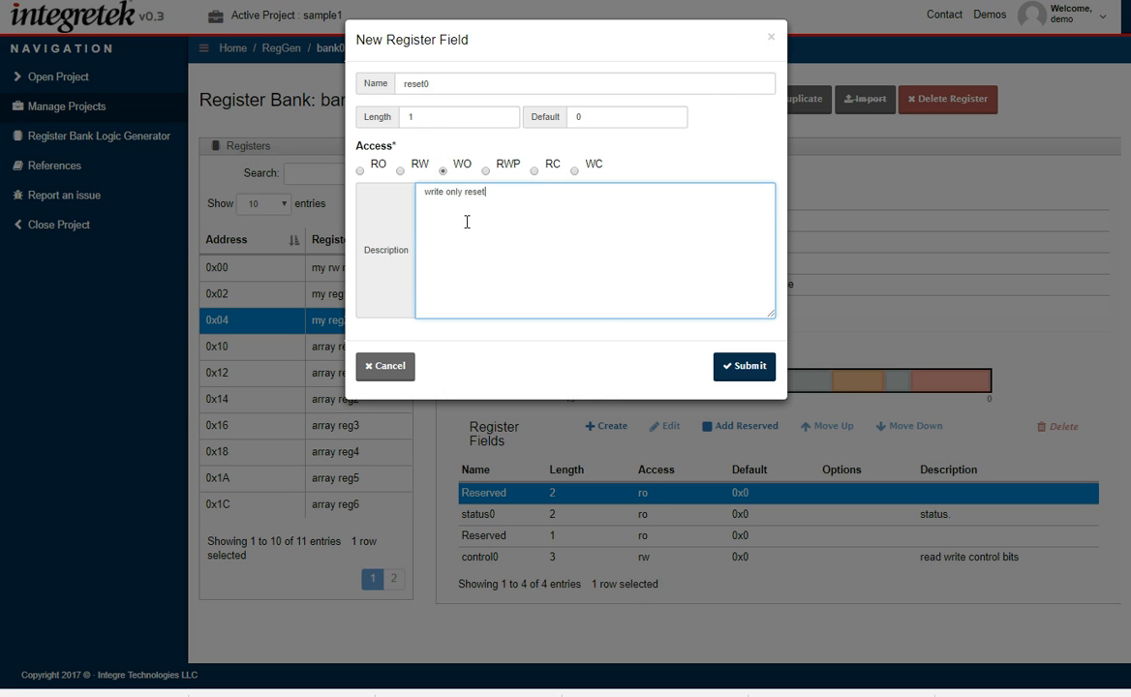
click(743, 366)
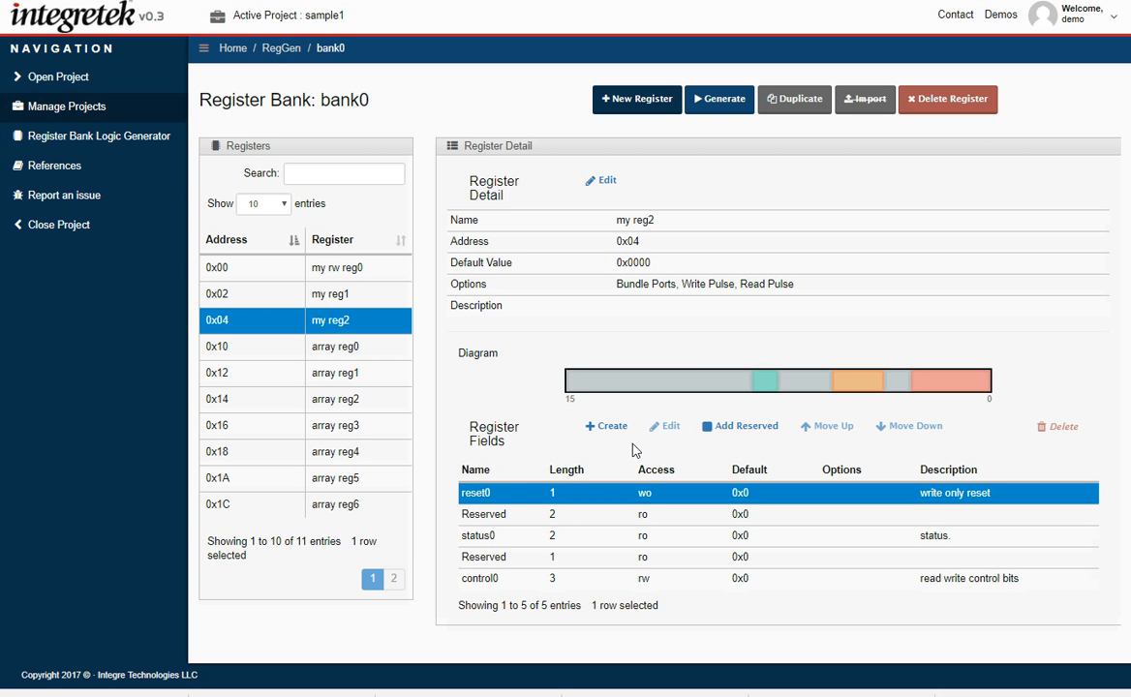
- Add a 1-bit read-to-clear field int0 described as 'read to clear interrupt.'
click(604, 425)
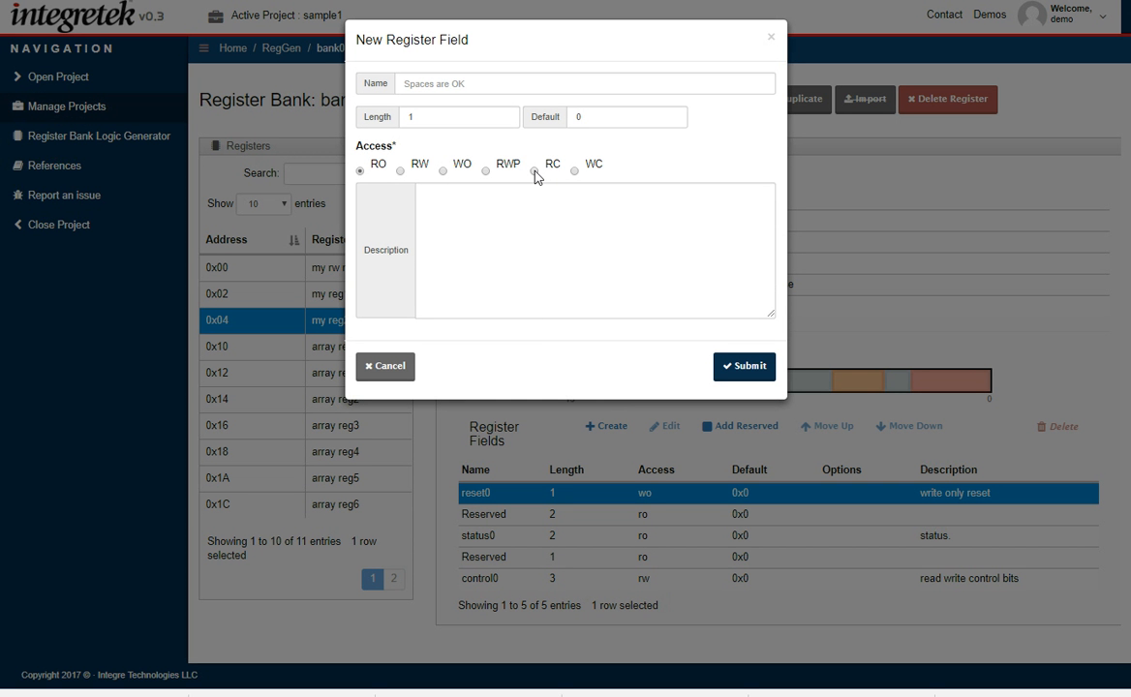
click(536, 170)
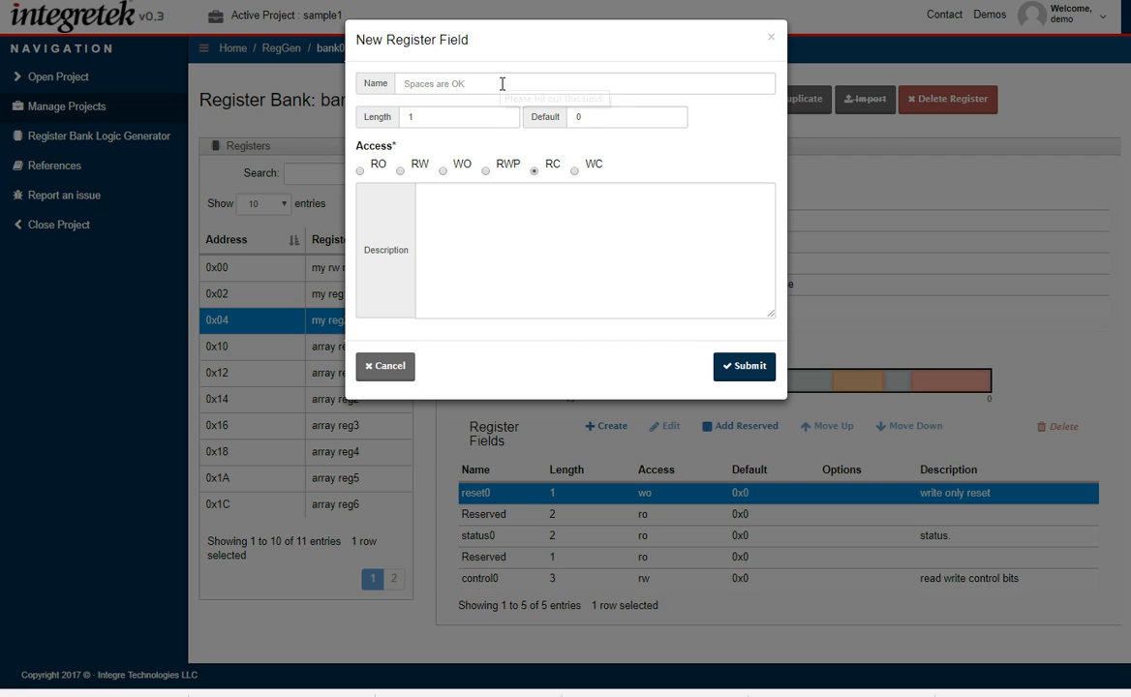
text(int0)
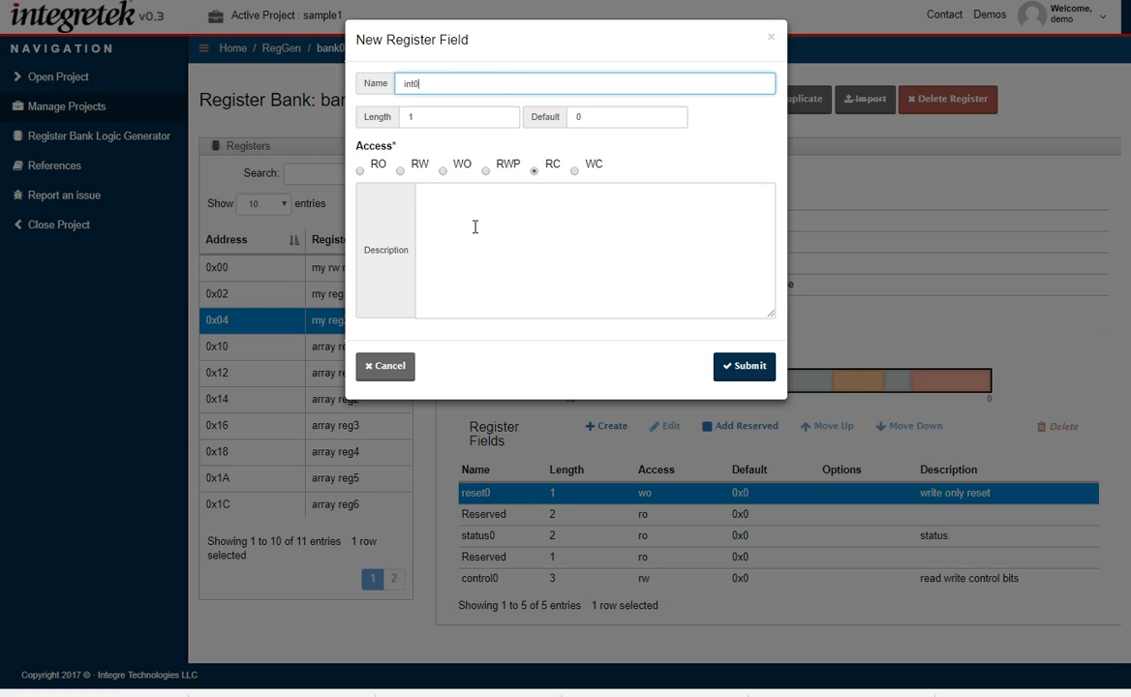
text(read to clear)
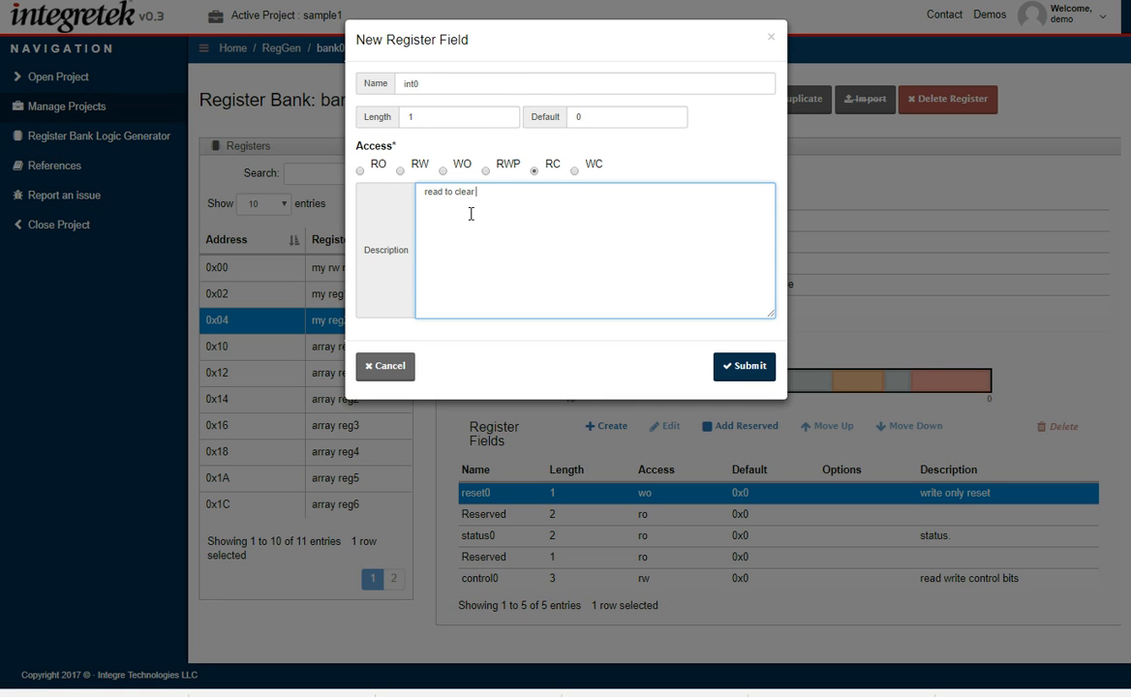
text(interrupt.)
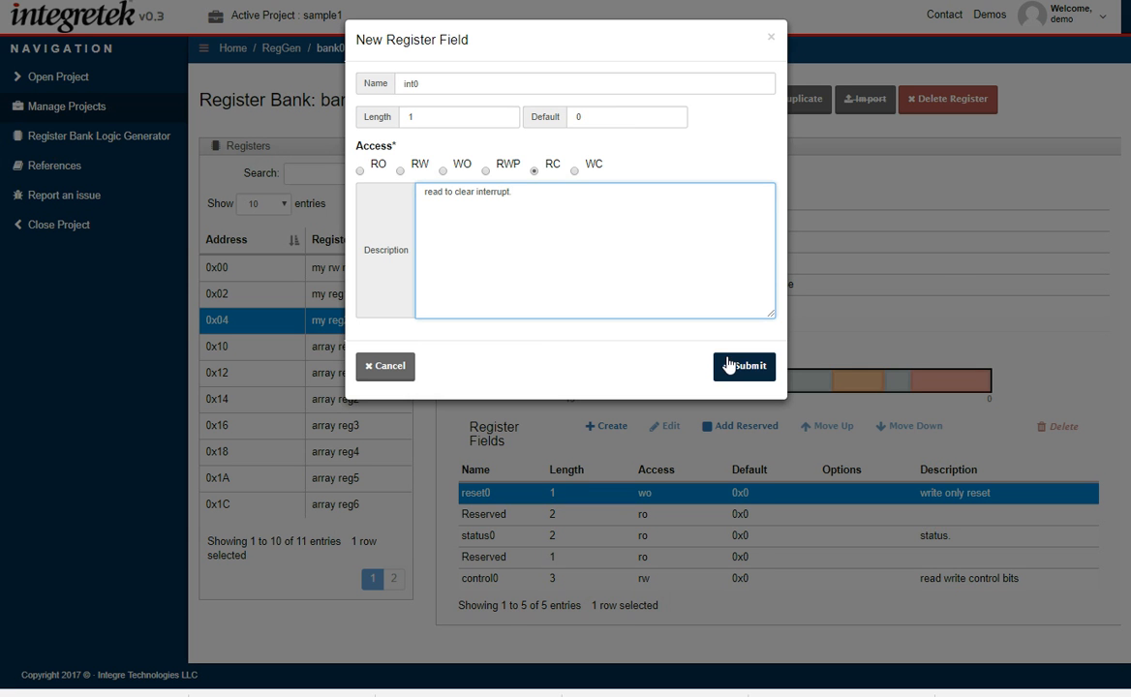
click(744, 367)
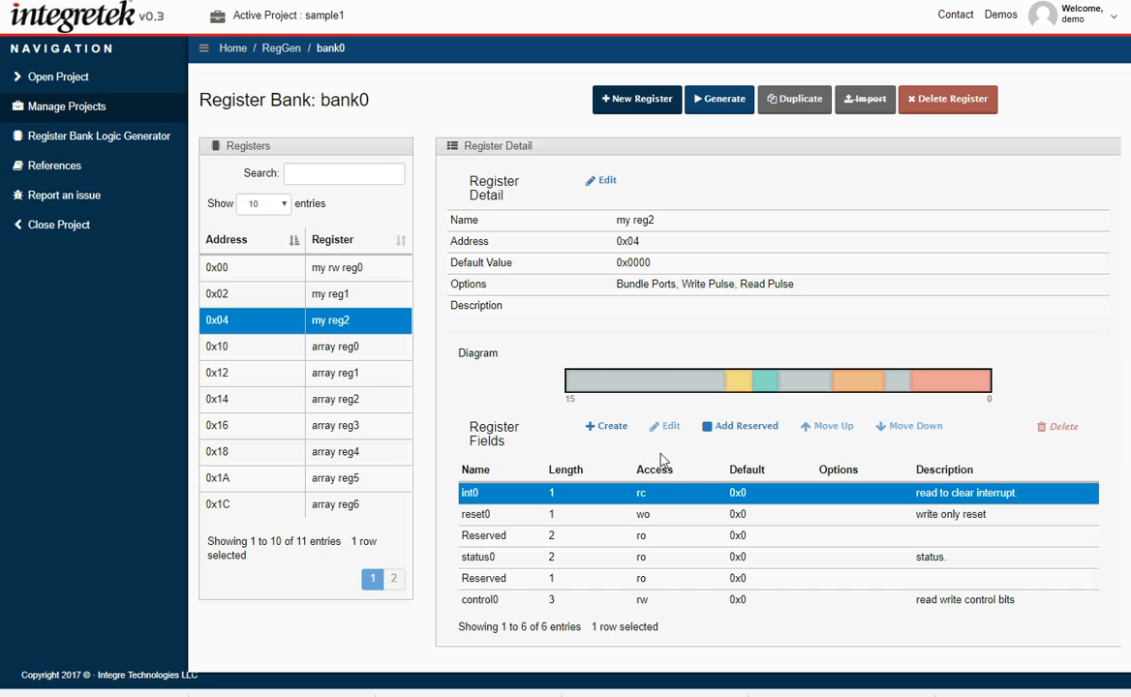
- Add 1-bit write-to-clear field int1 ('write to clear interrupt.') plus a 1-bit reserved field
click(604, 425)
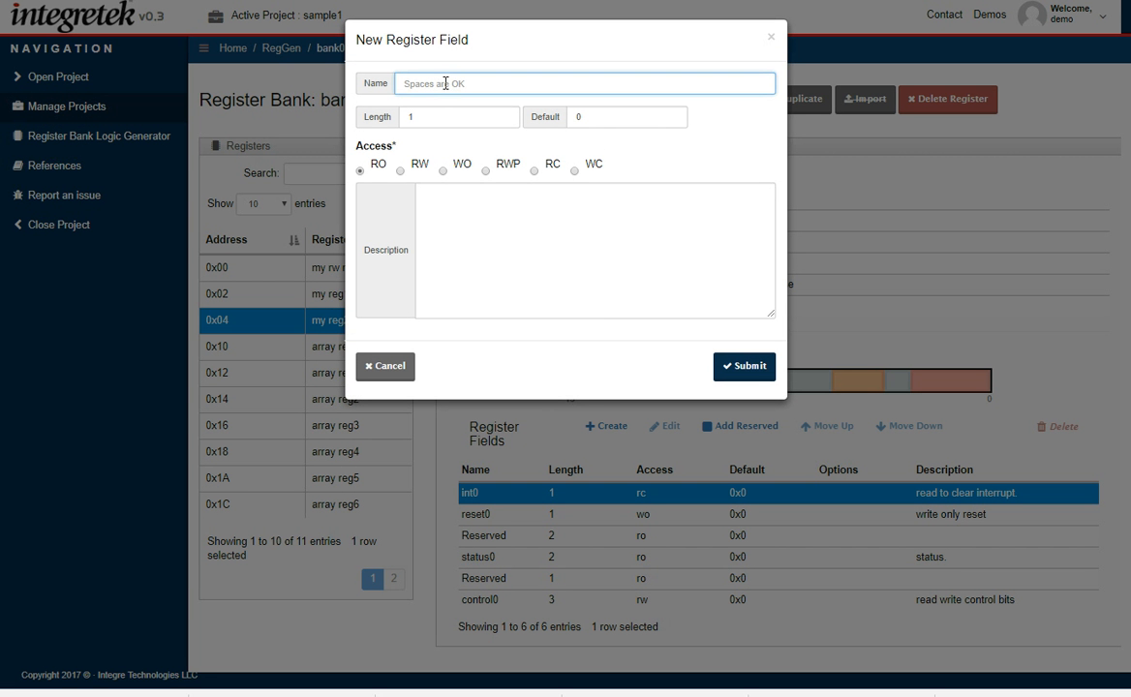
text(int1)
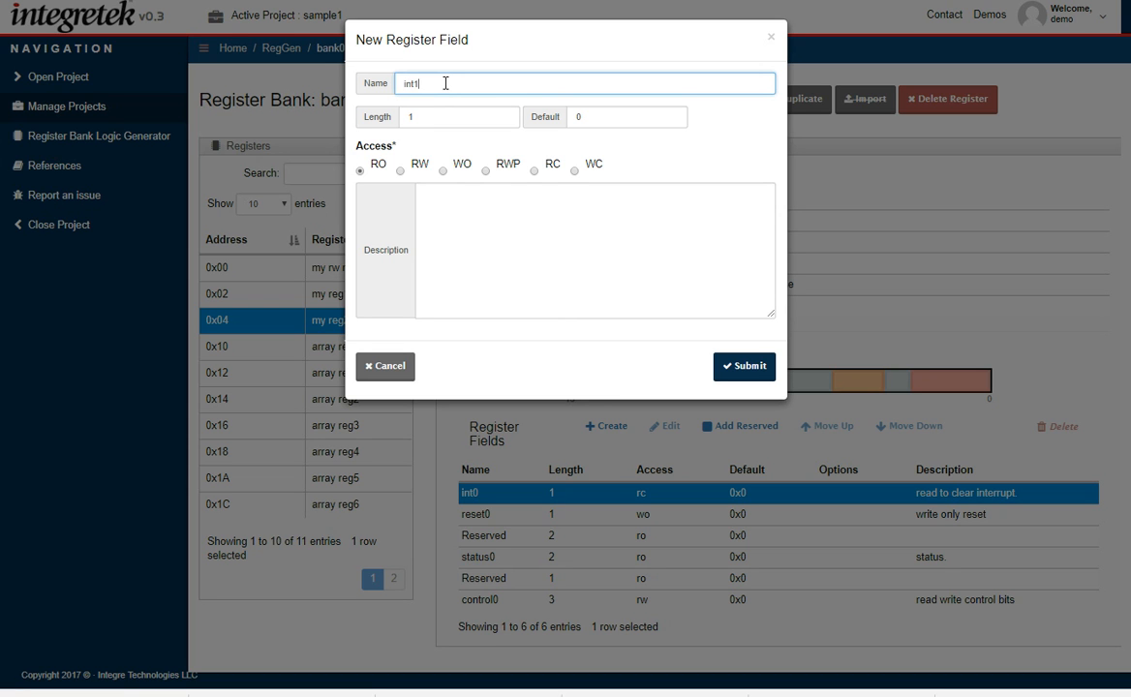
click(573, 168)
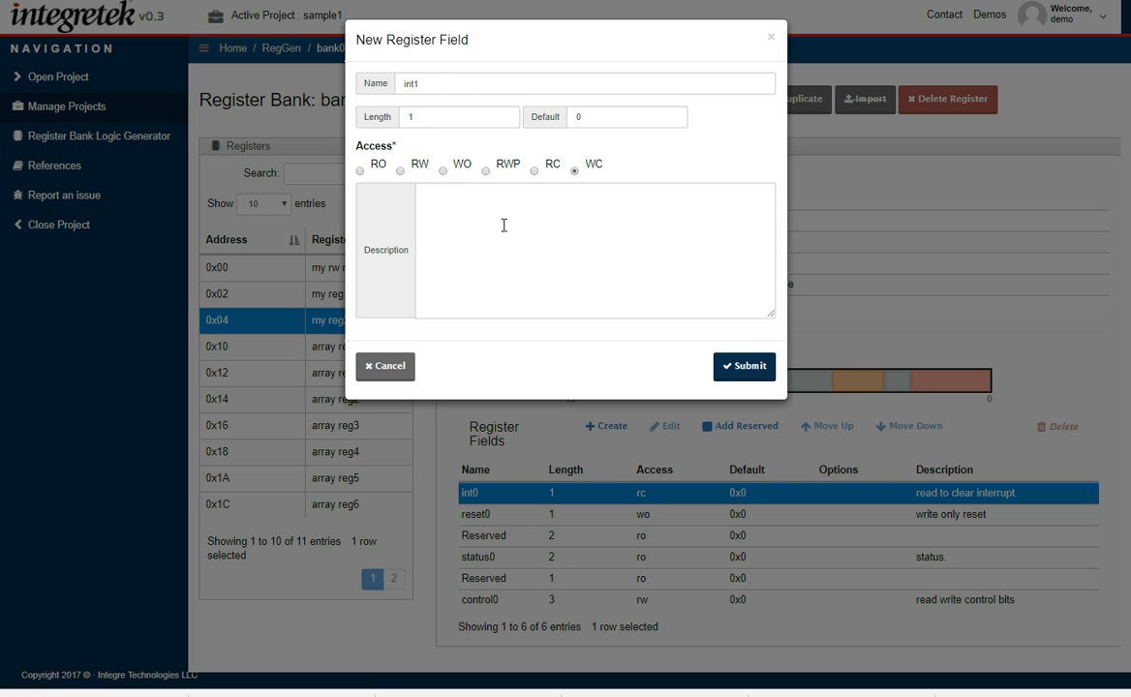
click(528, 233)
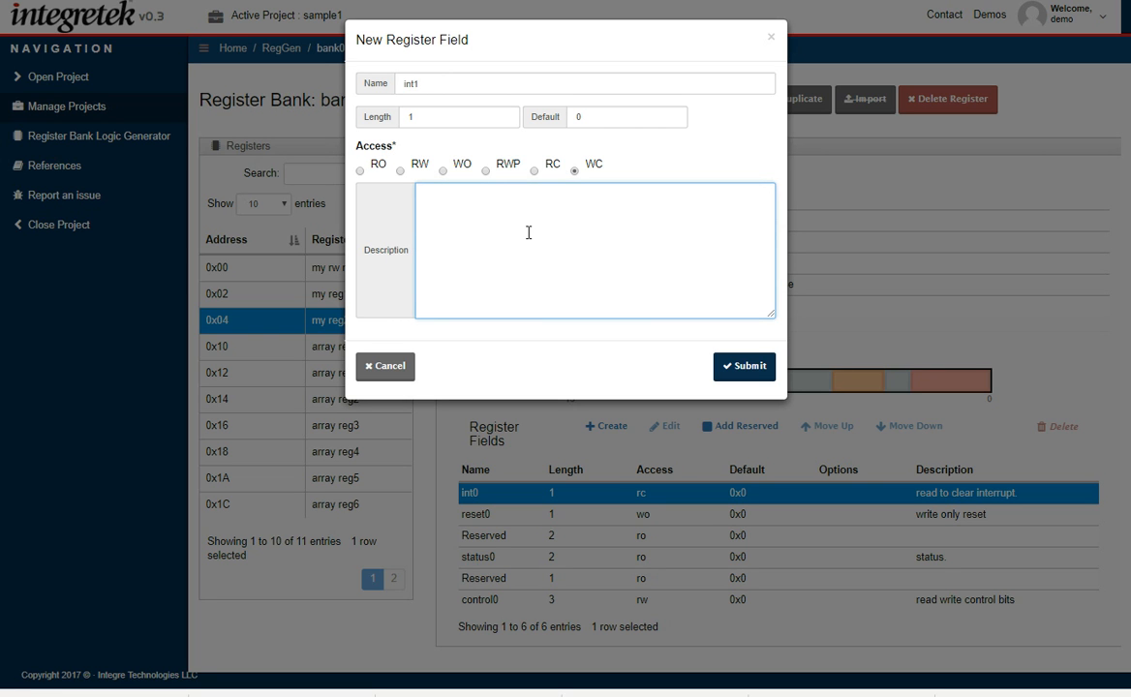
text(write to)
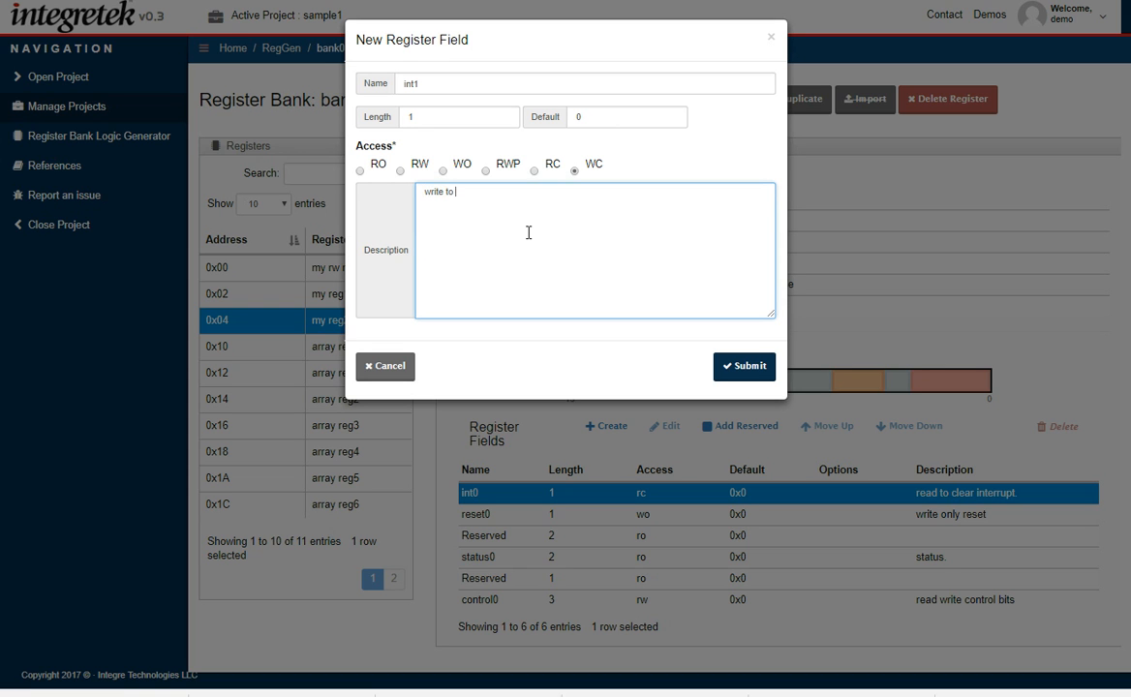
text(clear interrupt.)
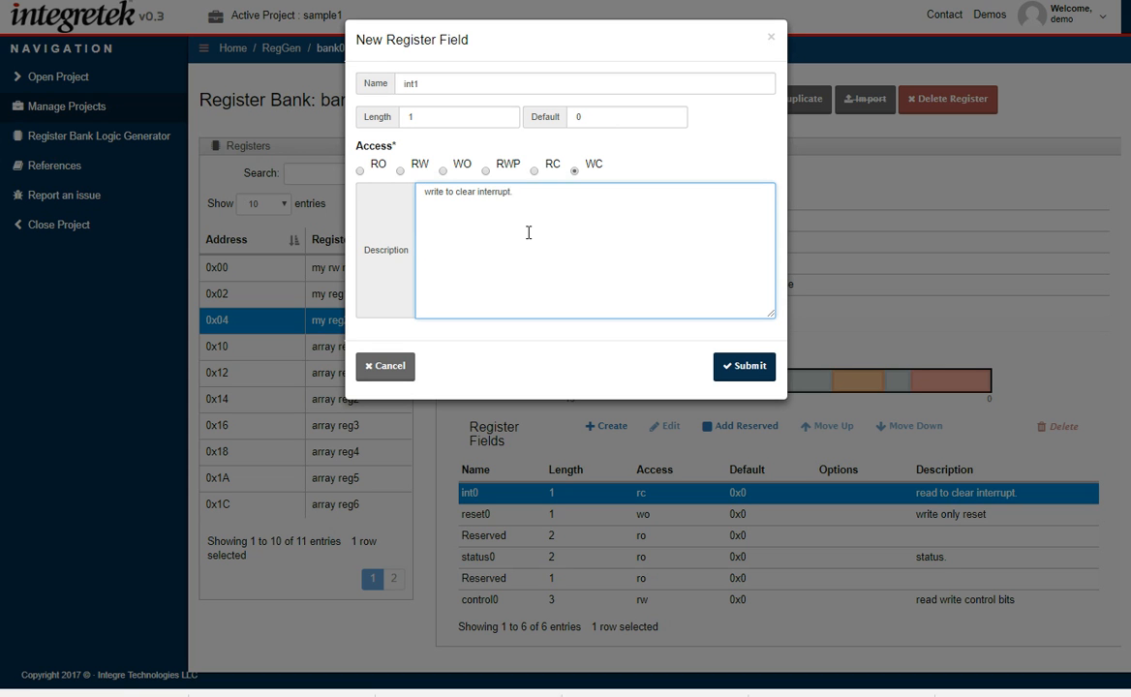
click(744, 367)
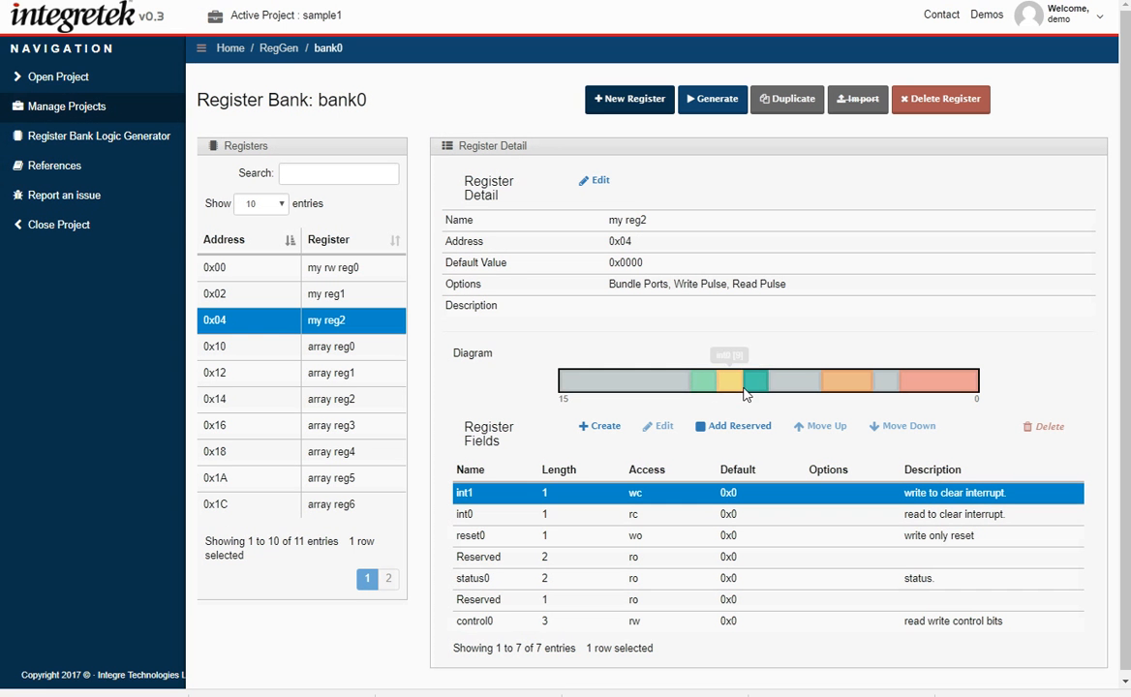
mouse_move(677, 391)
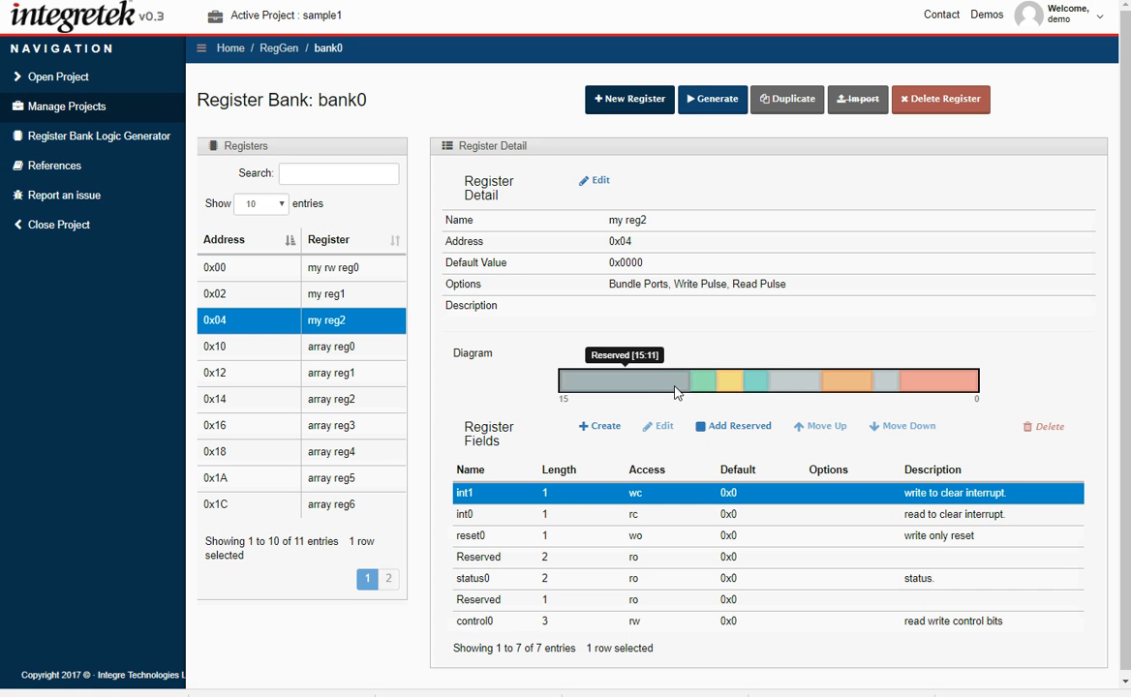
click(732, 426)
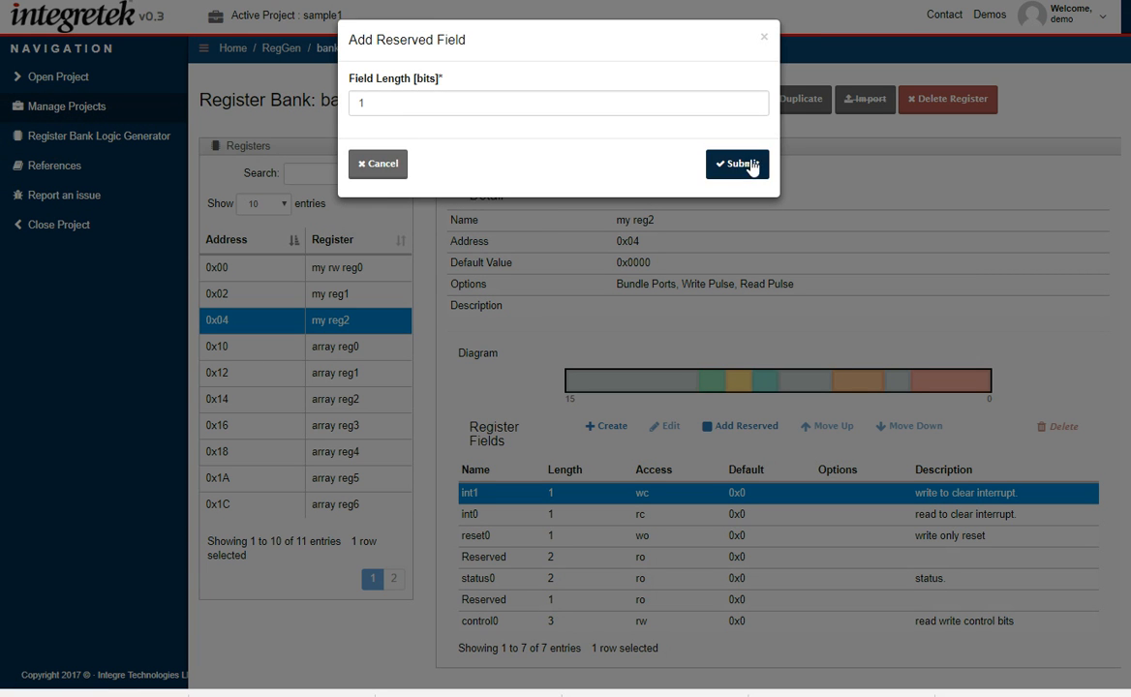
click(737, 164)
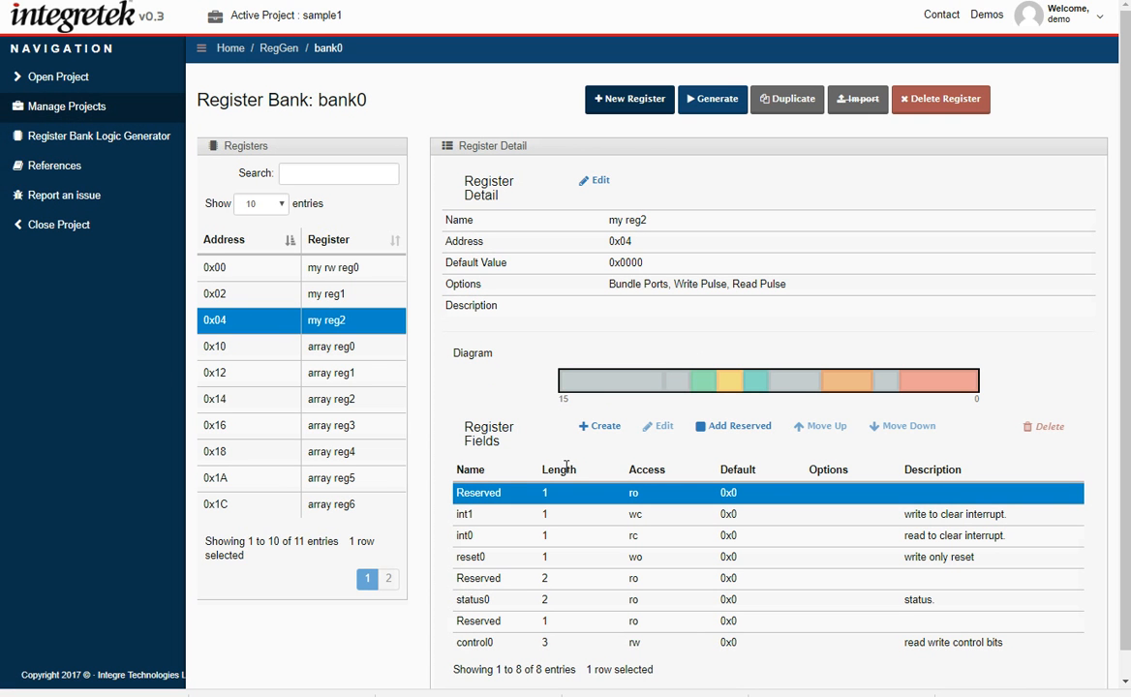
- Add field control1 to my reg2: length 4, read-write, described 'more control bits'
click(599, 425)
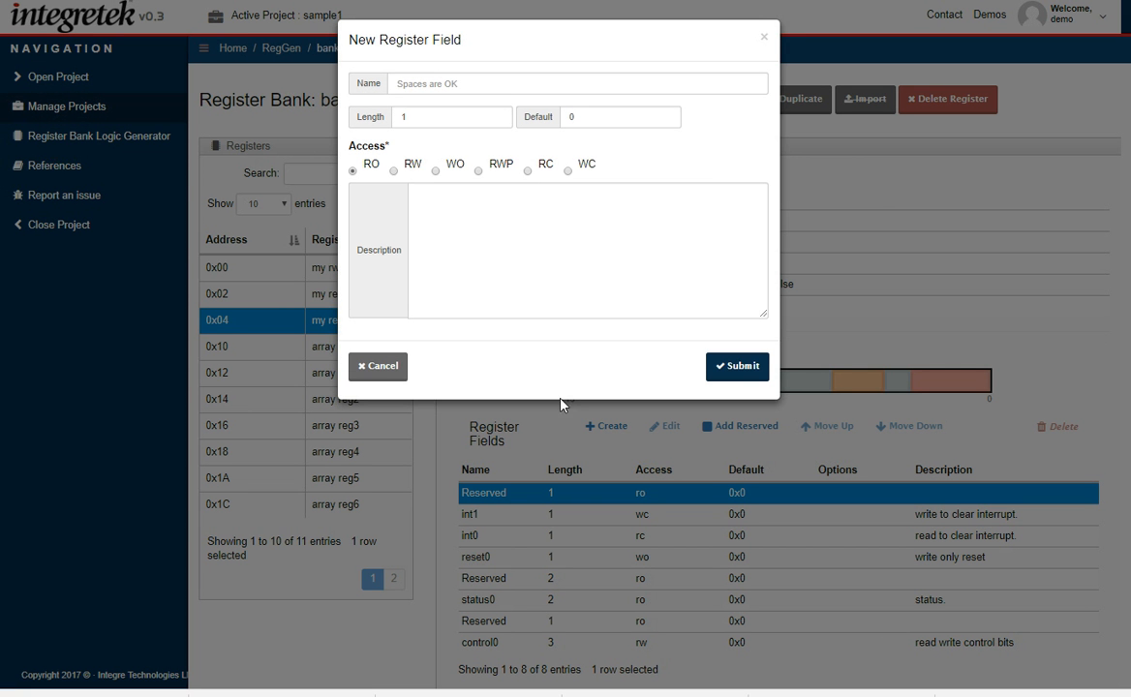
click(446, 116)
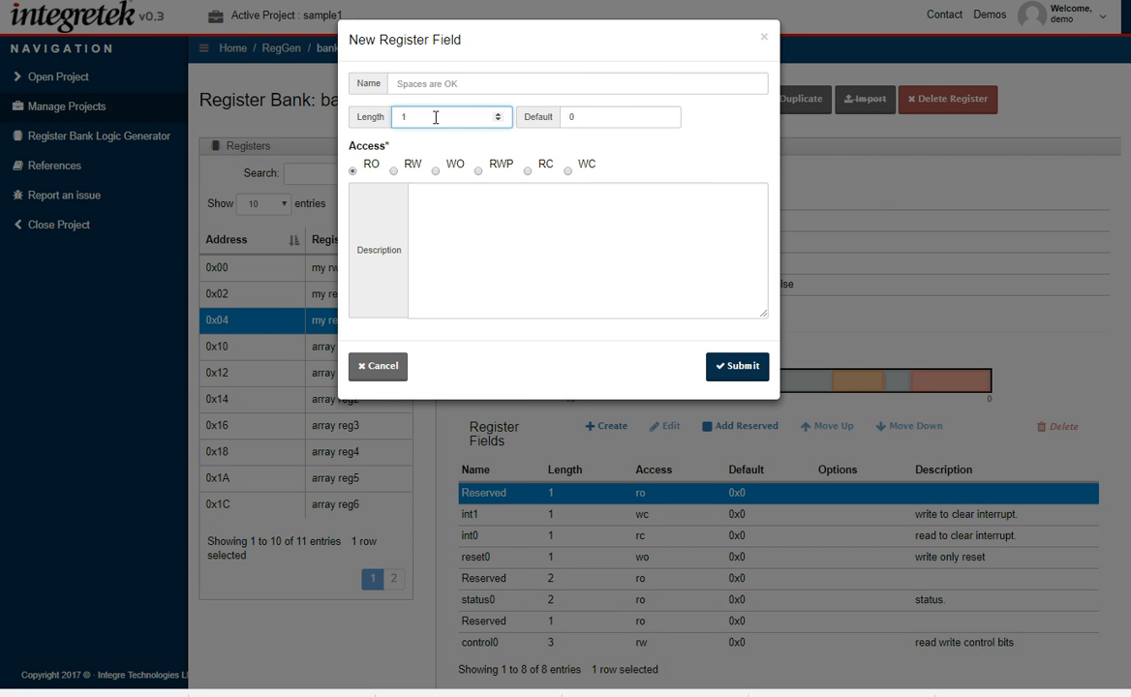
text(4)
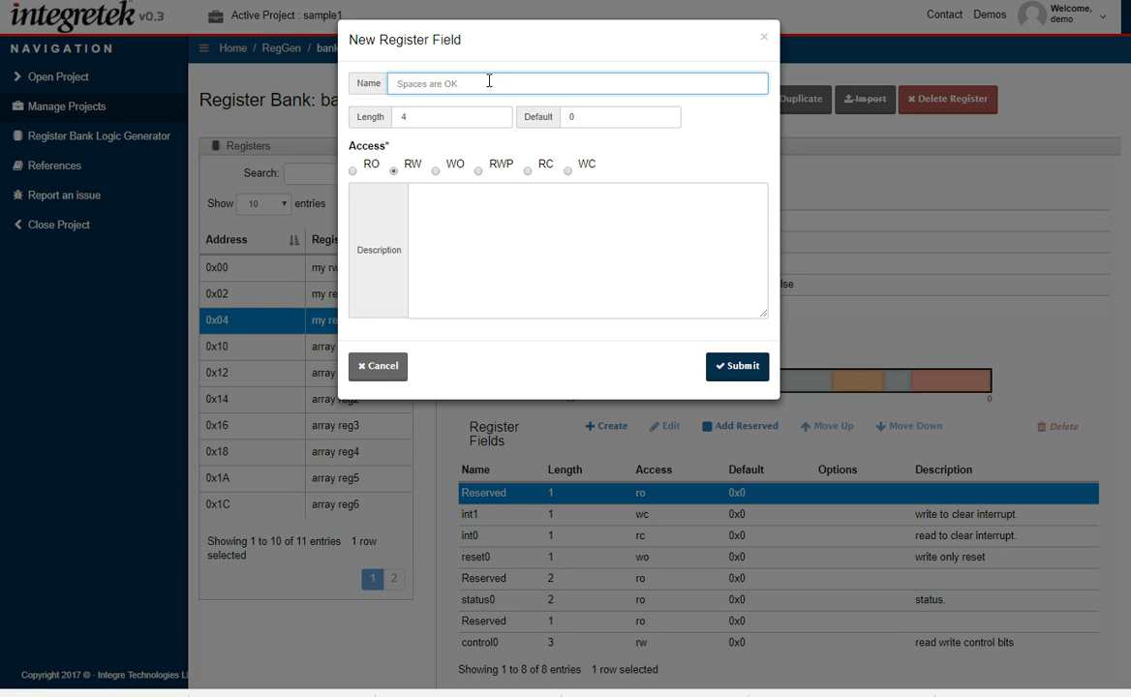
text(control1)
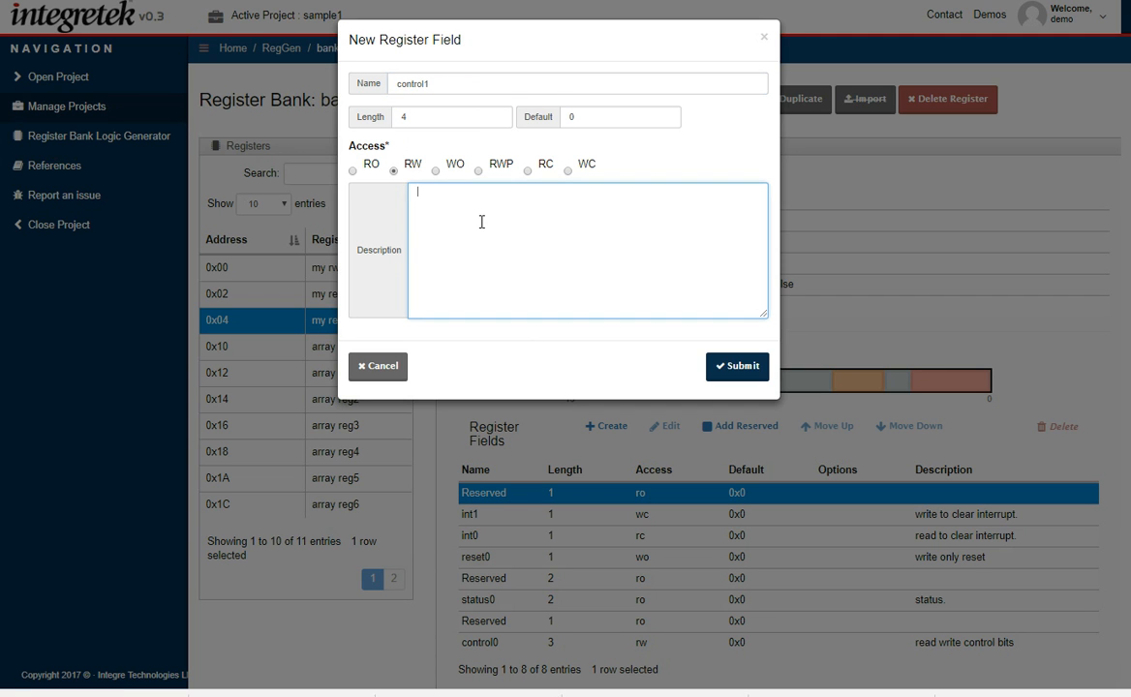
text(more control bits.)
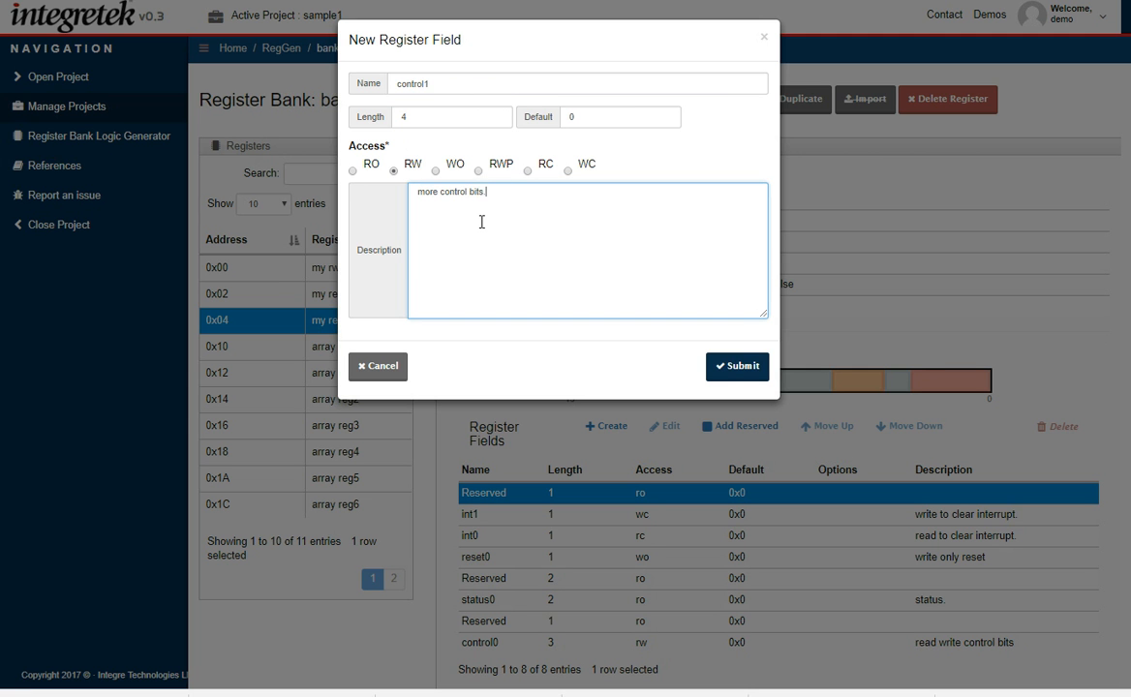
click(736, 366)
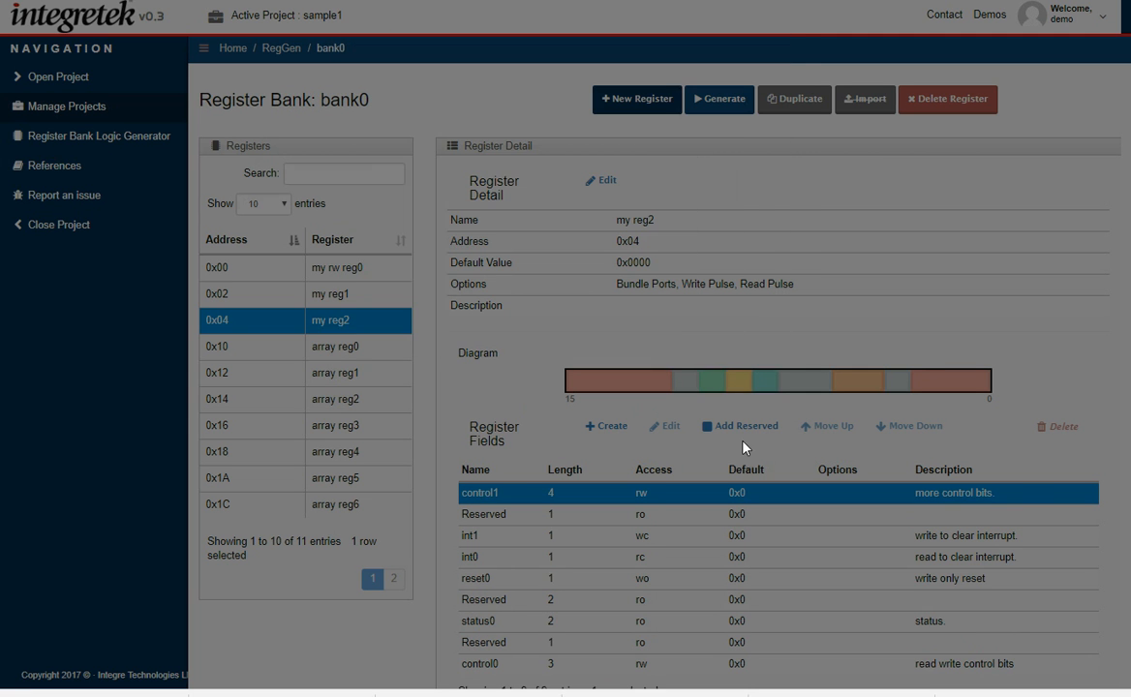
mouse_move(829, 383)
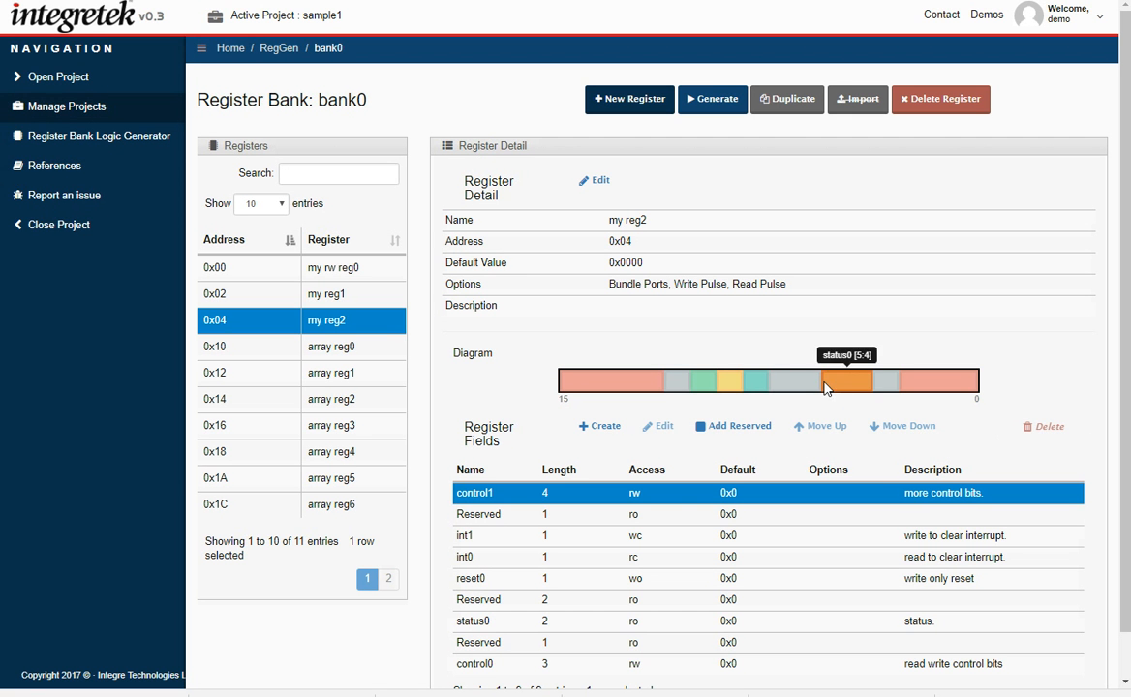
mouse_move(682, 430)
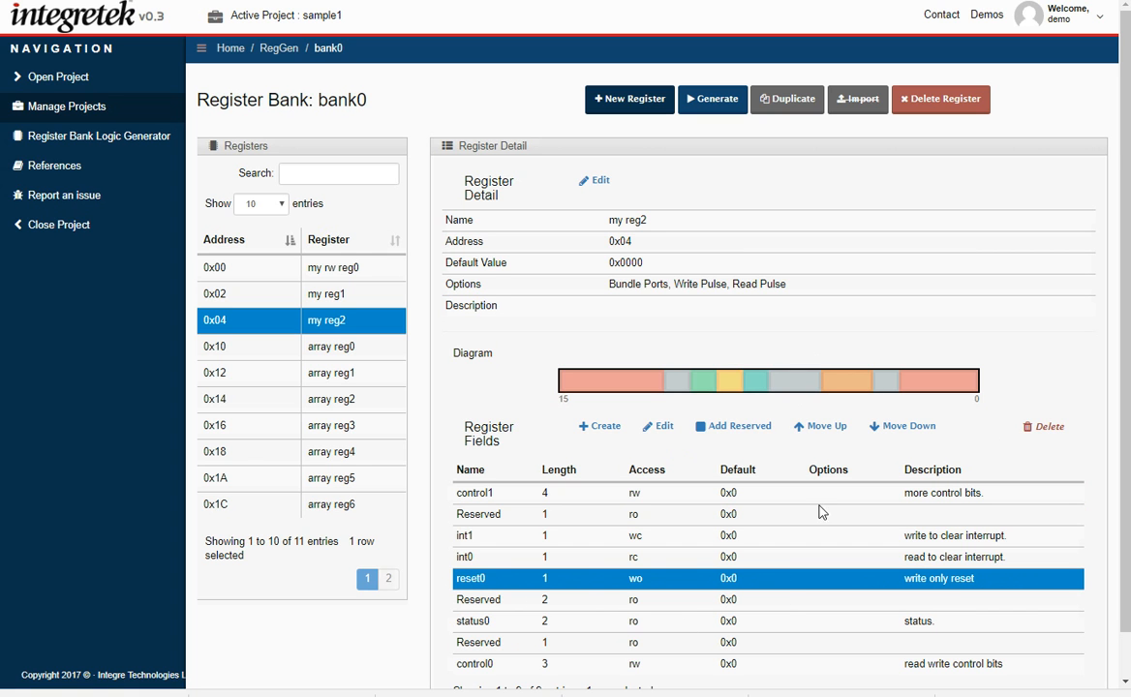
- Select the reset0 field in my reg2 and move it up above int1 and int0
click(826, 426)
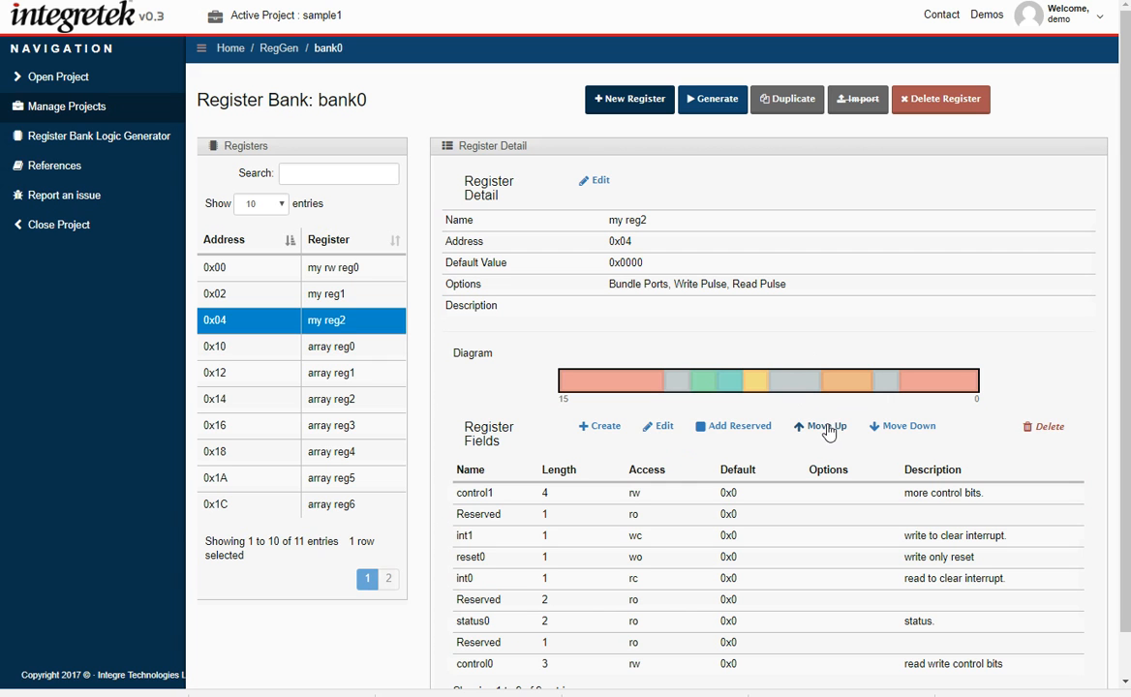
mouse_move(822, 433)
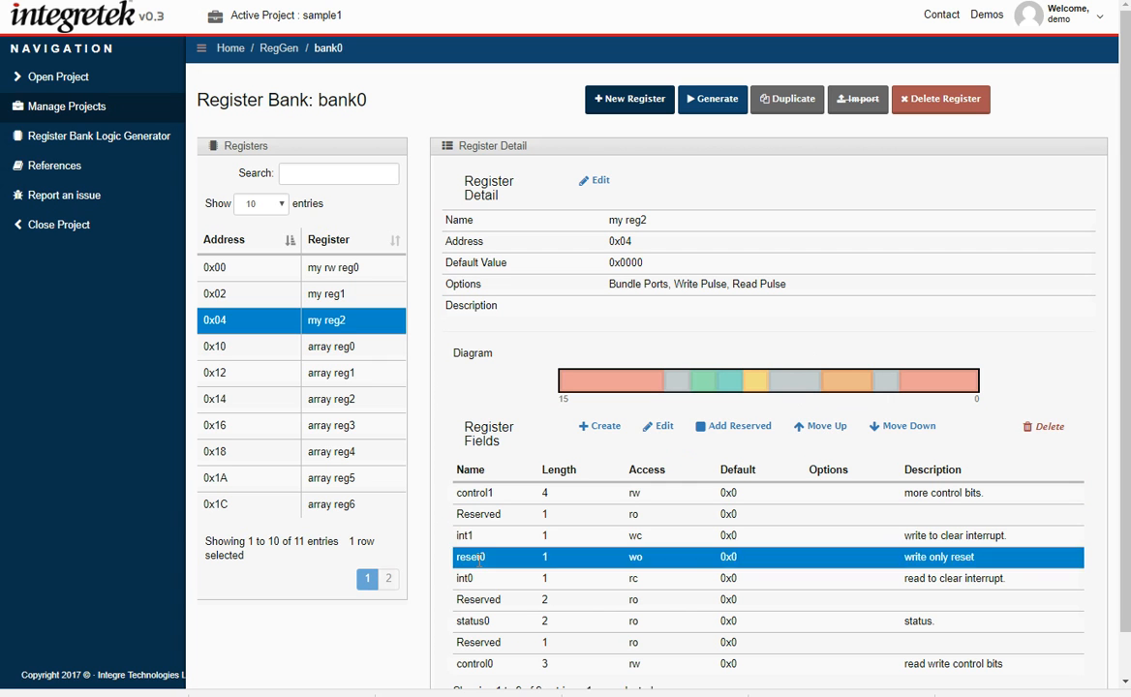
mouse_move(820, 428)
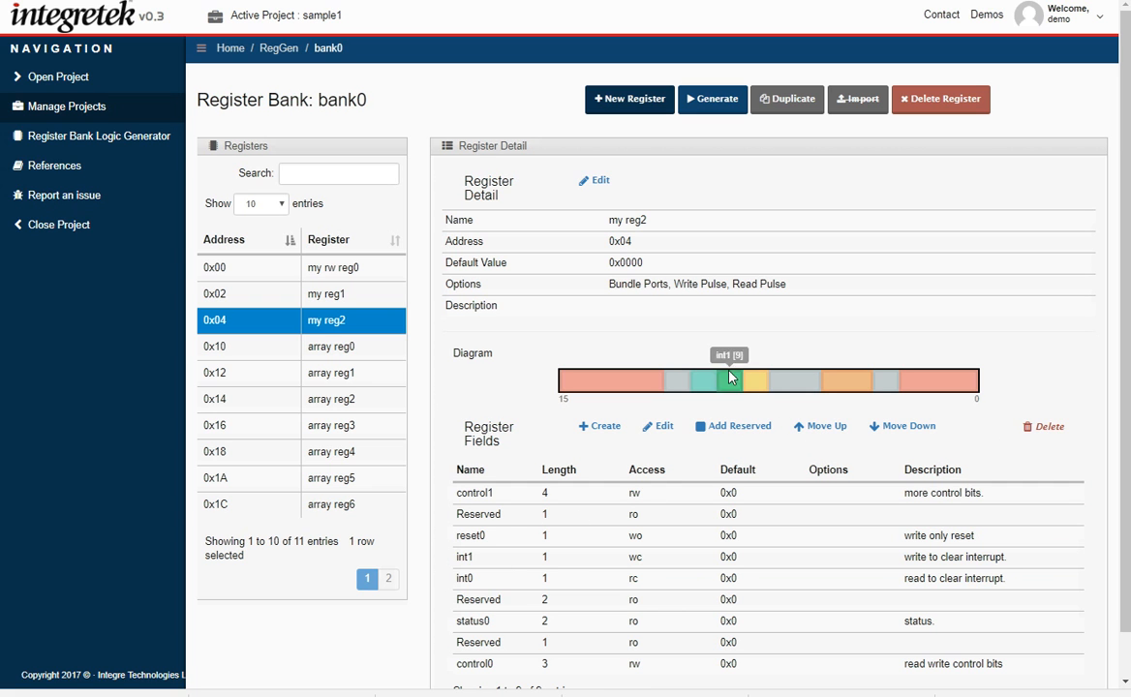
mouse_move(574, 624)
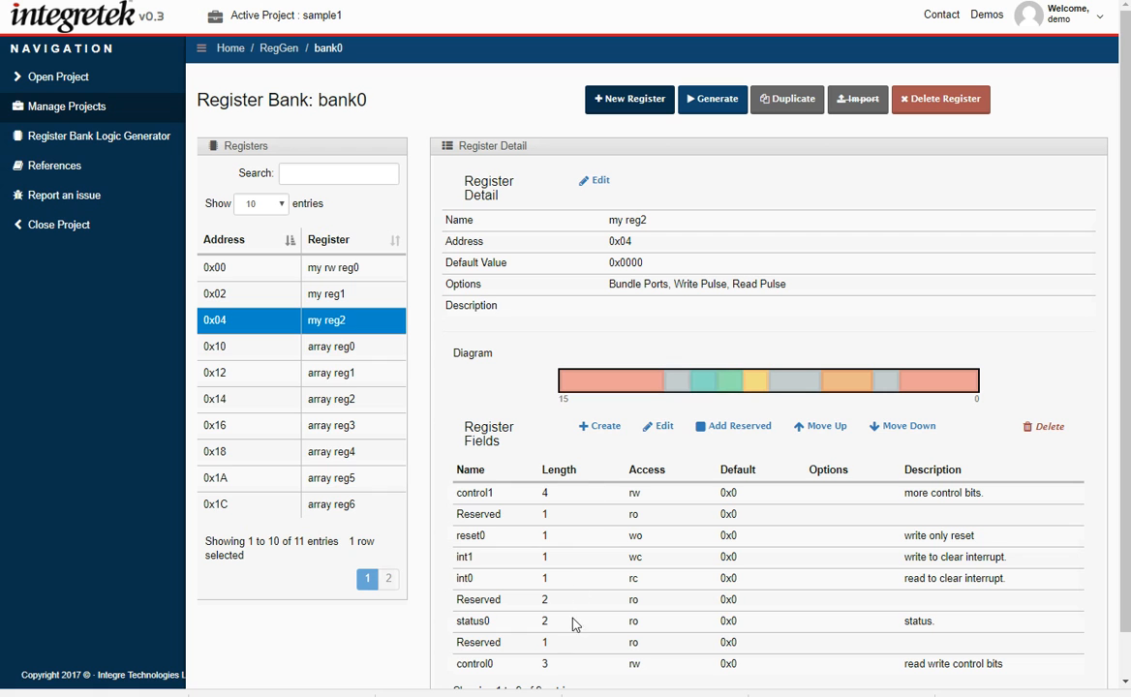
mouse_move(720, 613)
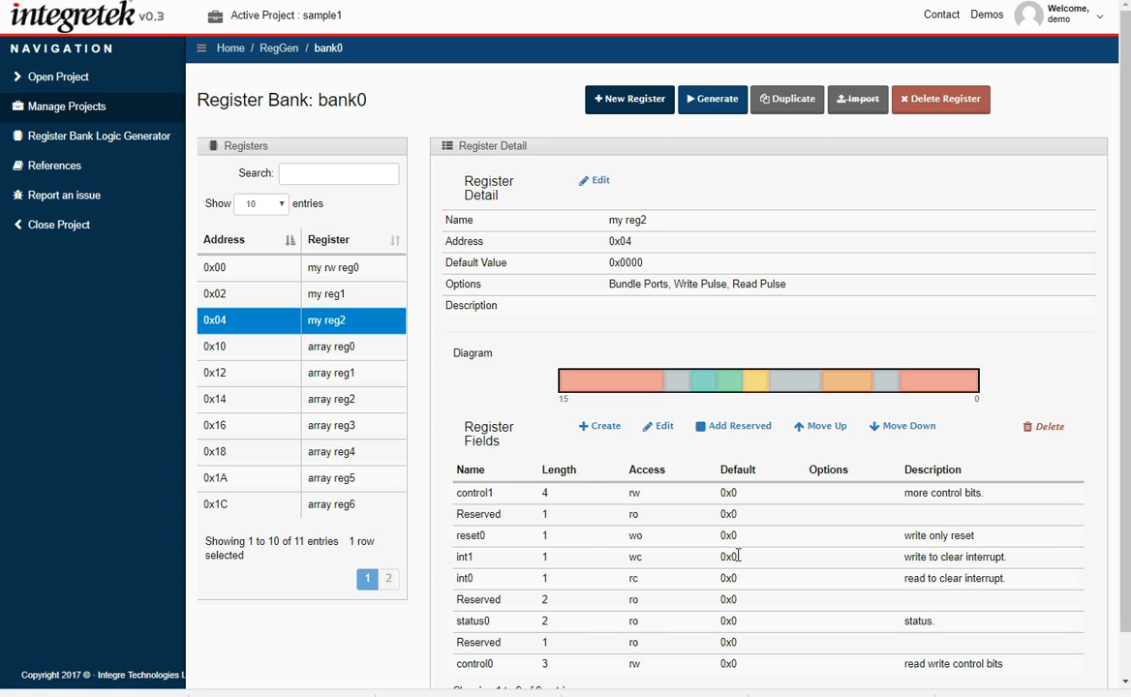
mouse_move(279, 466)
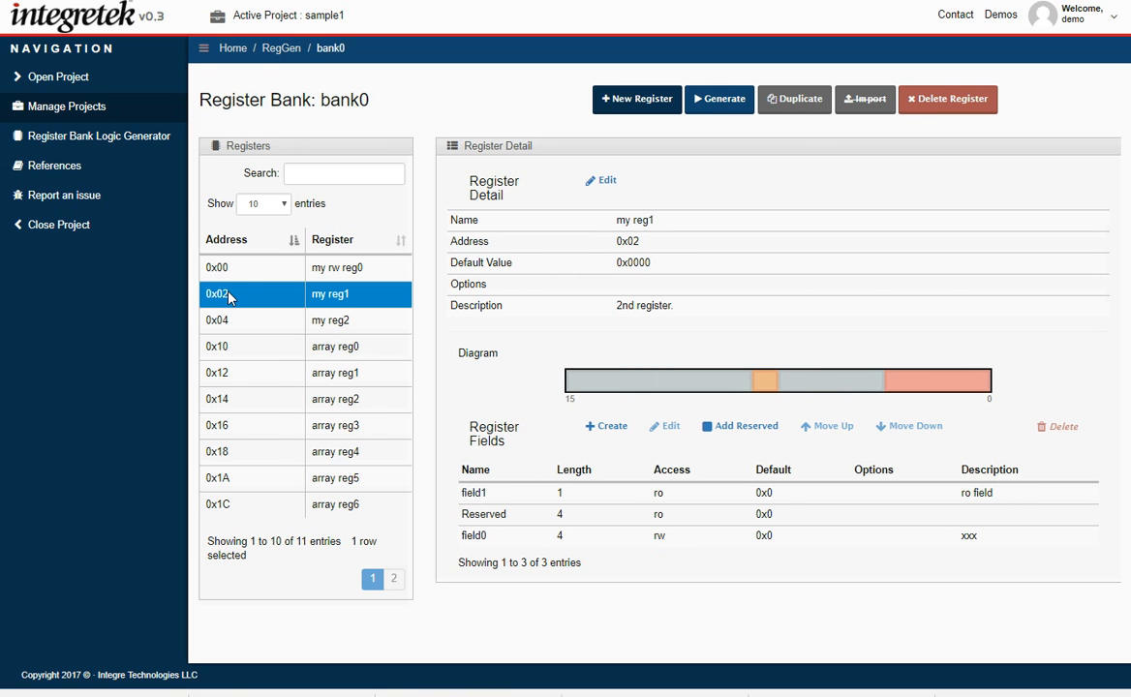
mouse_move(714, 298)
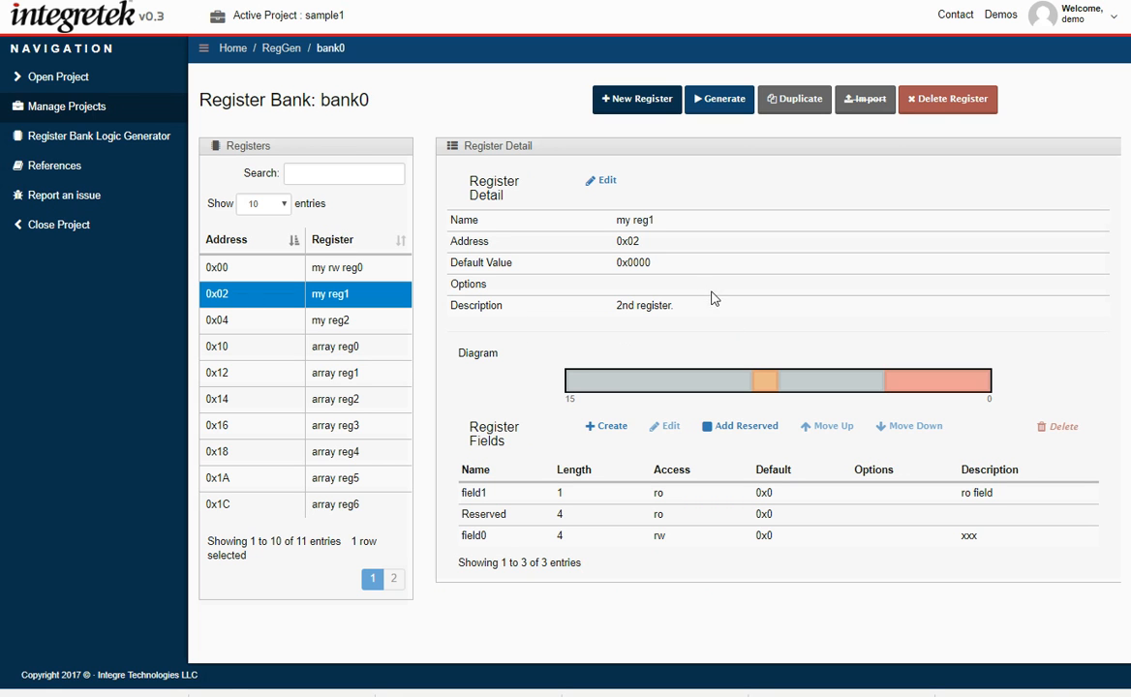
mouse_move(606, 185)
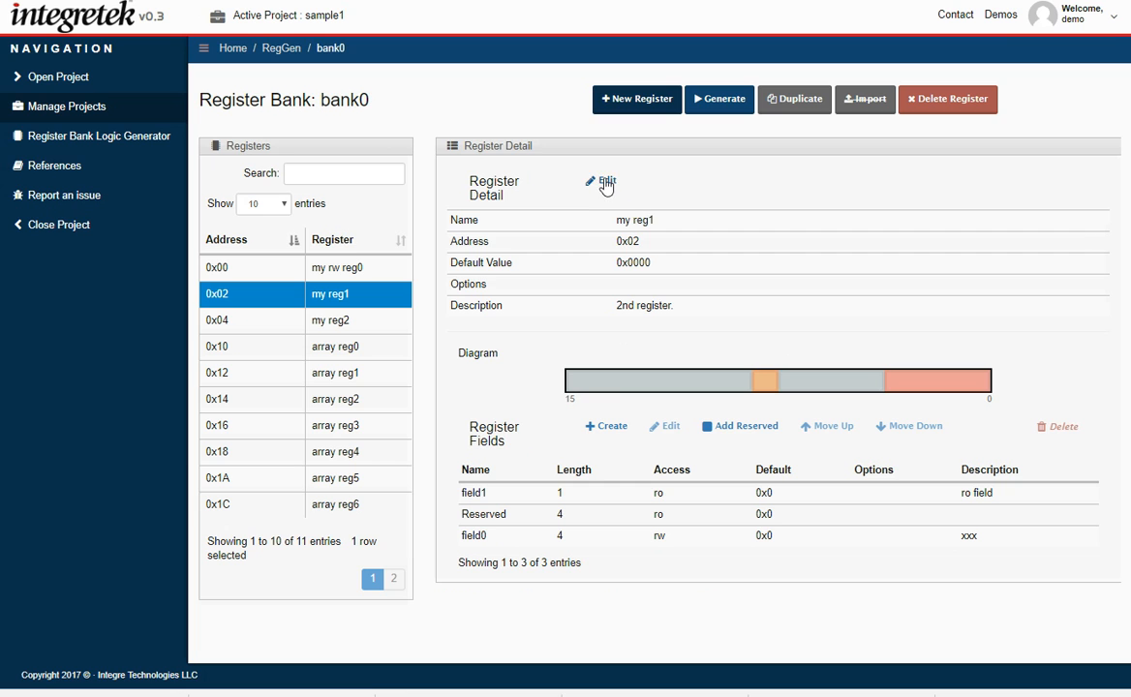
- Edit register my reg1 at 0x02 and submit its new name 'my sparse reg1'
click(604, 182)
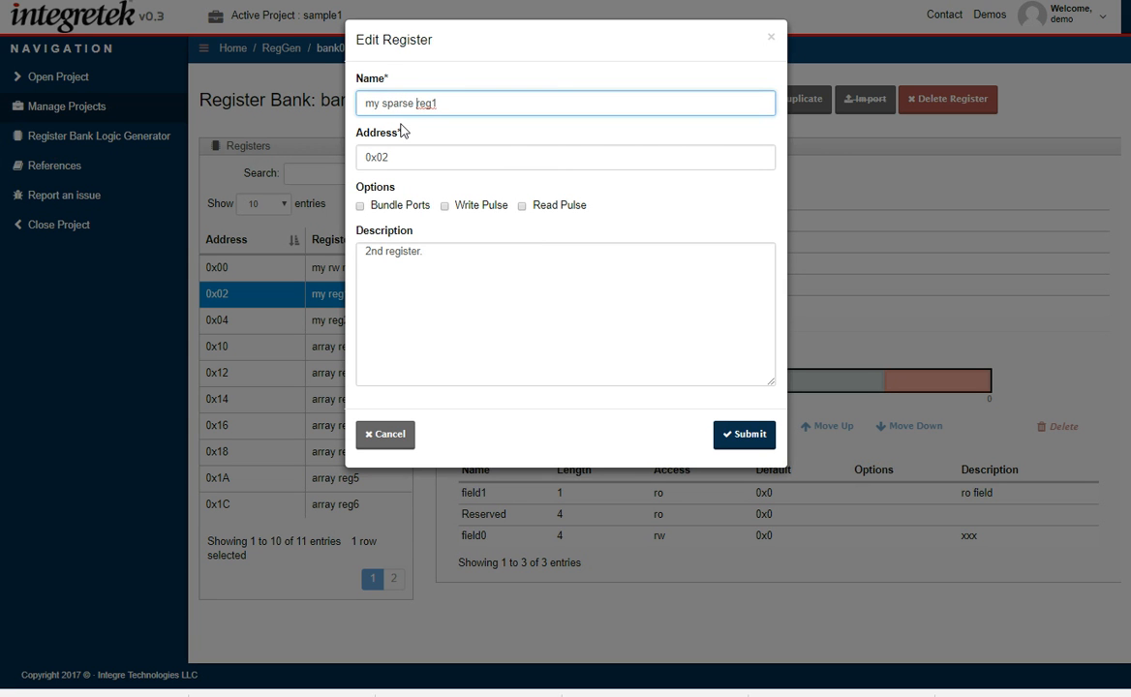
click(744, 434)
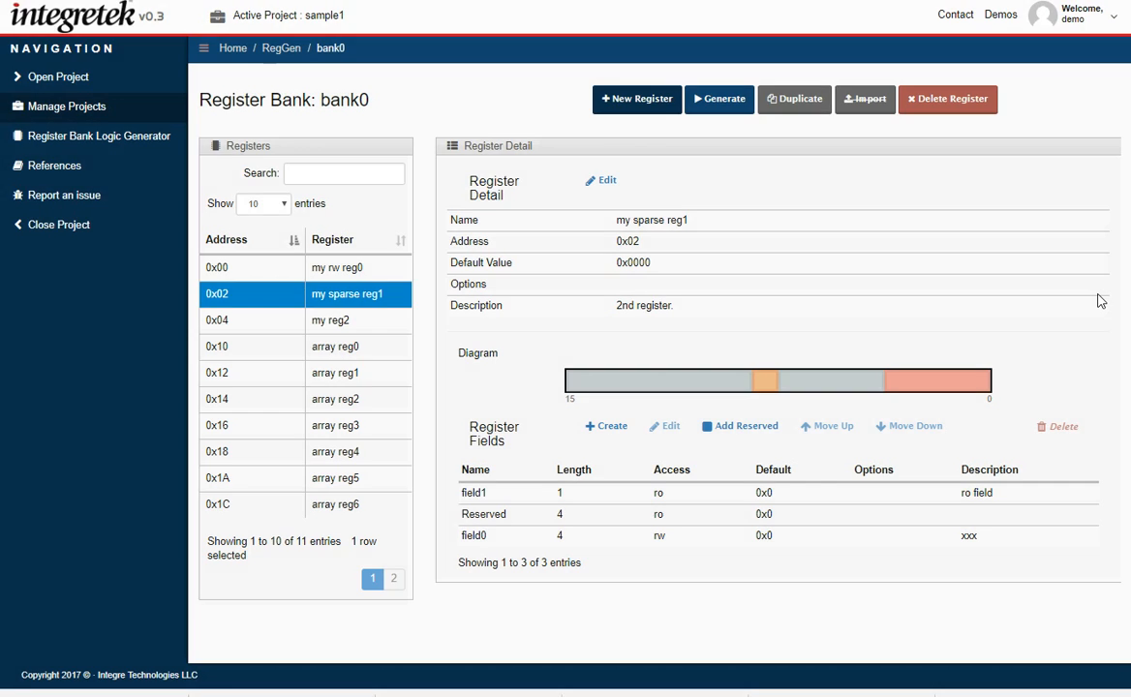
mouse_move(944, 253)
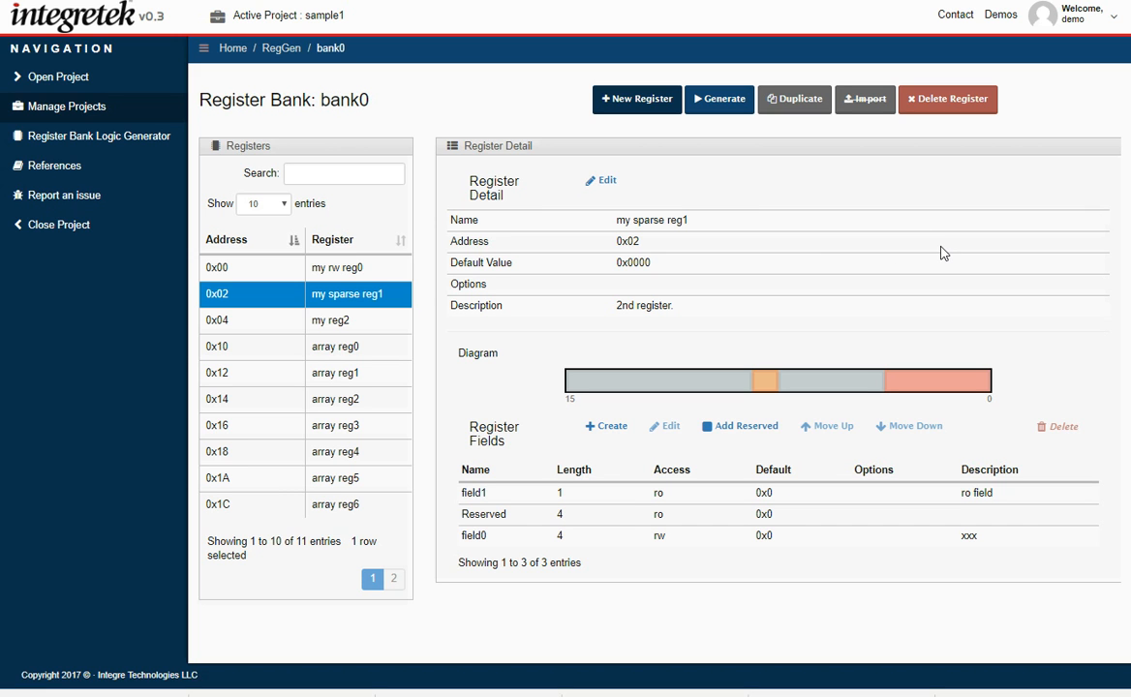
mouse_move(304, 316)
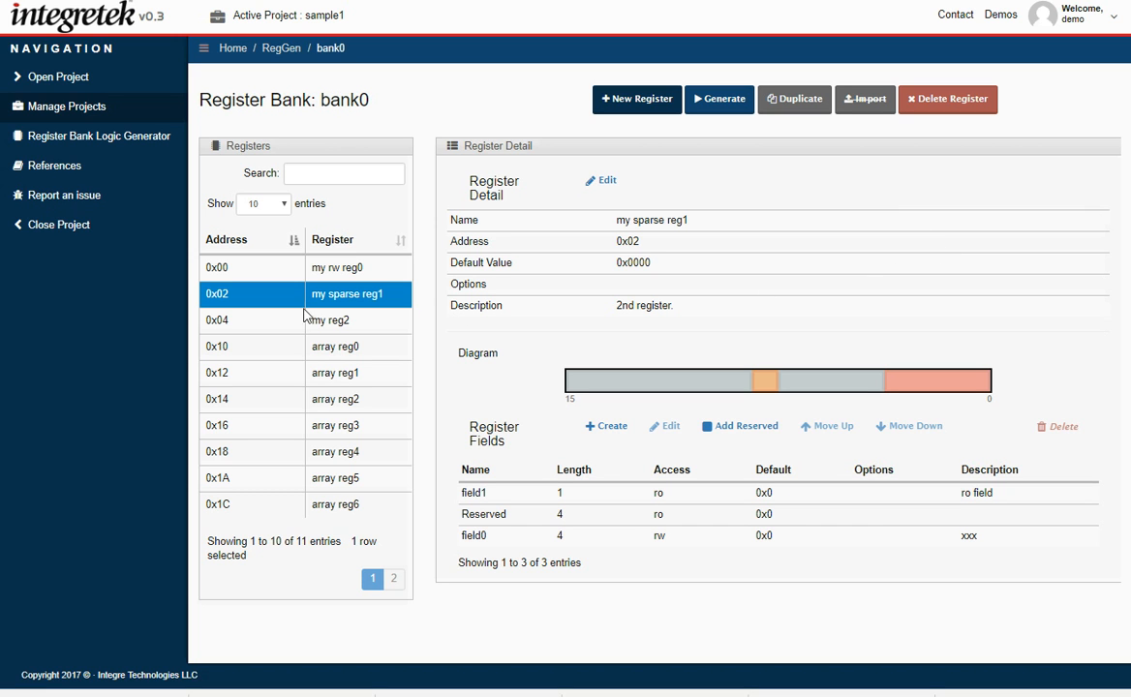
mouse_move(344, 346)
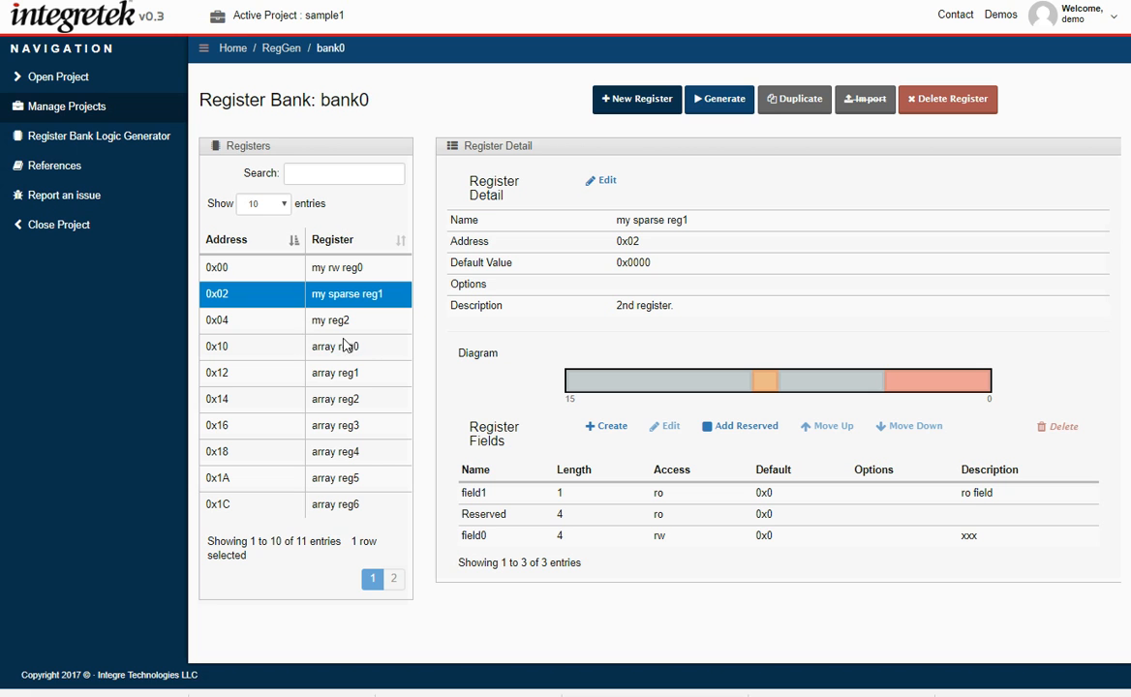
mouse_move(366, 300)
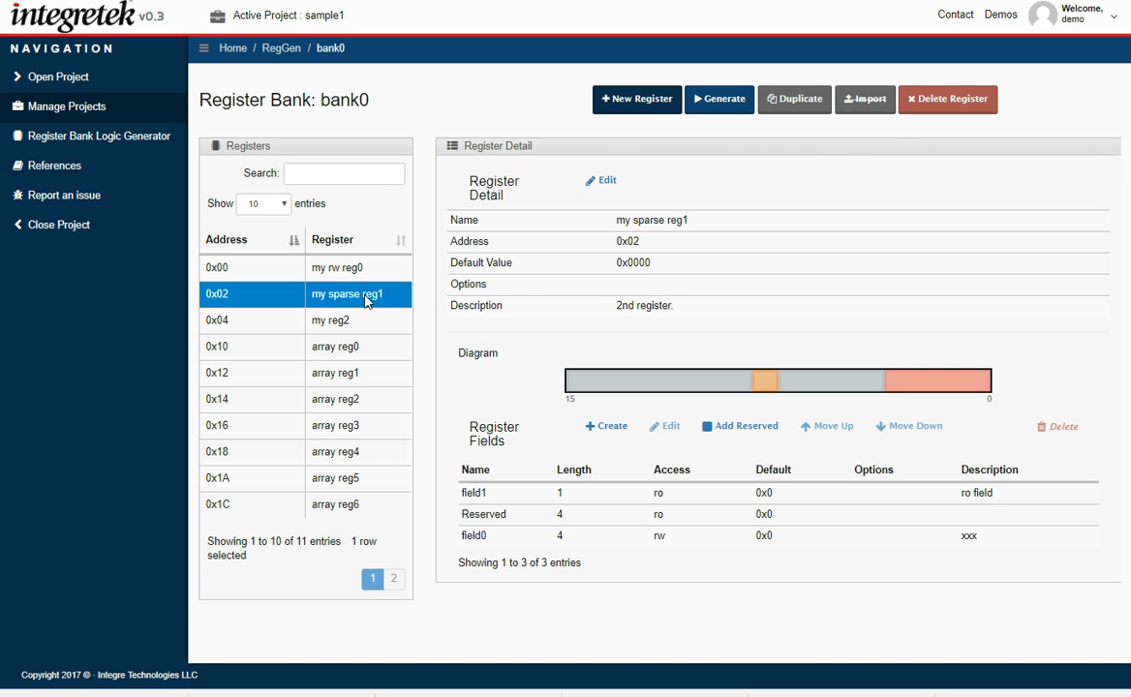
mouse_move(760, 161)
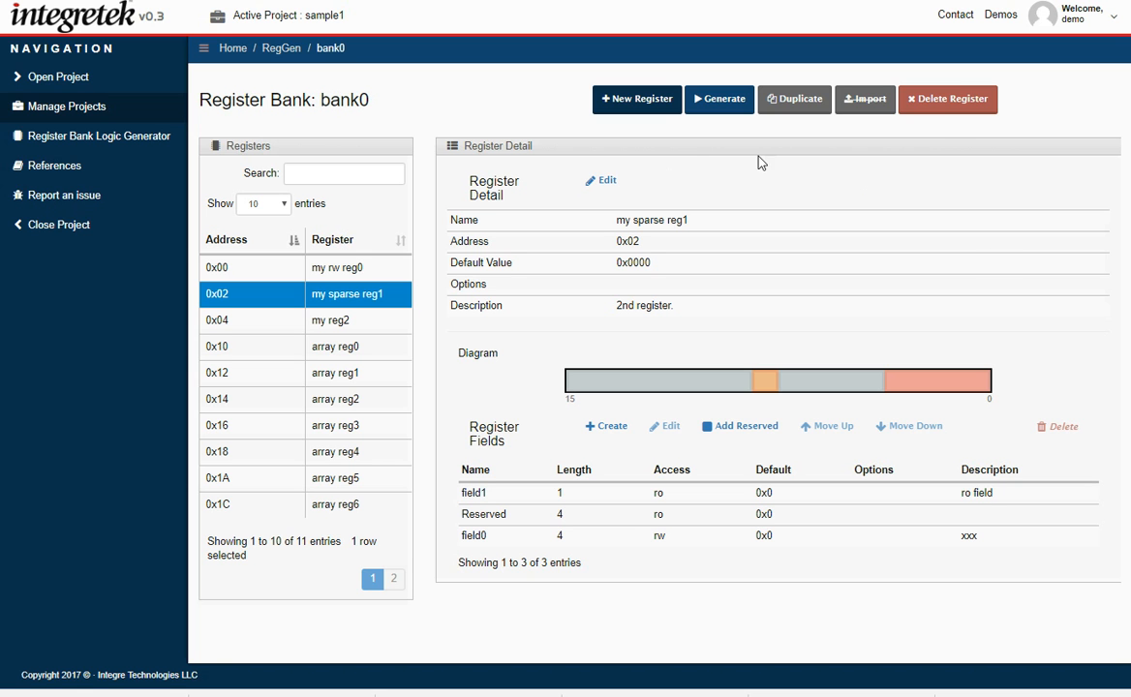
click(953, 100)
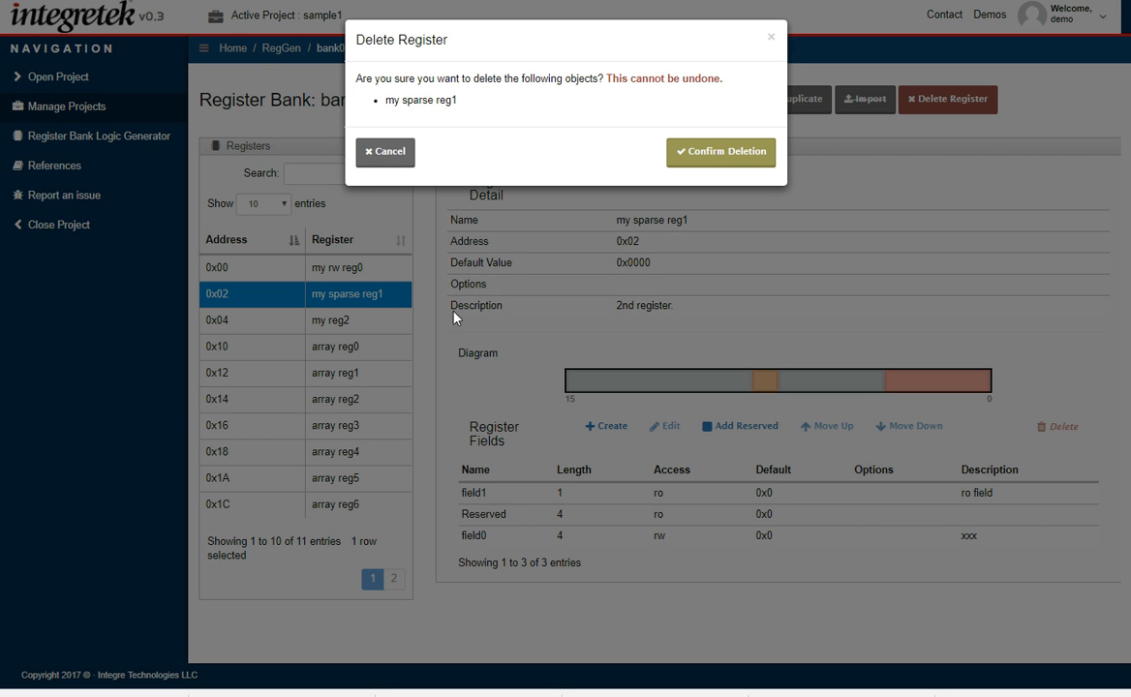
click(385, 152)
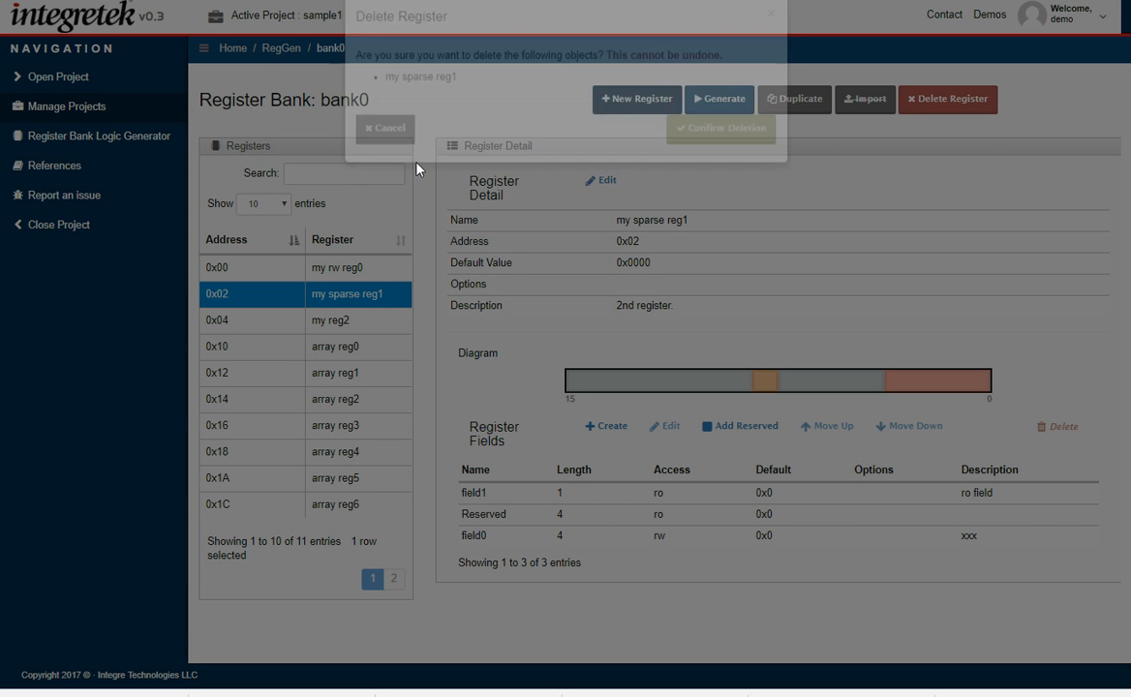
click(383, 128)
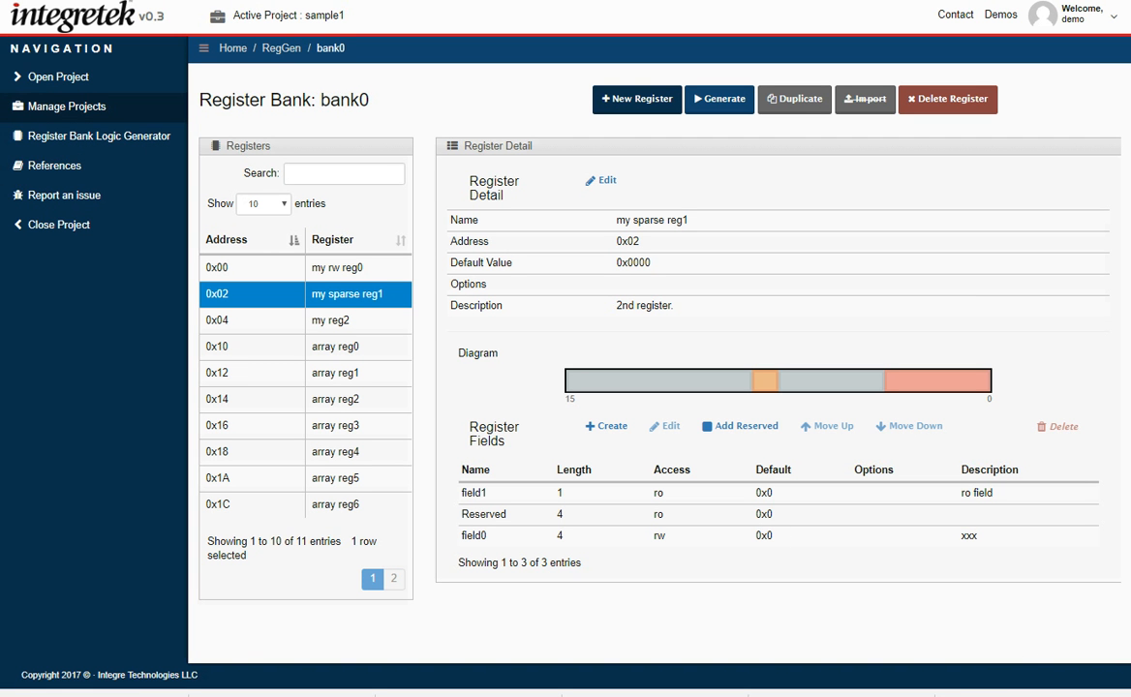
mouse_move(665, 456)
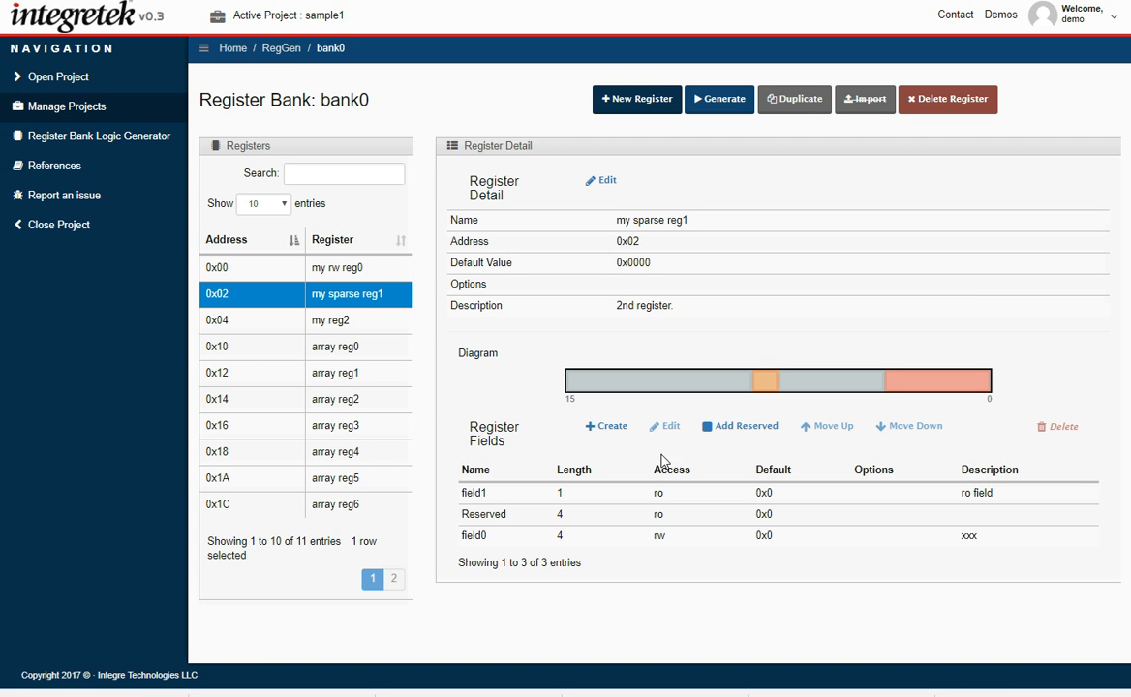
mouse_move(527, 284)
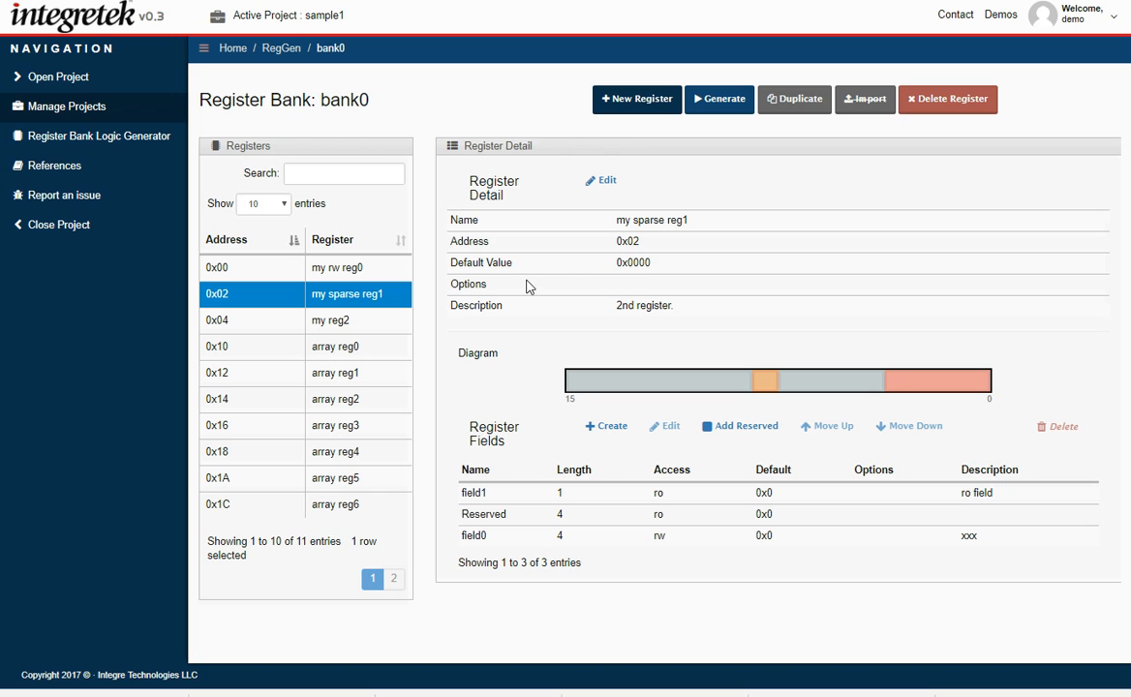
mouse_move(261, 473)
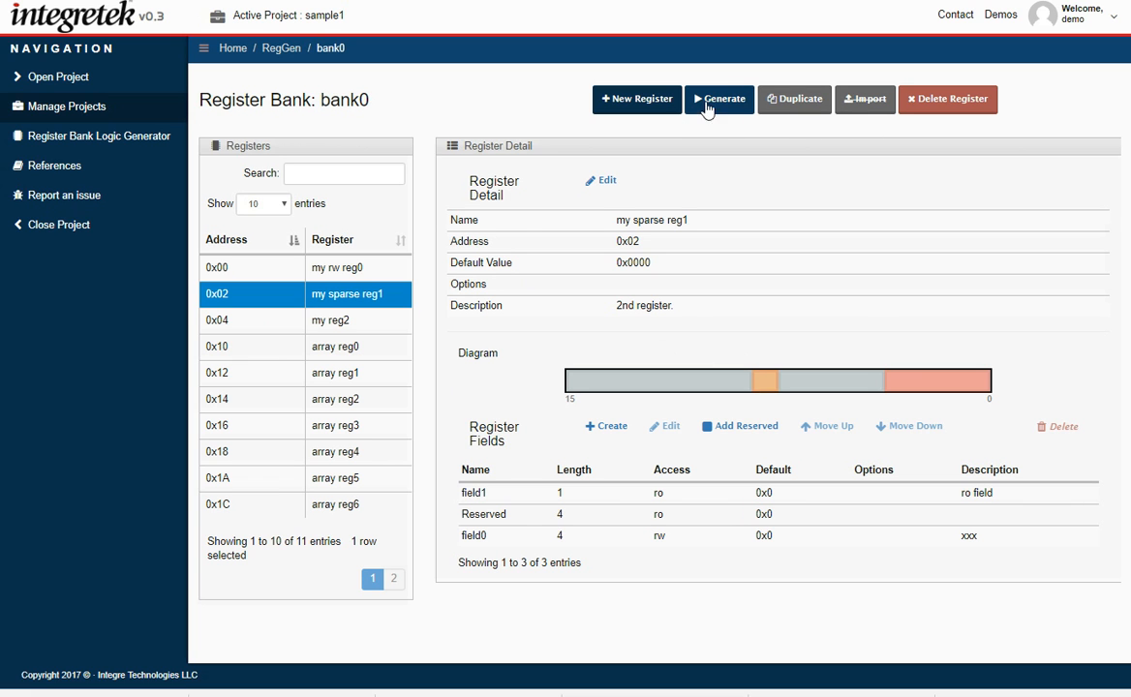
mouse_move(995, 346)
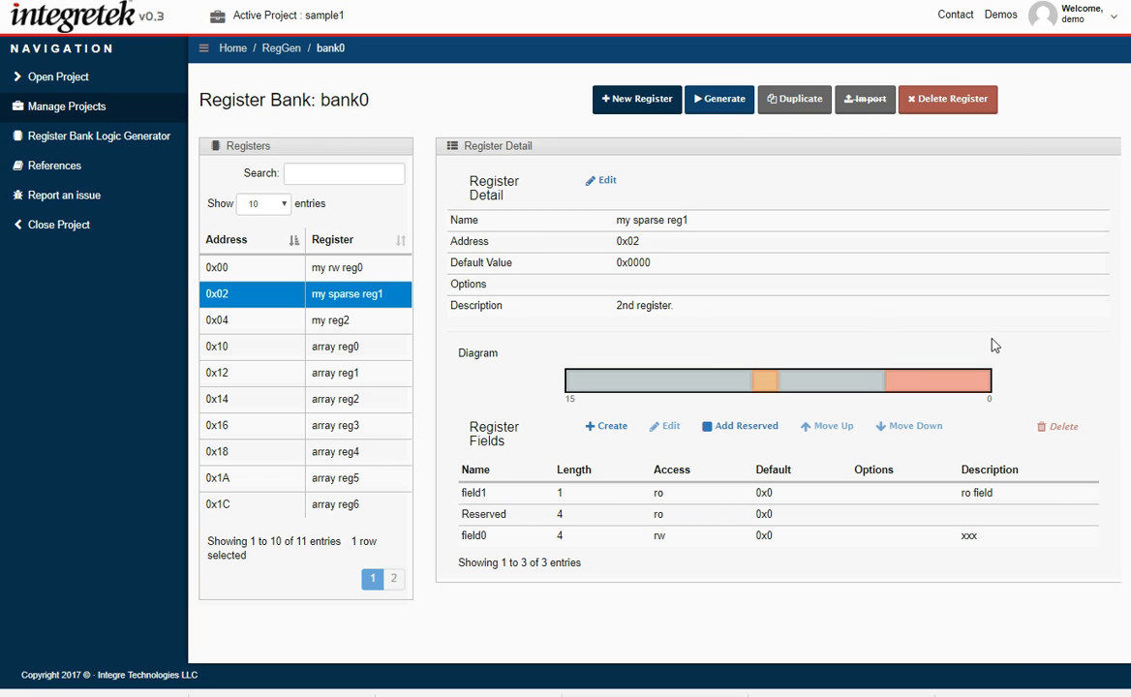
mouse_move(575, 336)
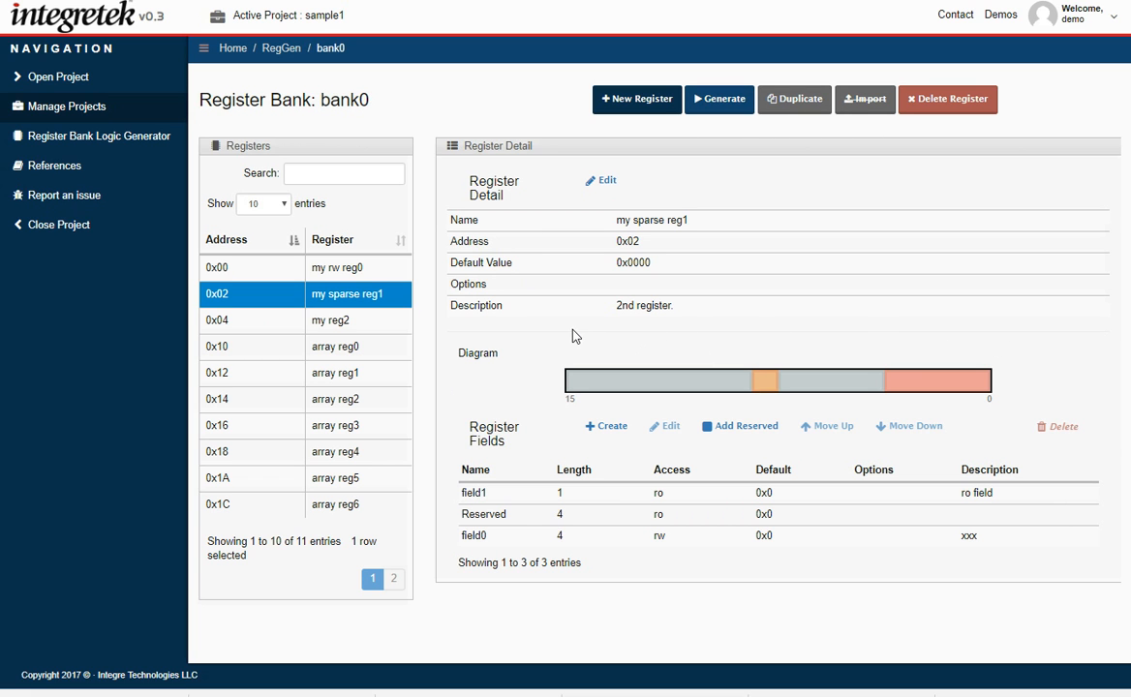
mouse_move(876, 340)
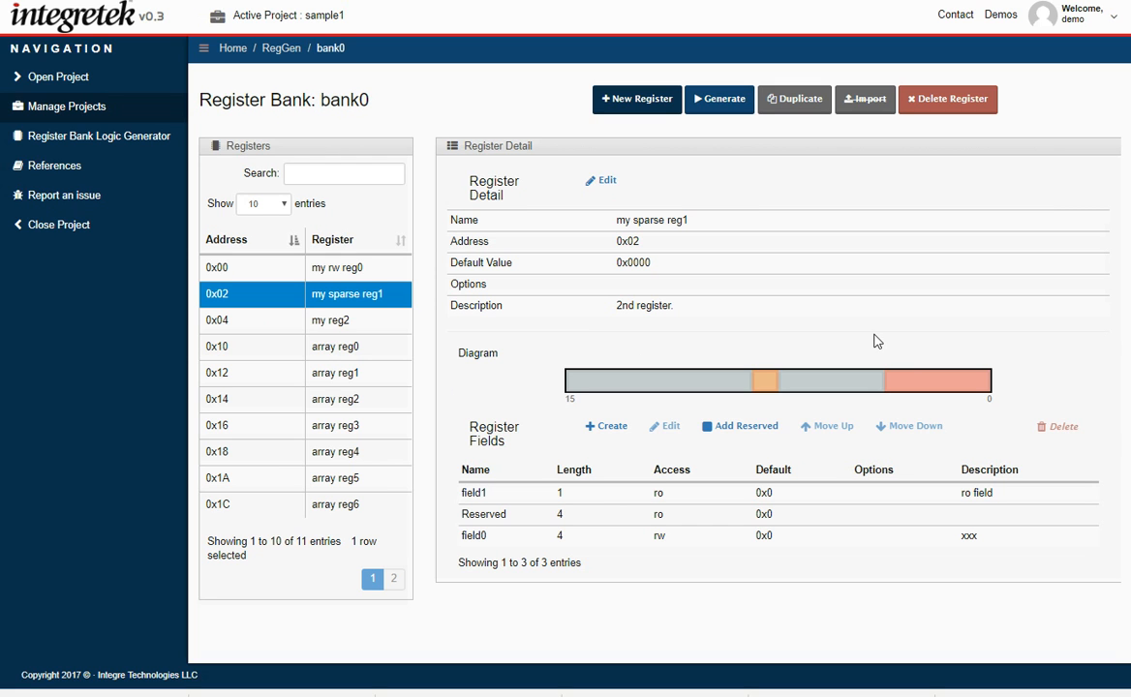